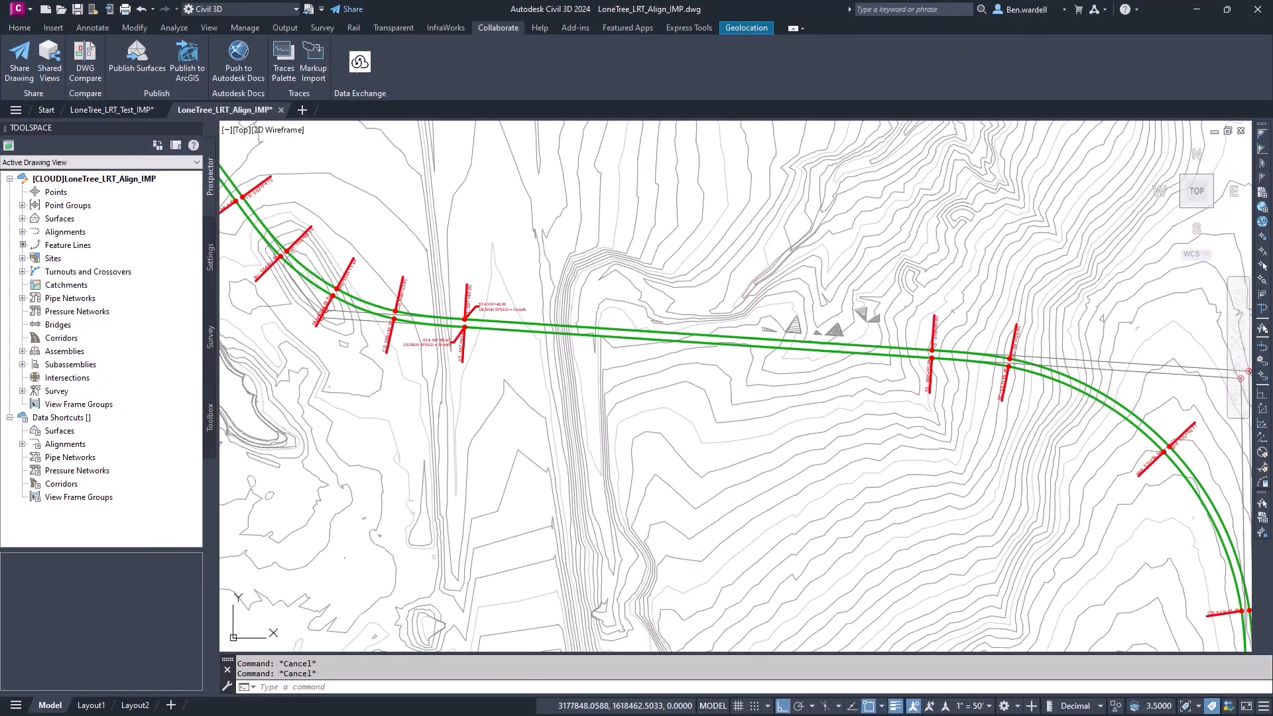
Step through cross sections of the extracted rail line in the FRAN.rcp scan viewer
click(206, 110)
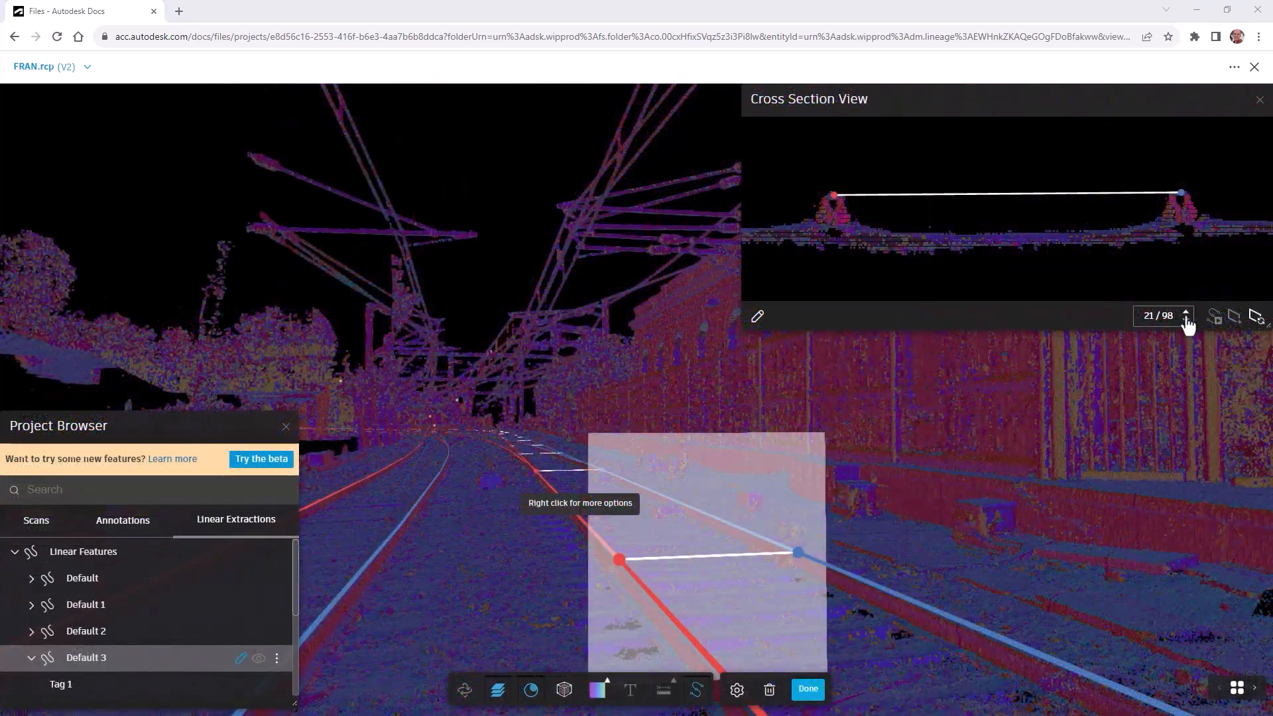
click(1185, 315)
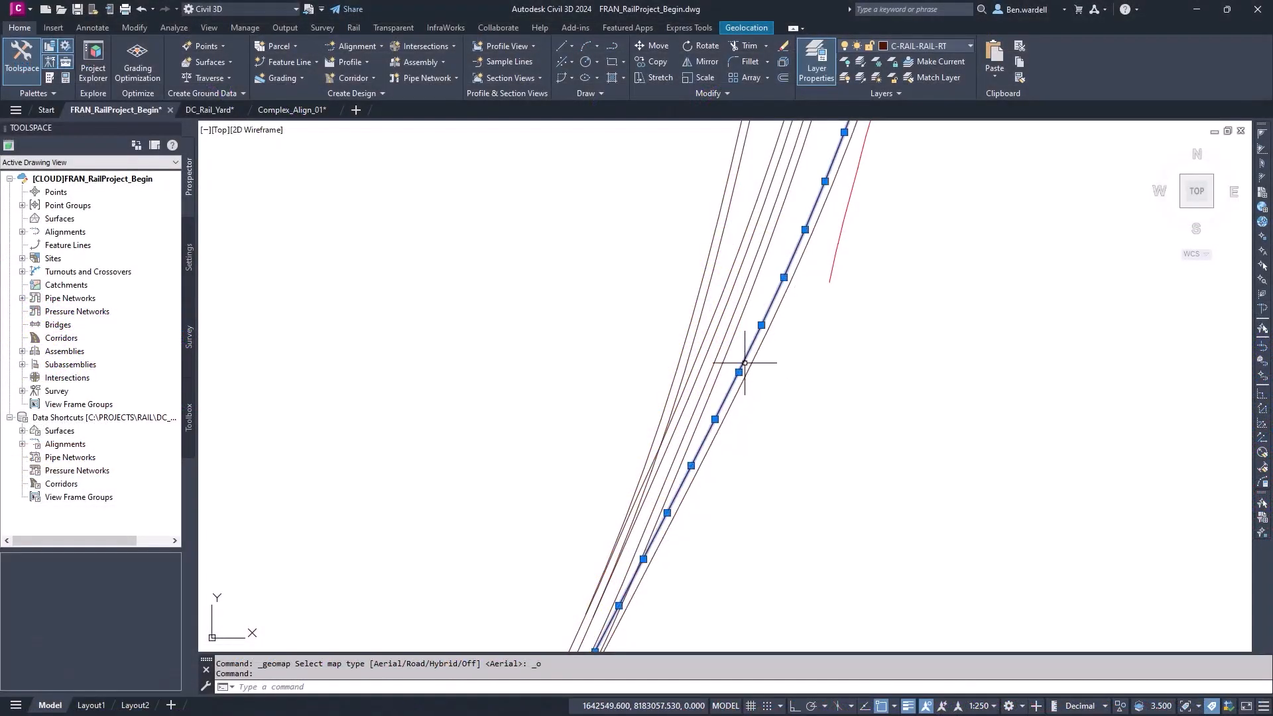
click(742, 363)
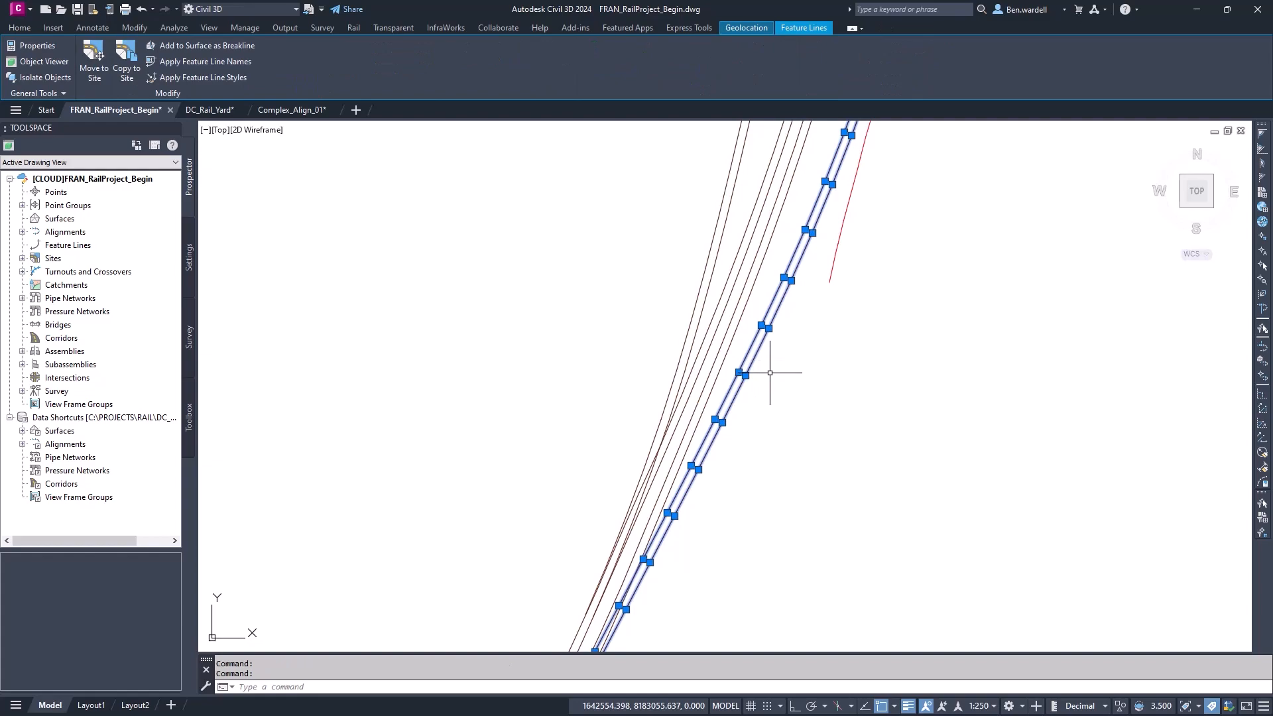
click(188, 57)
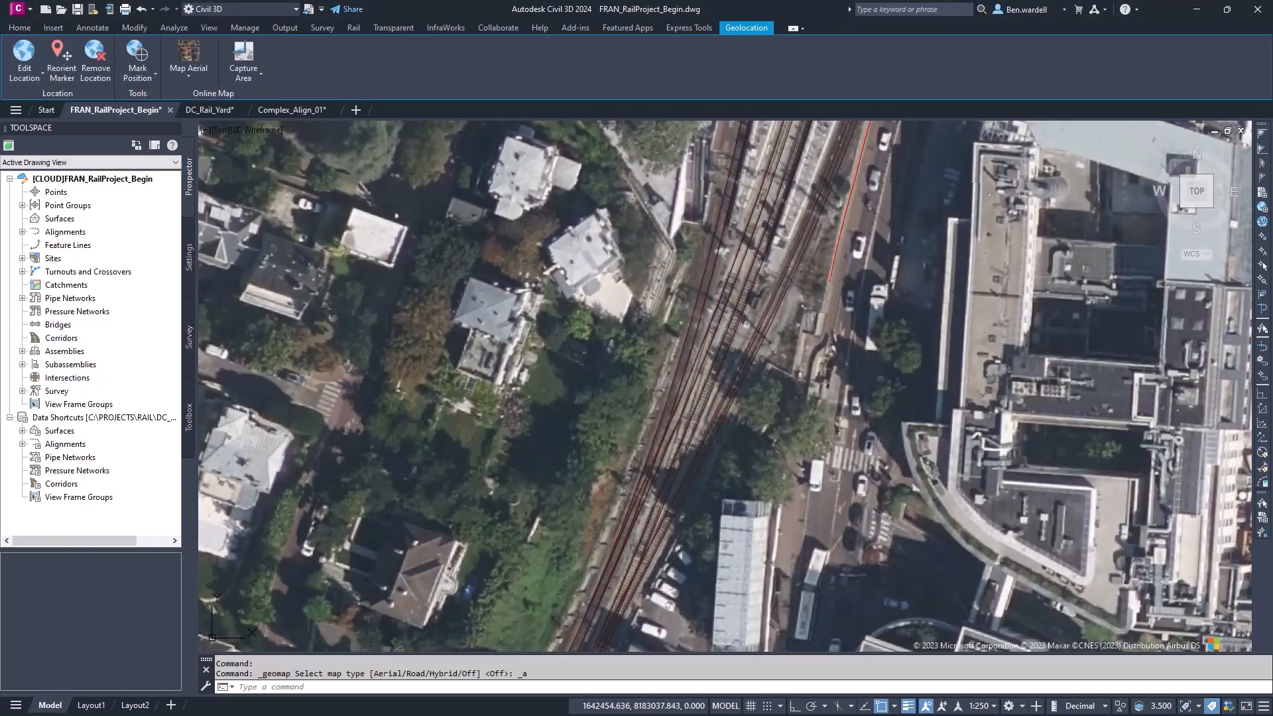
click(19, 27)
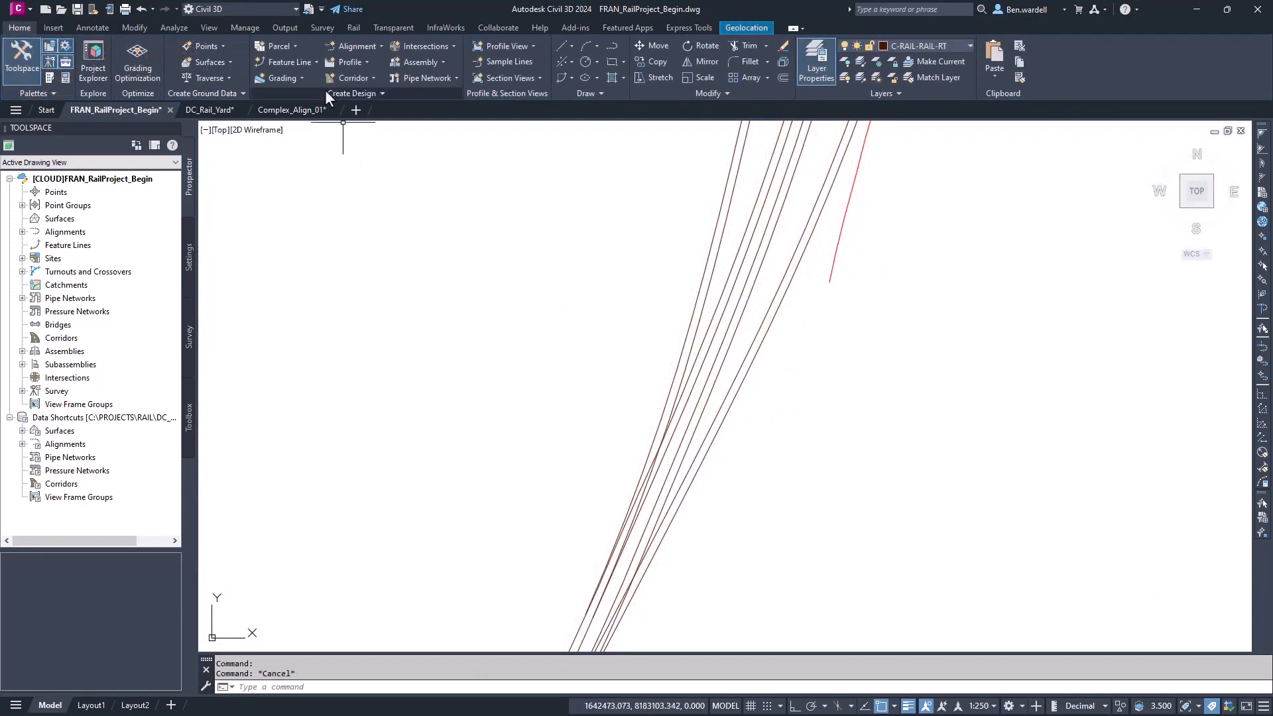
Start a best fit alignment from feature lines, picking a rail feature line for Path 1 and Path 2
click(354, 46)
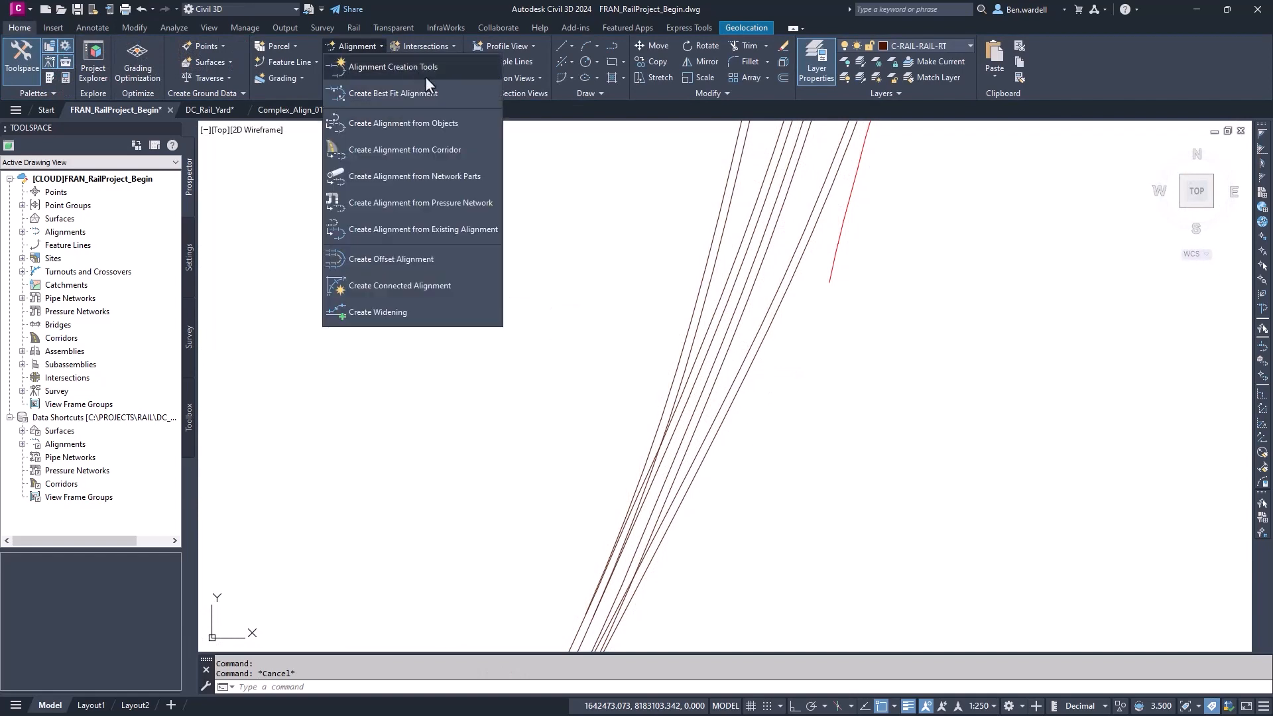
mouse_move(414, 93)
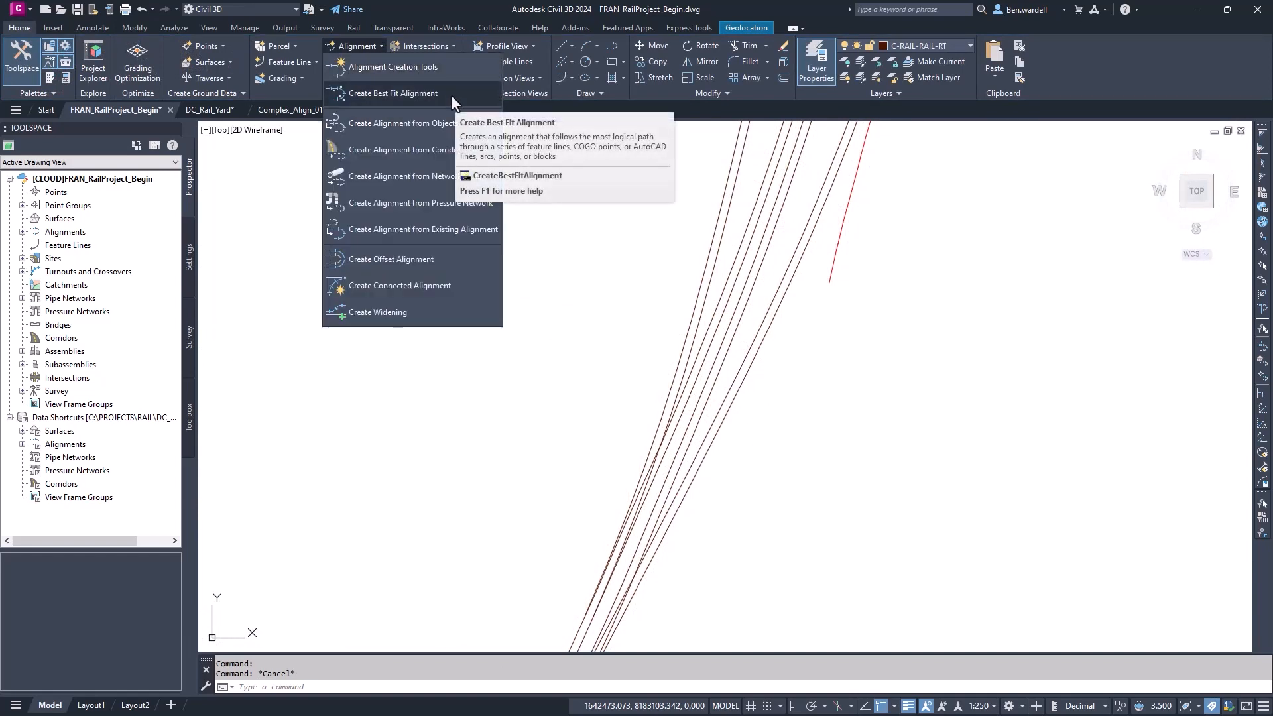
click(394, 93)
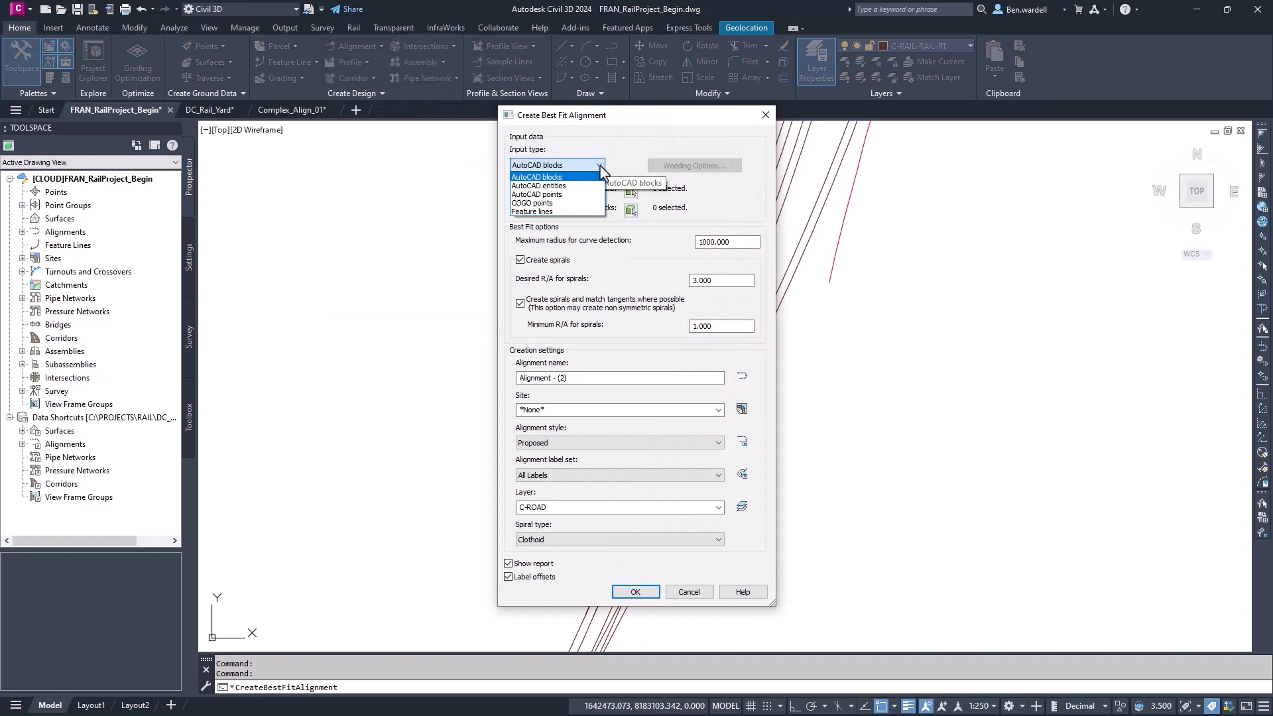
mouse_move(553, 203)
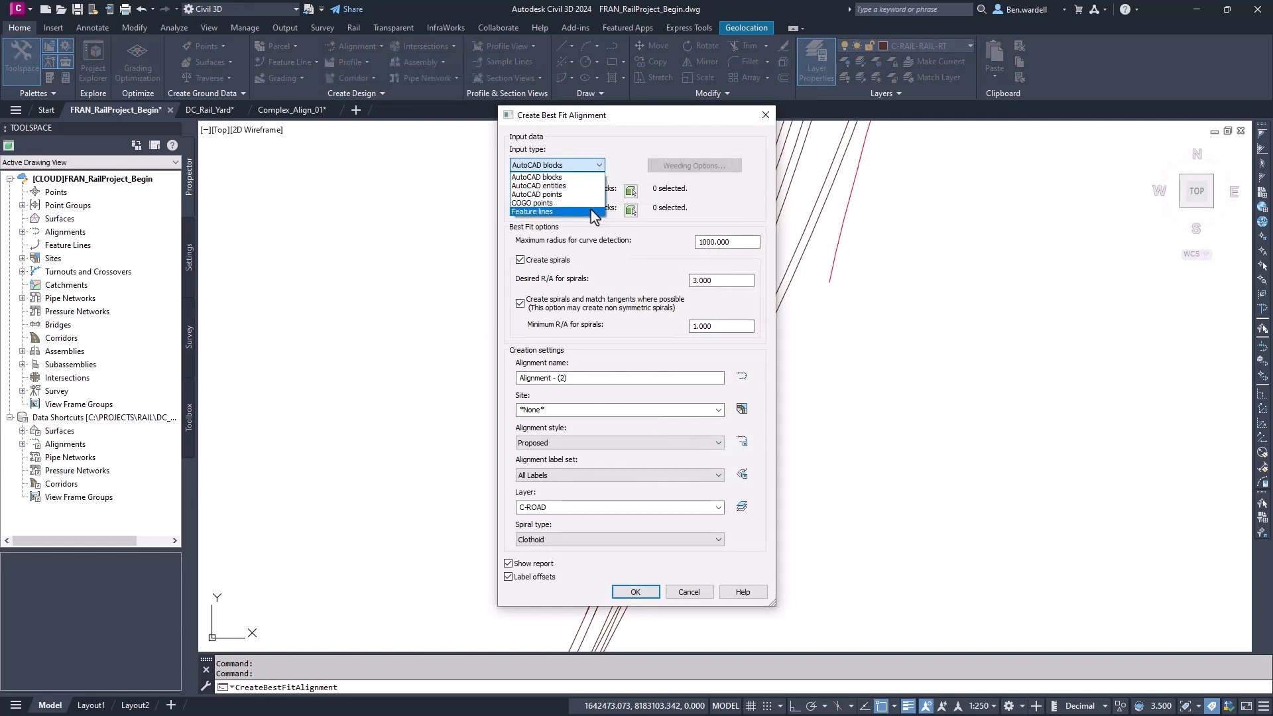
click(532, 213)
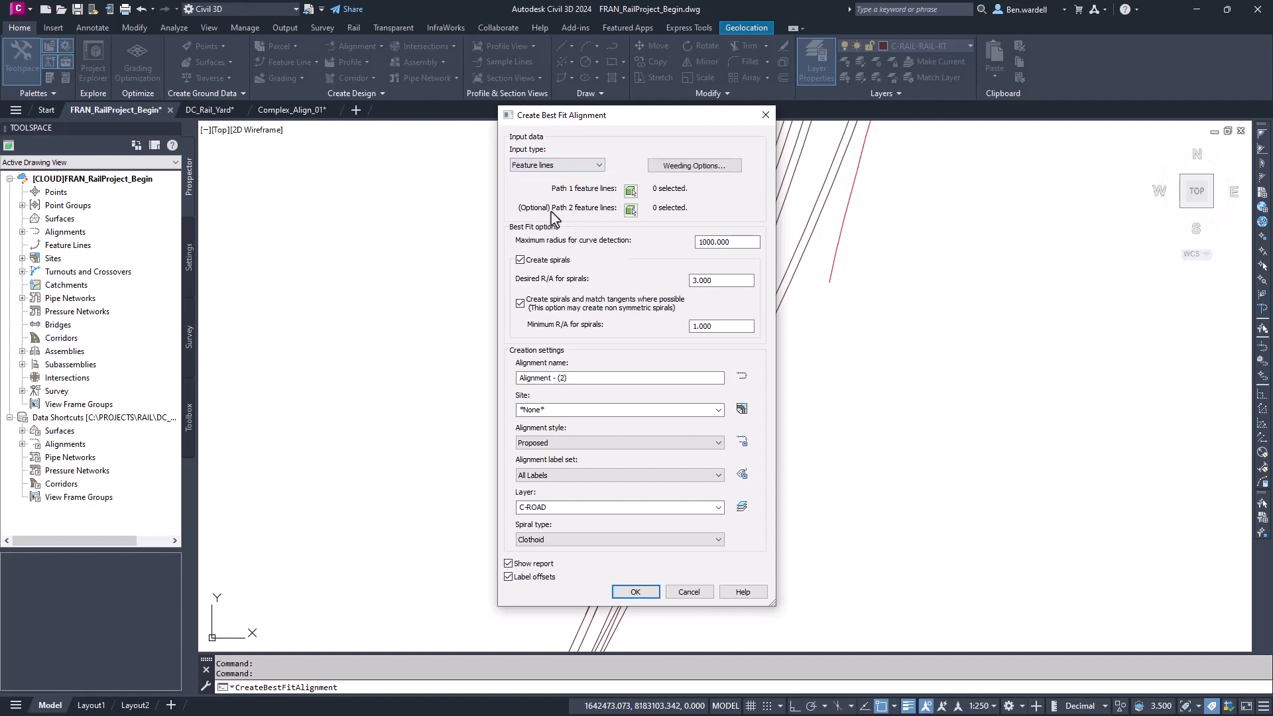
click(631, 191)
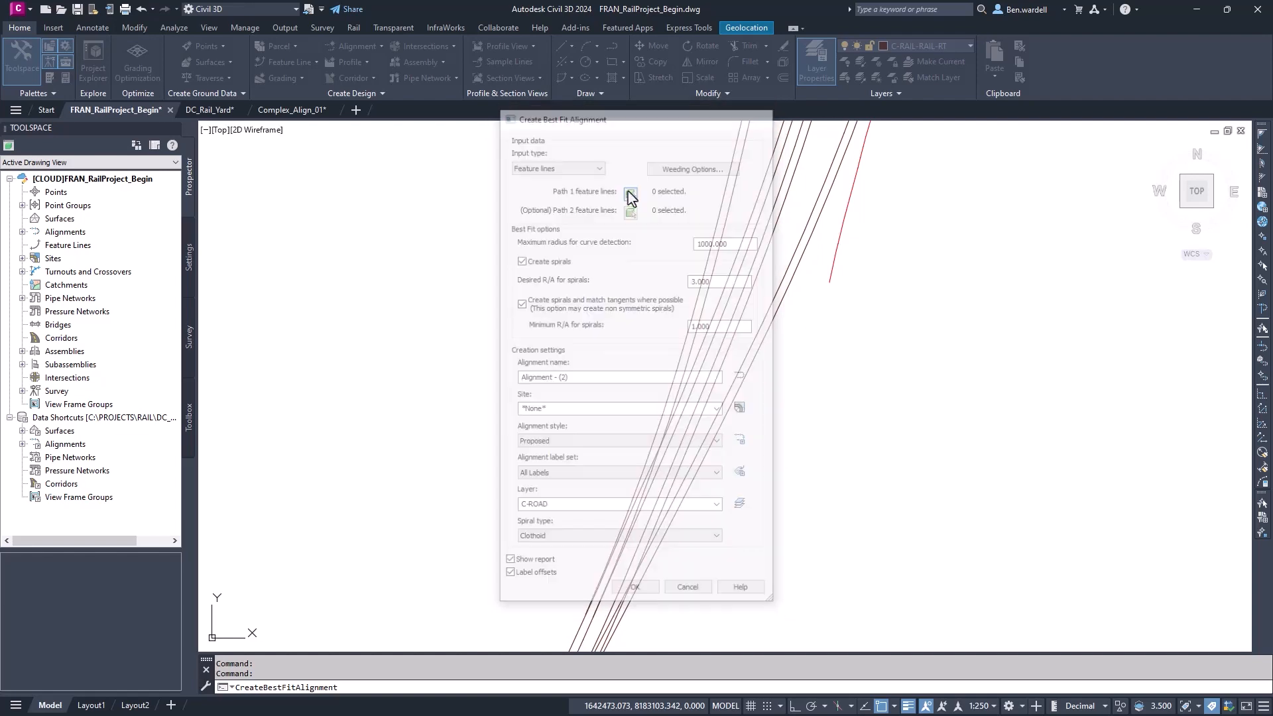
click(631, 195)
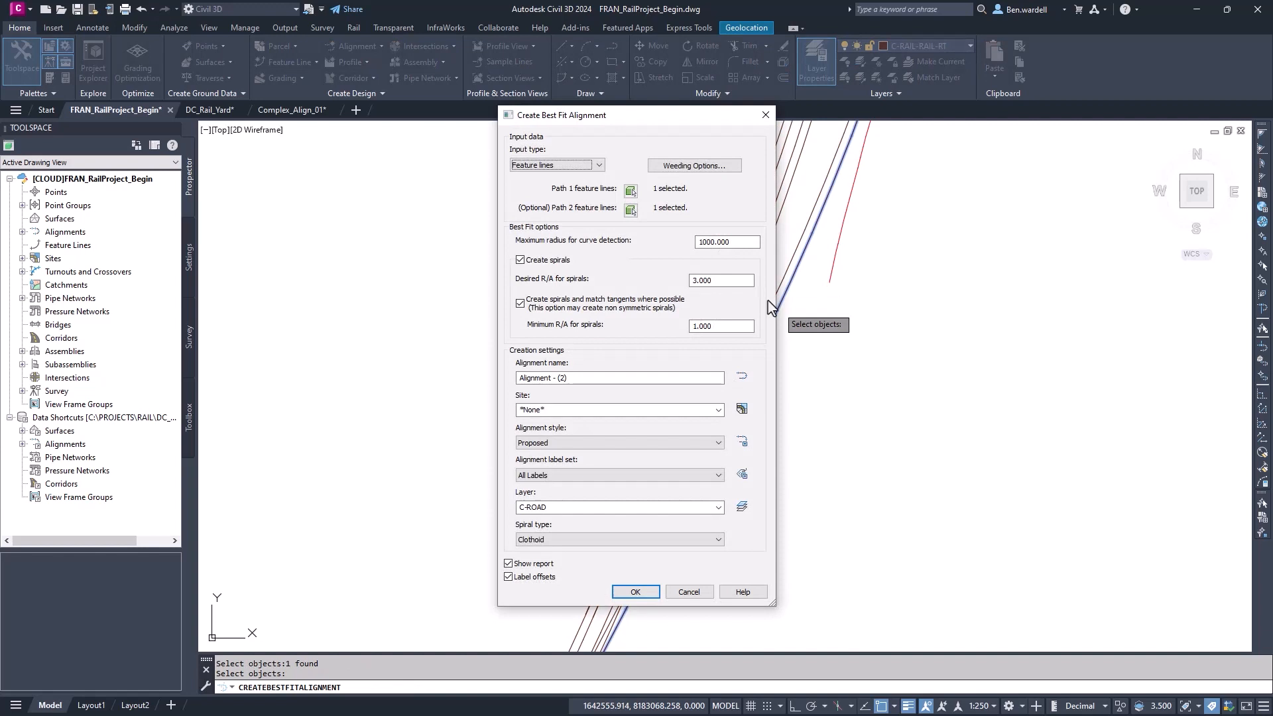
Set maximum radius 2500 and R/A 1.0, leaving 'Create spirals and match tangents' unchecked
triple_click(725, 241)
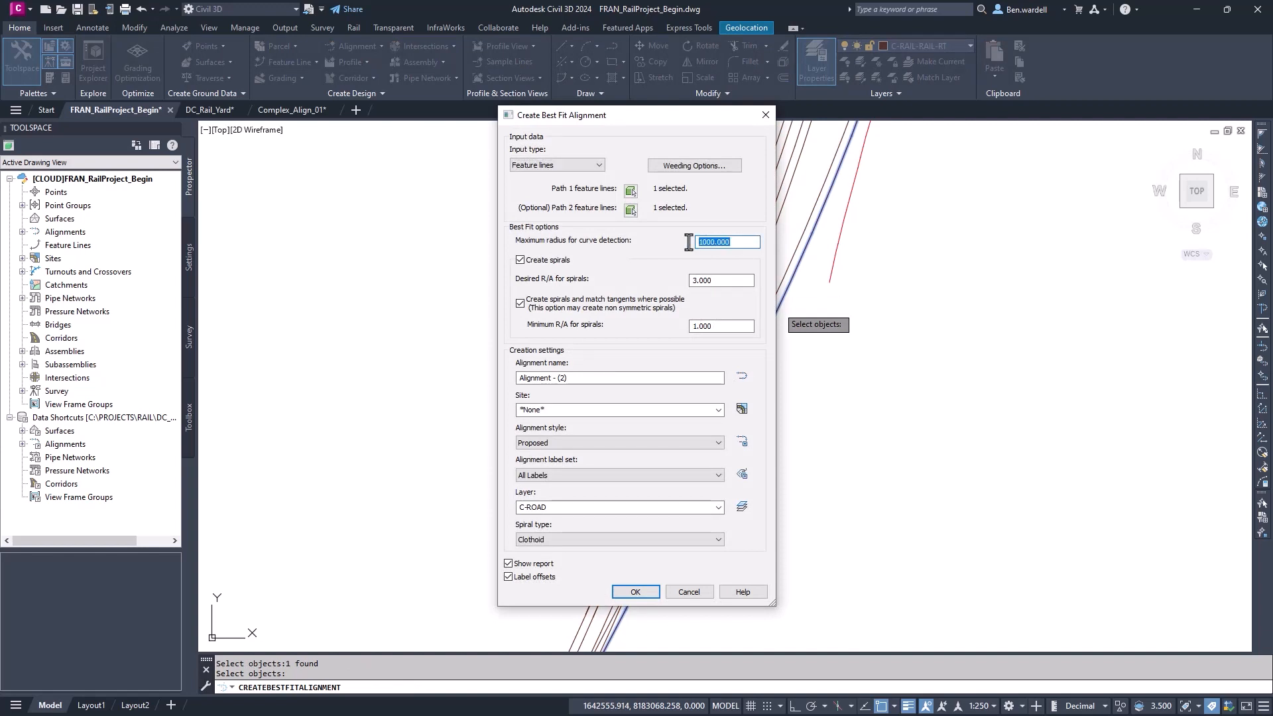
text(2500)
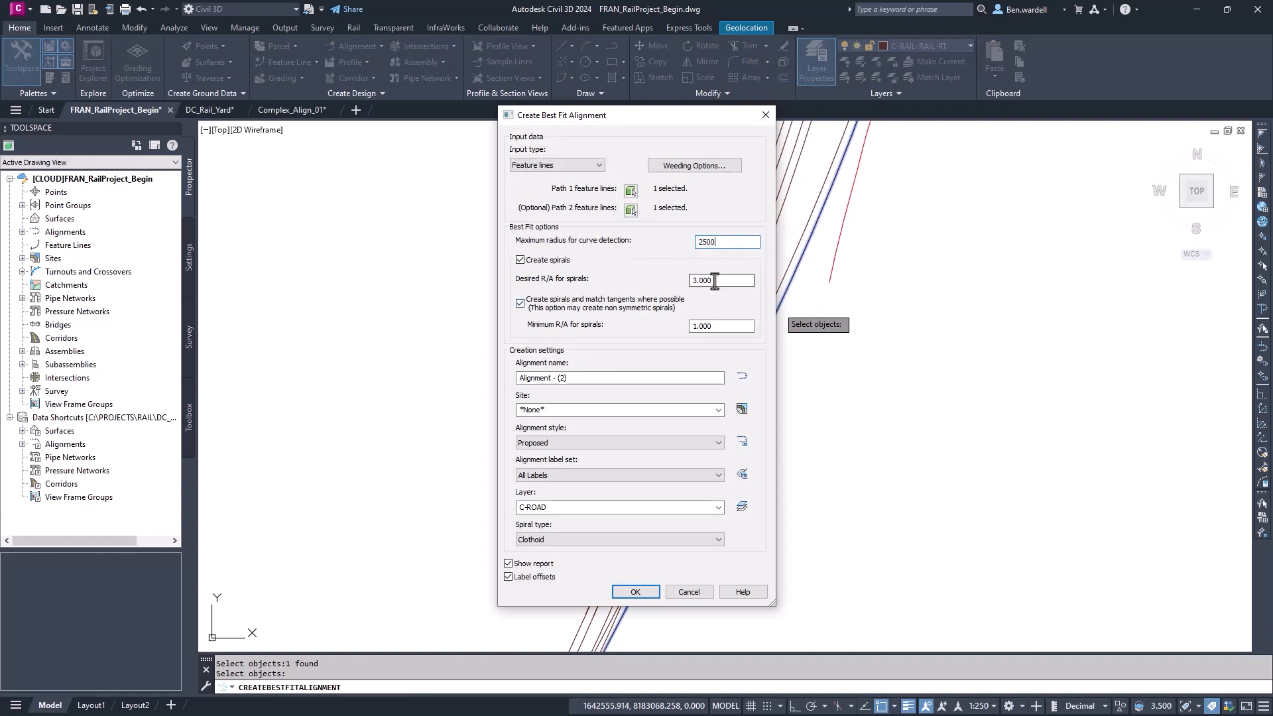
text(5.0)
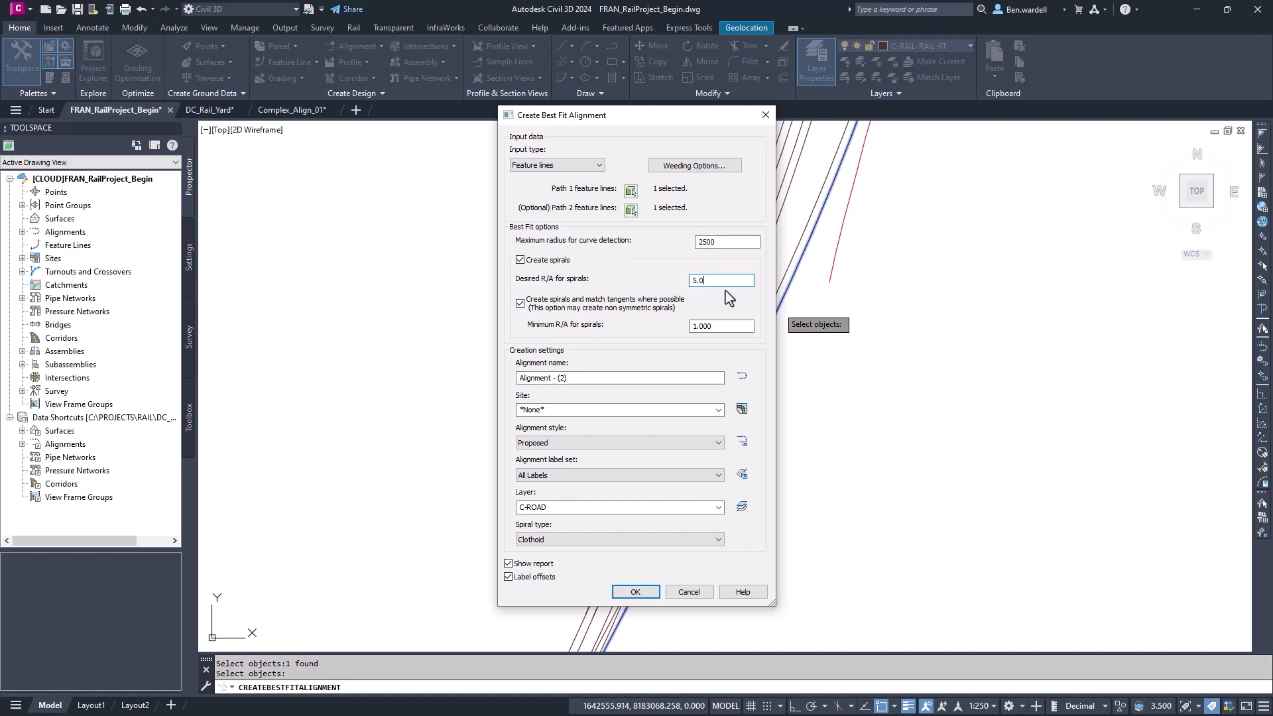
triple_click(721, 280)
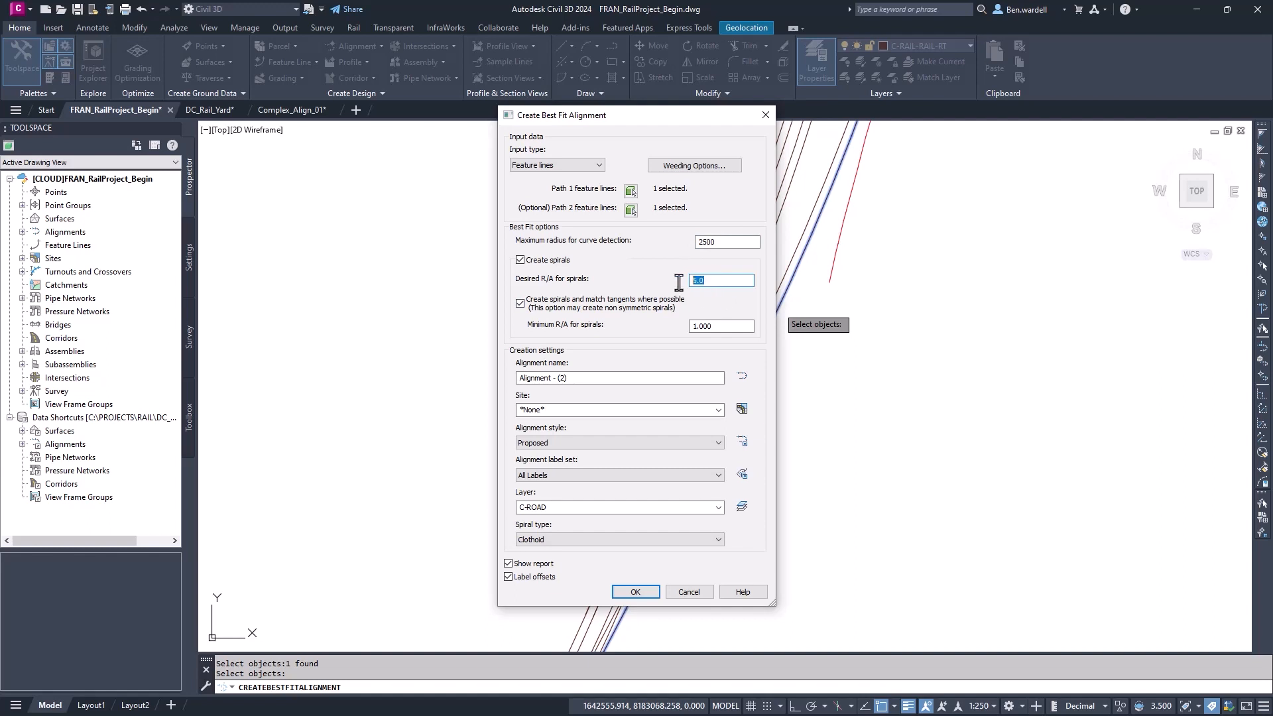
text(1.0)
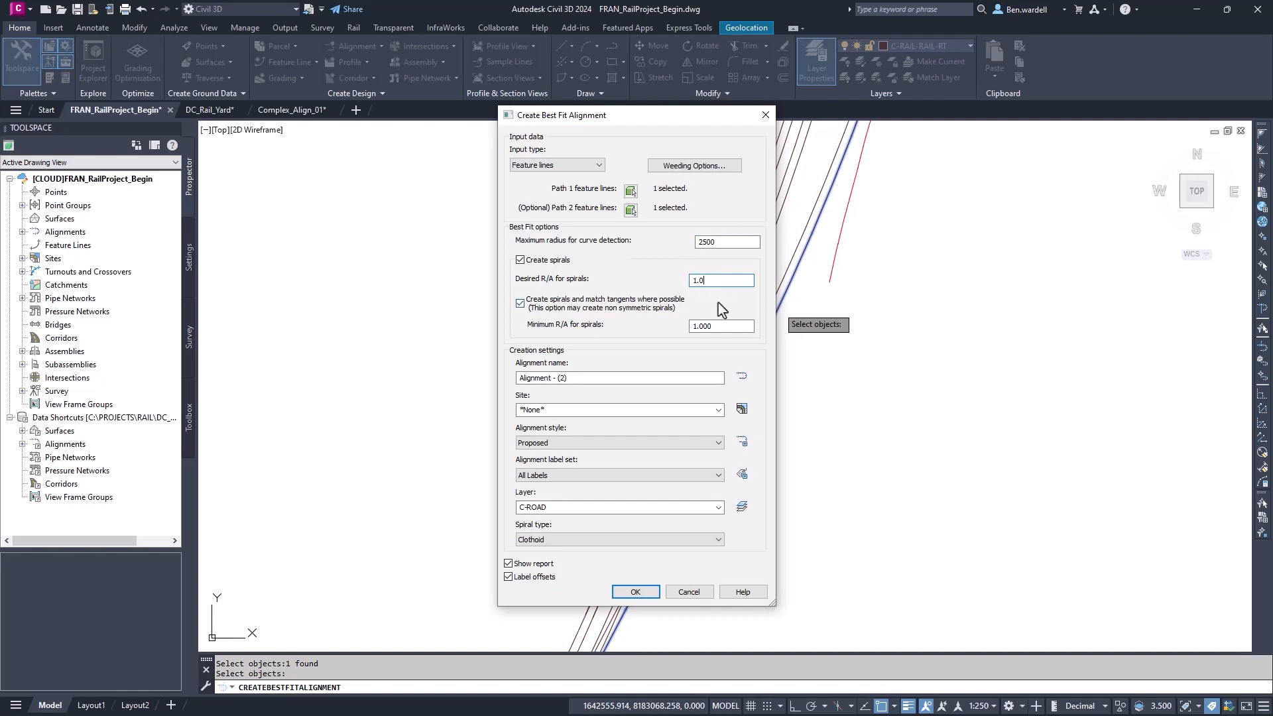
click(520, 303)
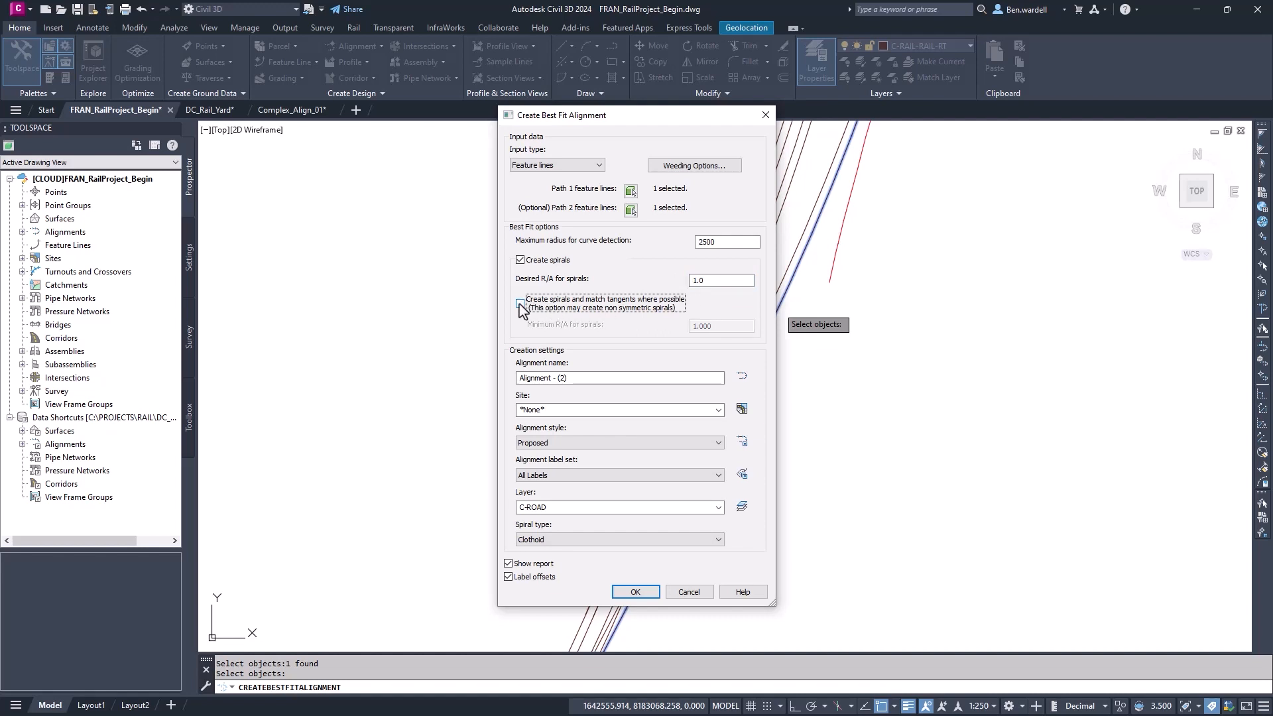
click(521, 303)
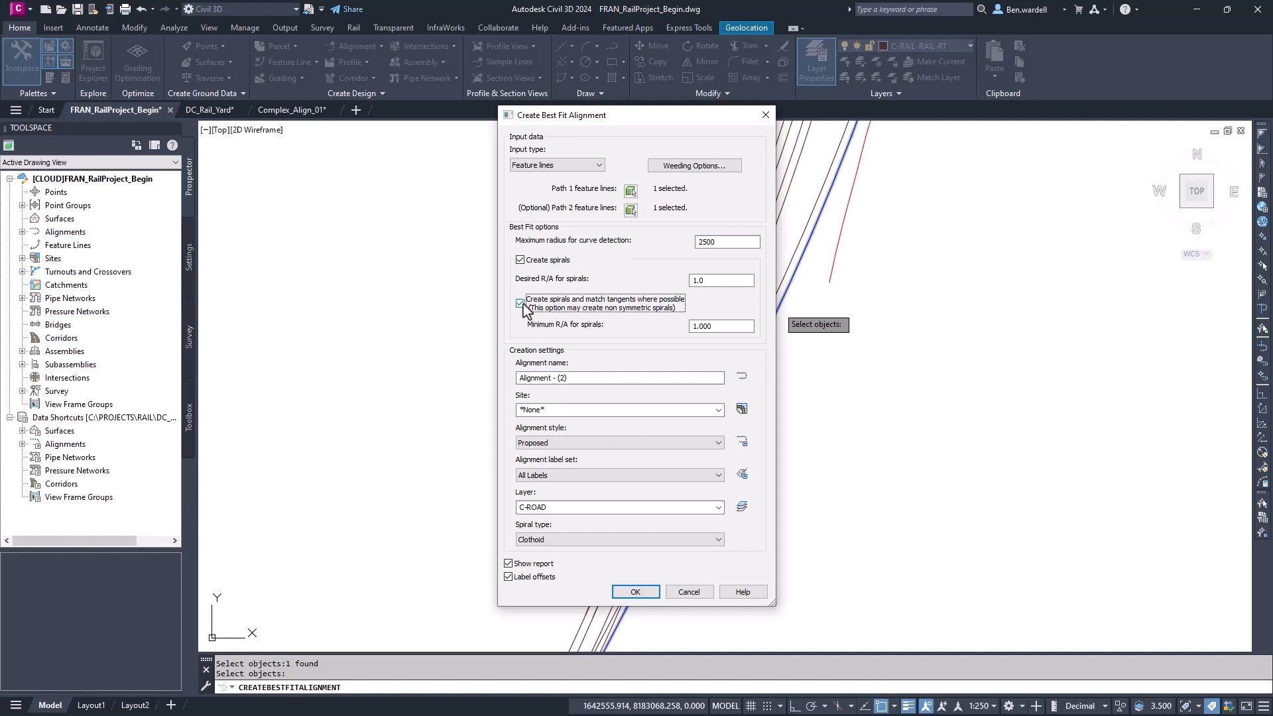
click(519, 305)
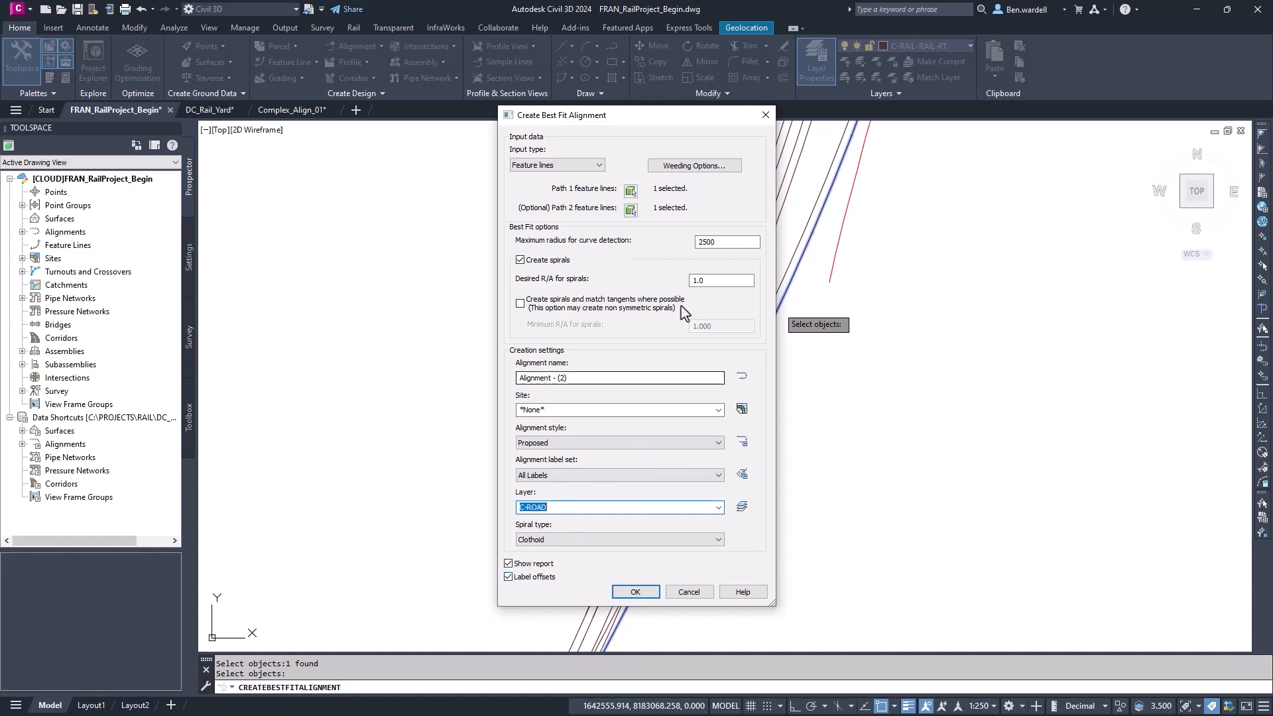
Turn on weeding and supplementing of input points in the Weeding Options
click(692, 166)
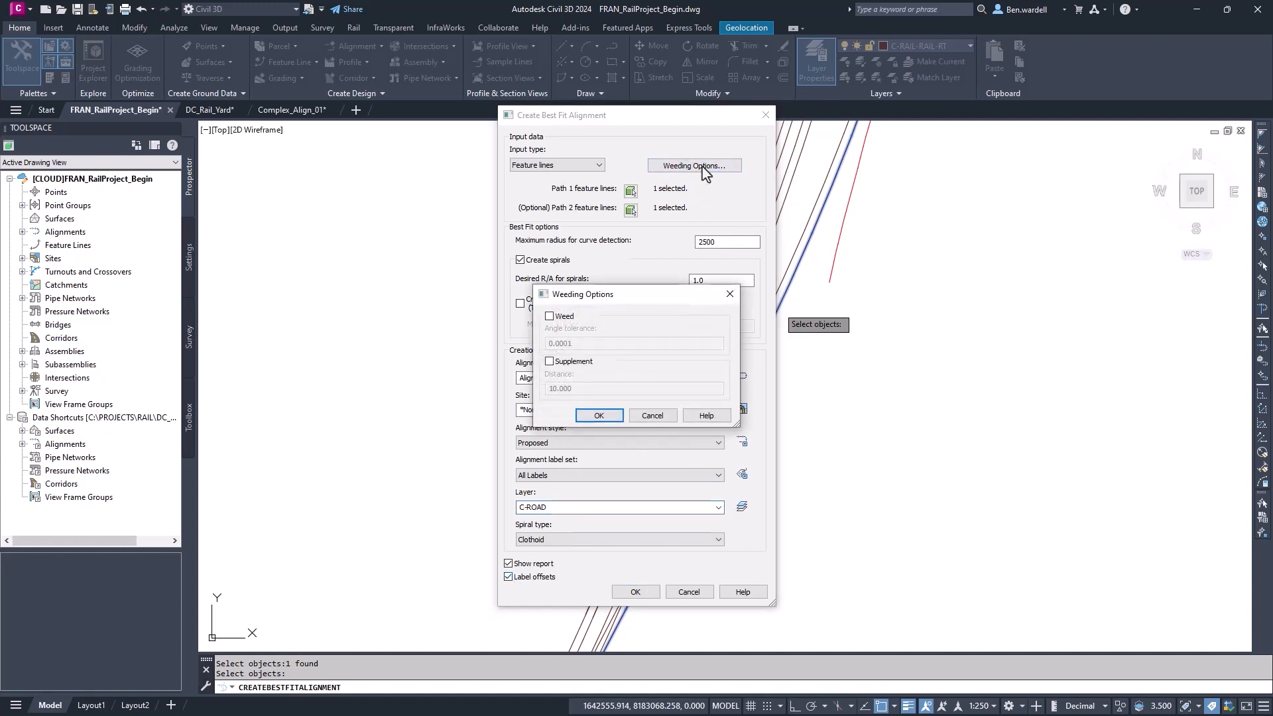
click(550, 316)
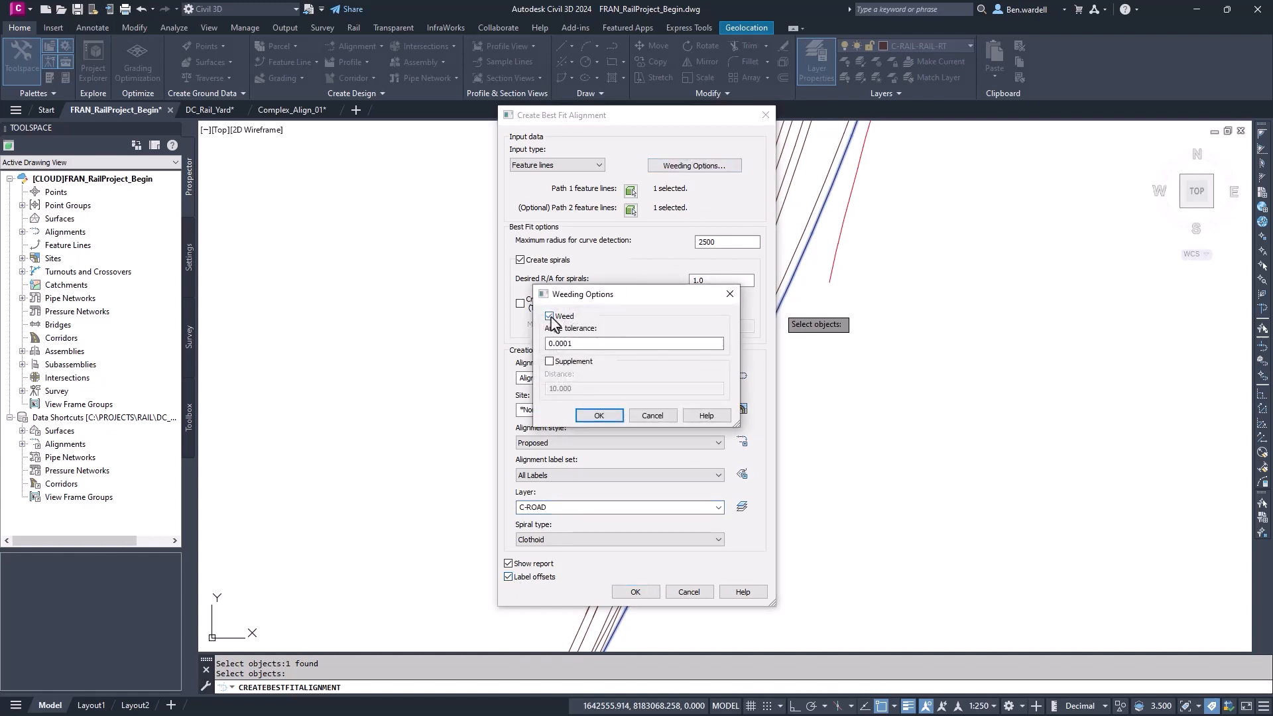
click(551, 361)
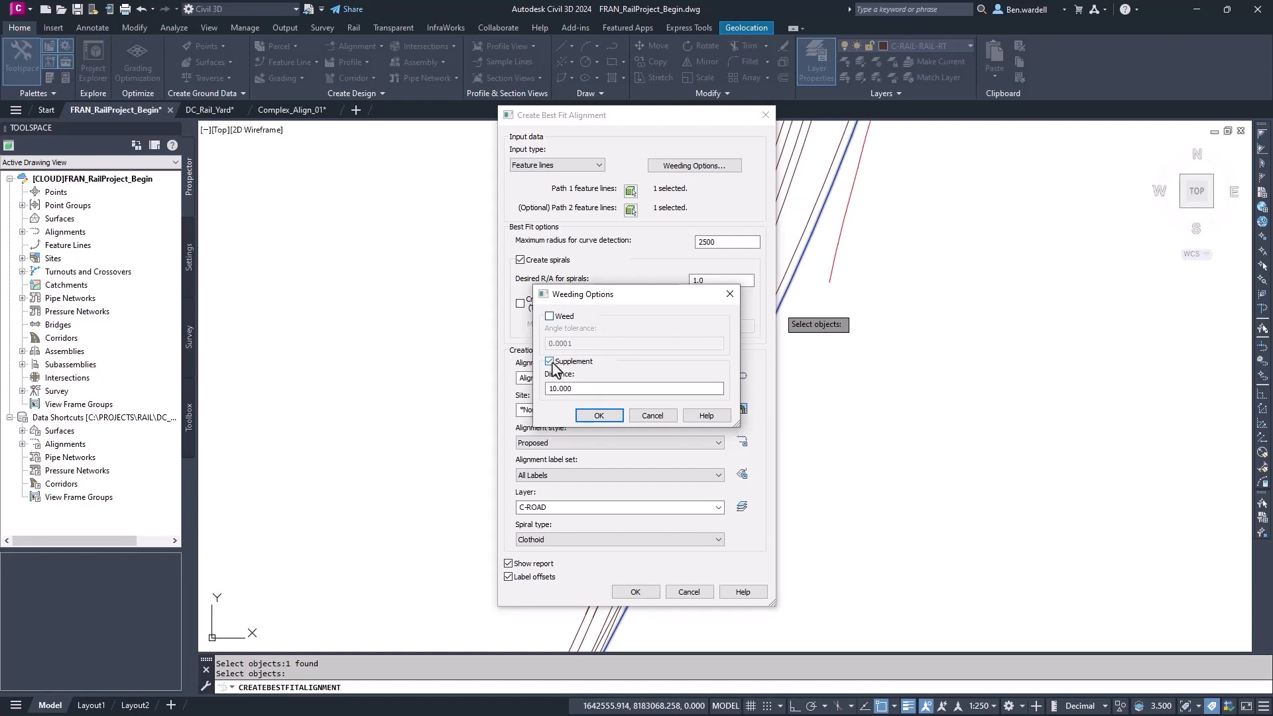
click(598, 416)
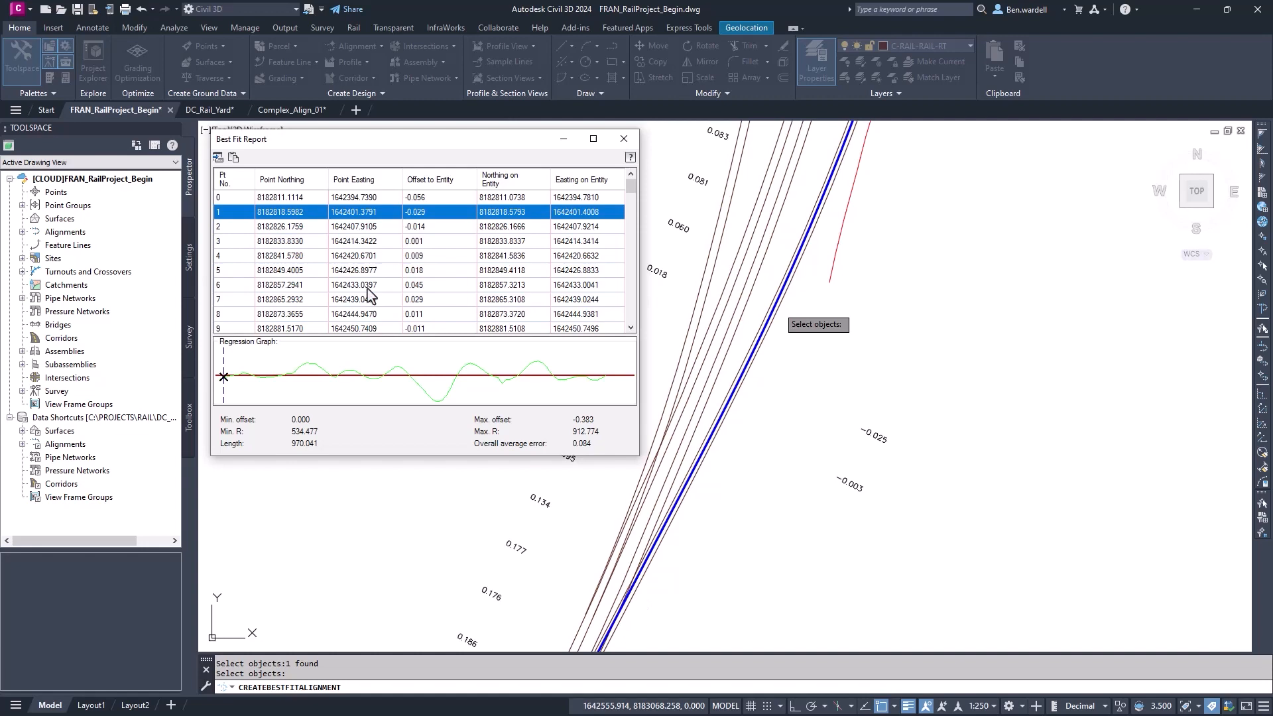
Scroll through the Best Fit Report's point offset table and regression graph
scroll(down, 3)
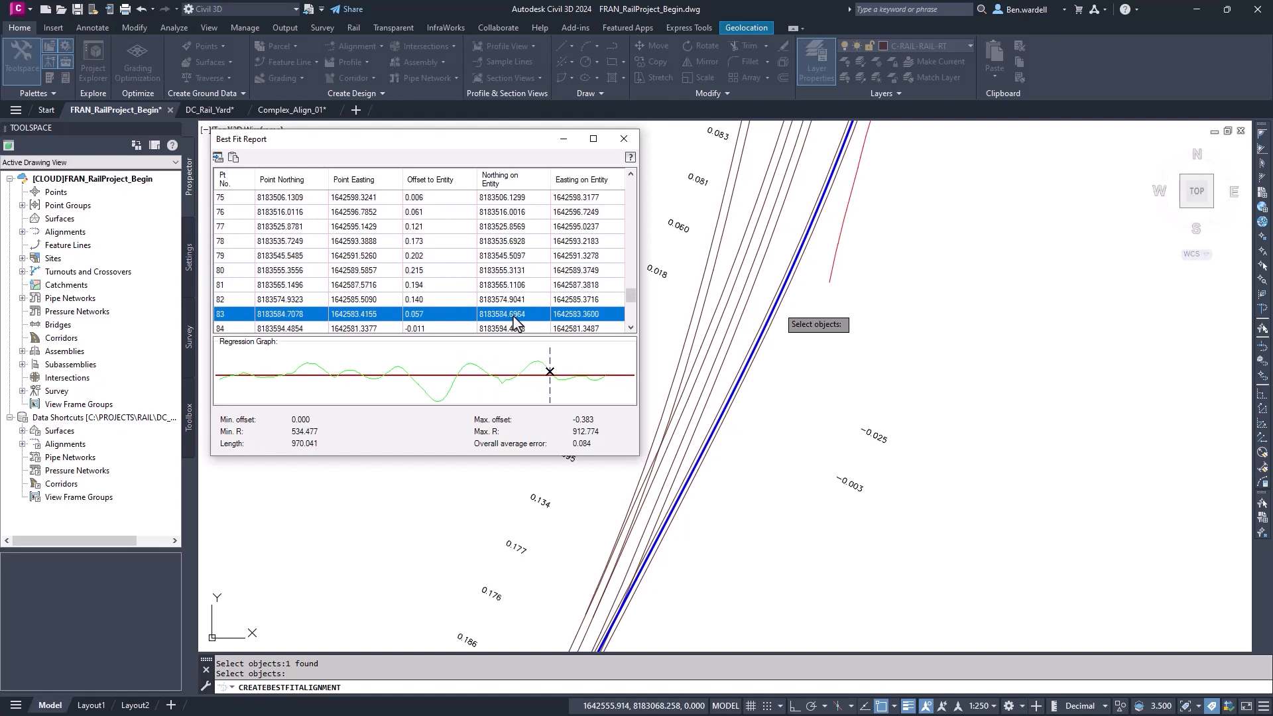
scroll(down, 3)
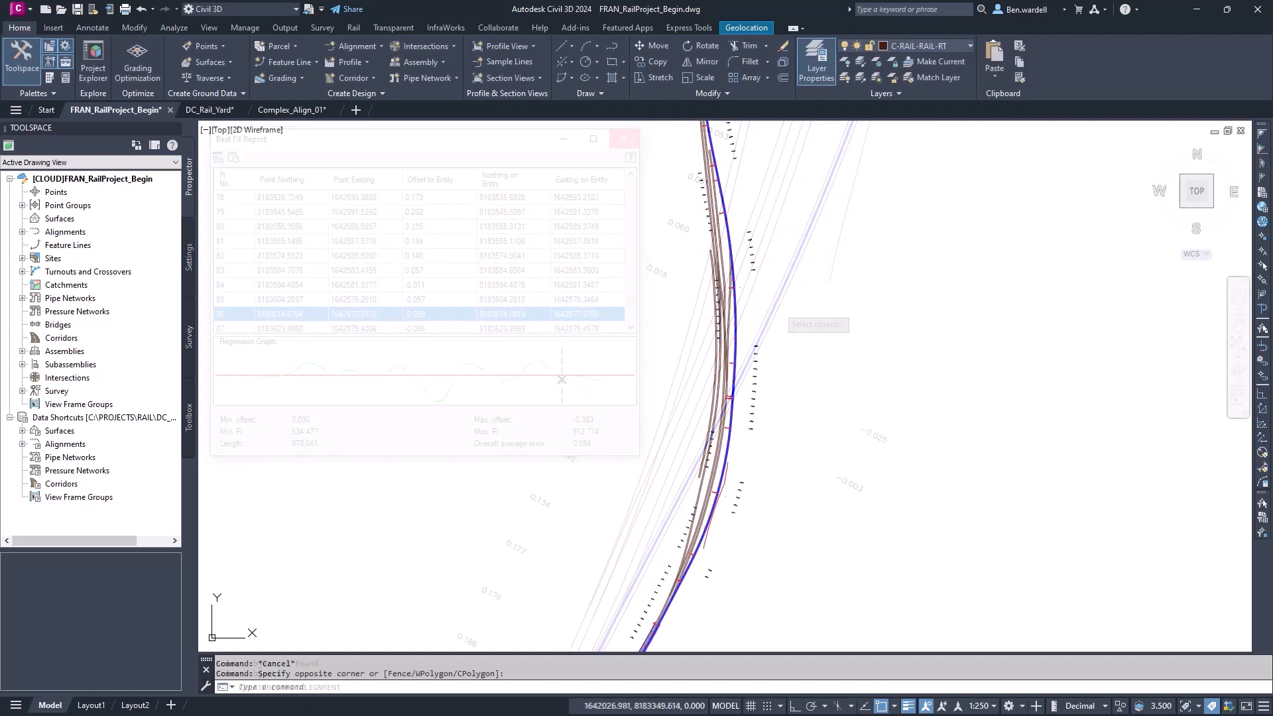
Select Alignment - (2) and launch its Geometry Editor layout tools
click(623, 138)
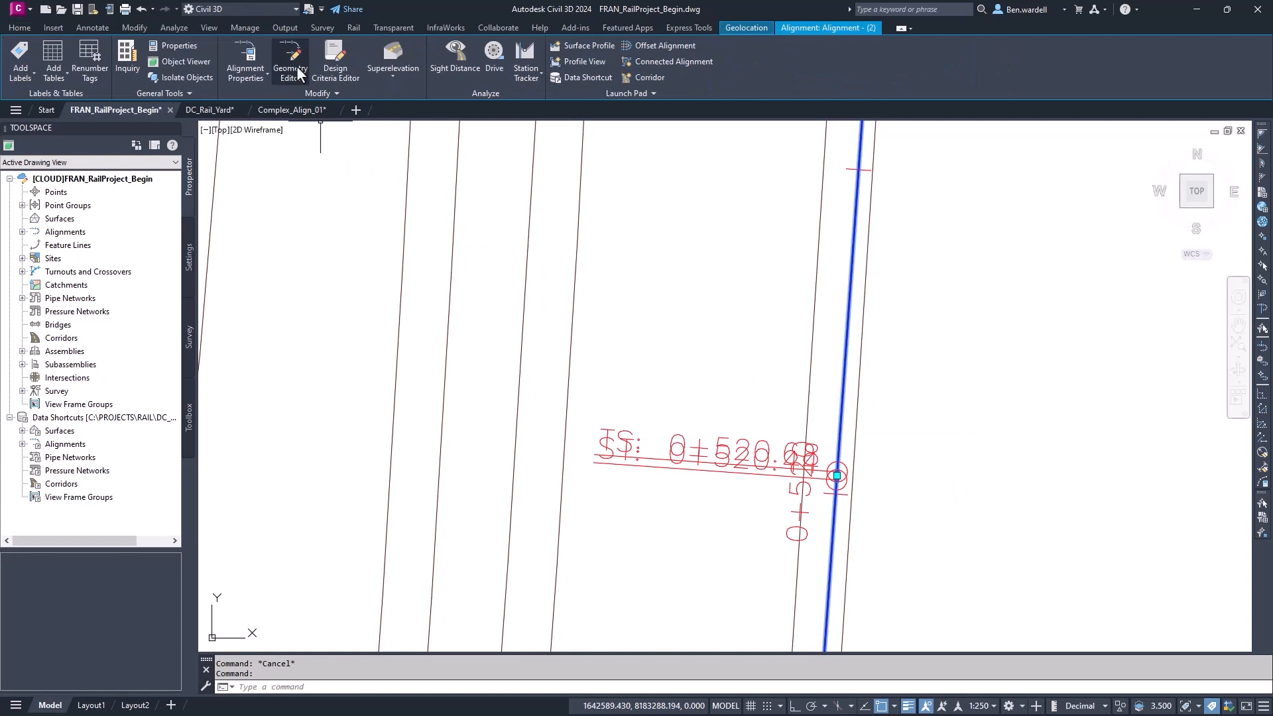
click(290, 61)
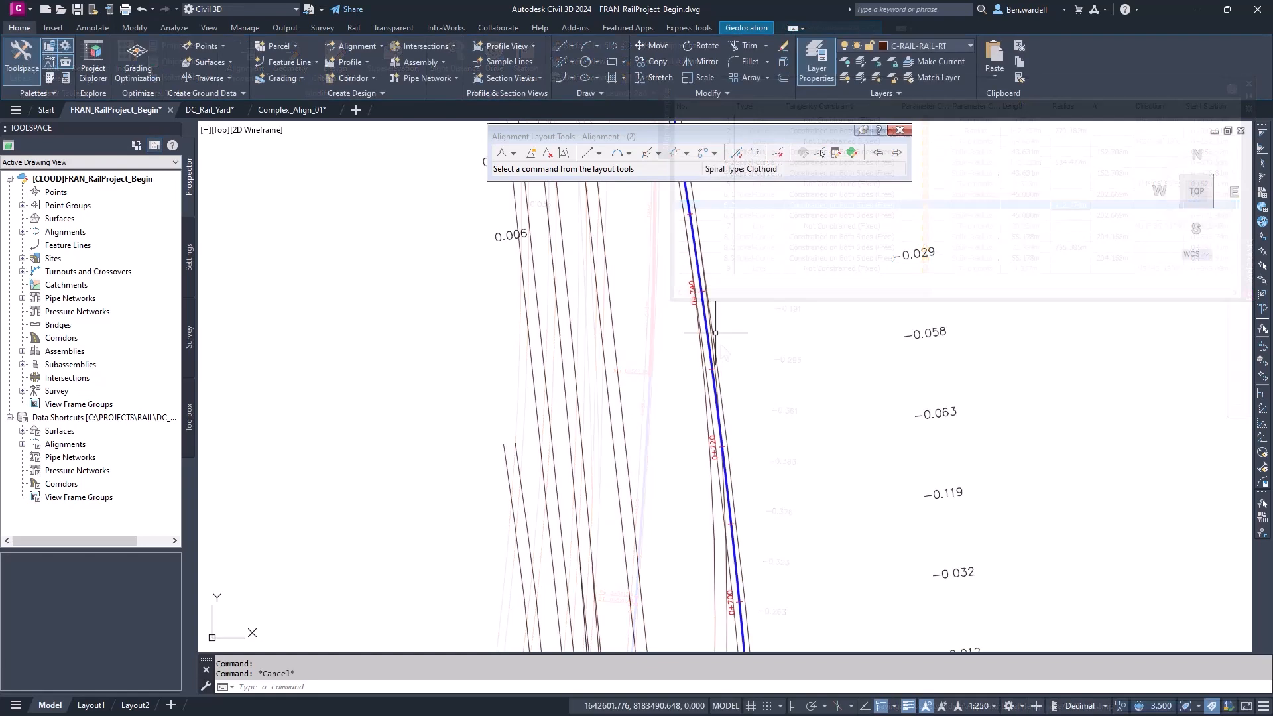
Make Alignment - (2) a Rail type with 90 km/h speed and Metric Rail Cant criteria
right_click(715, 331)
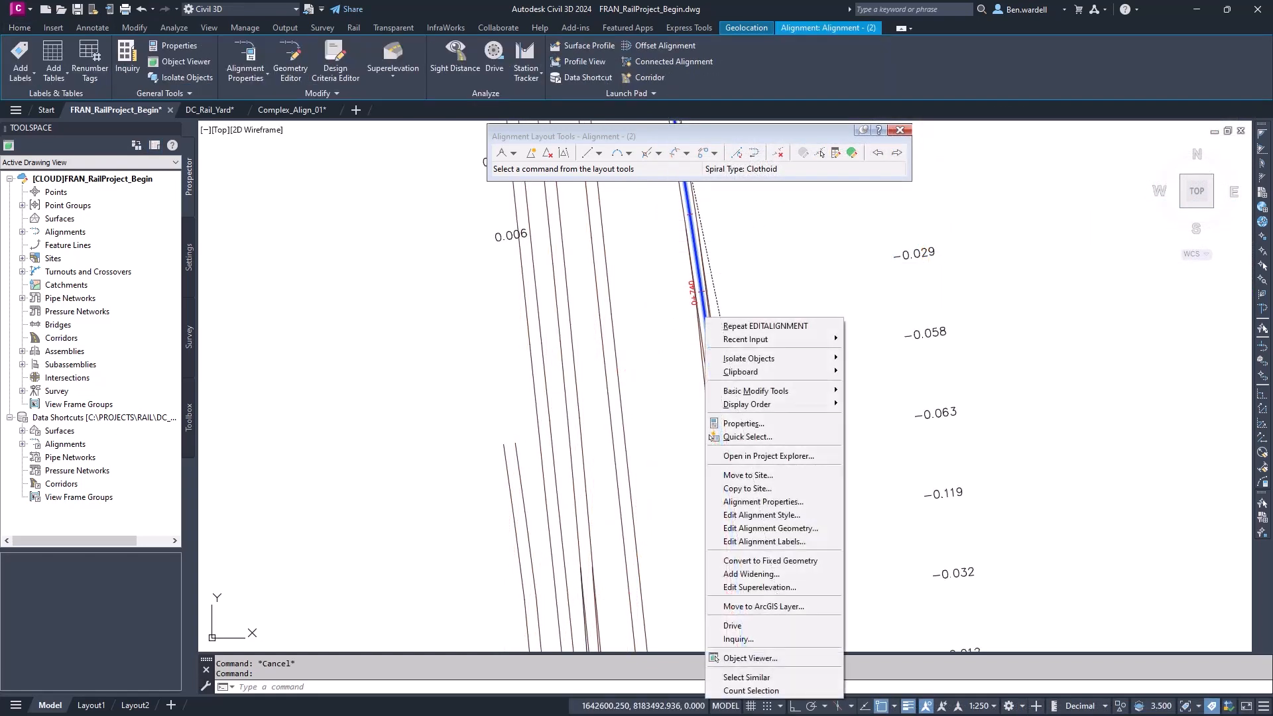
click(763, 502)
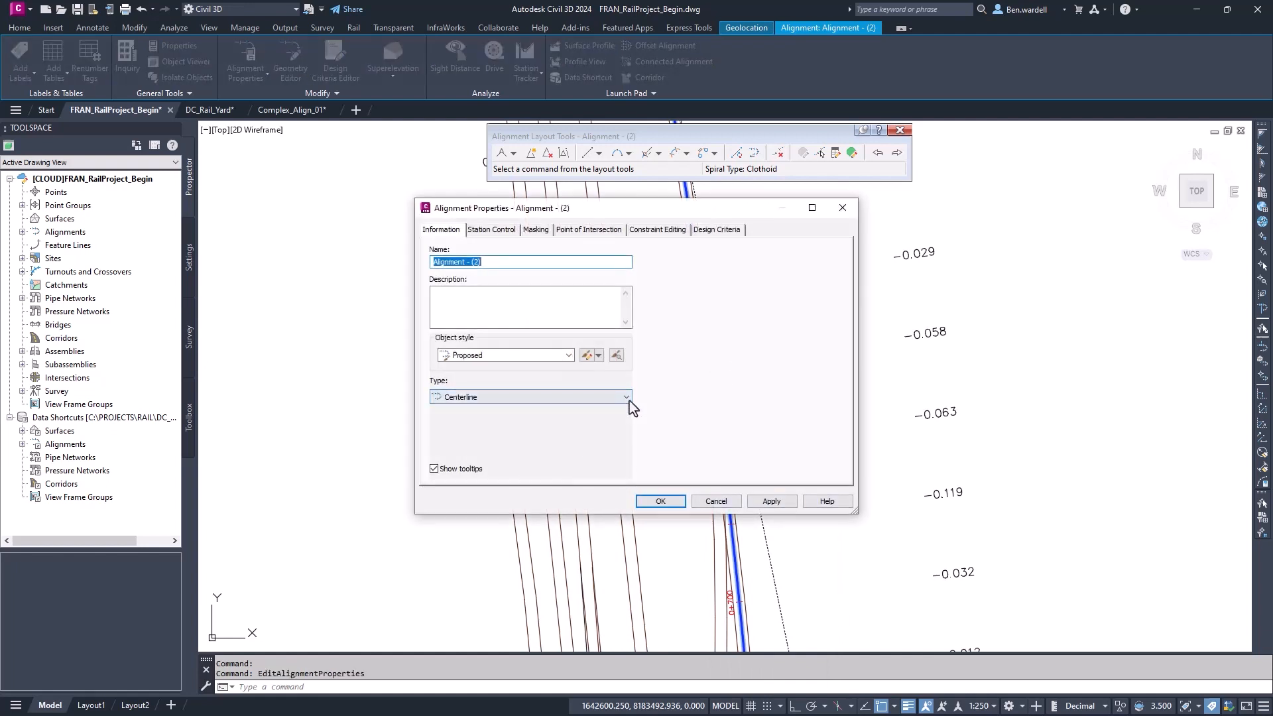
click(626, 397)
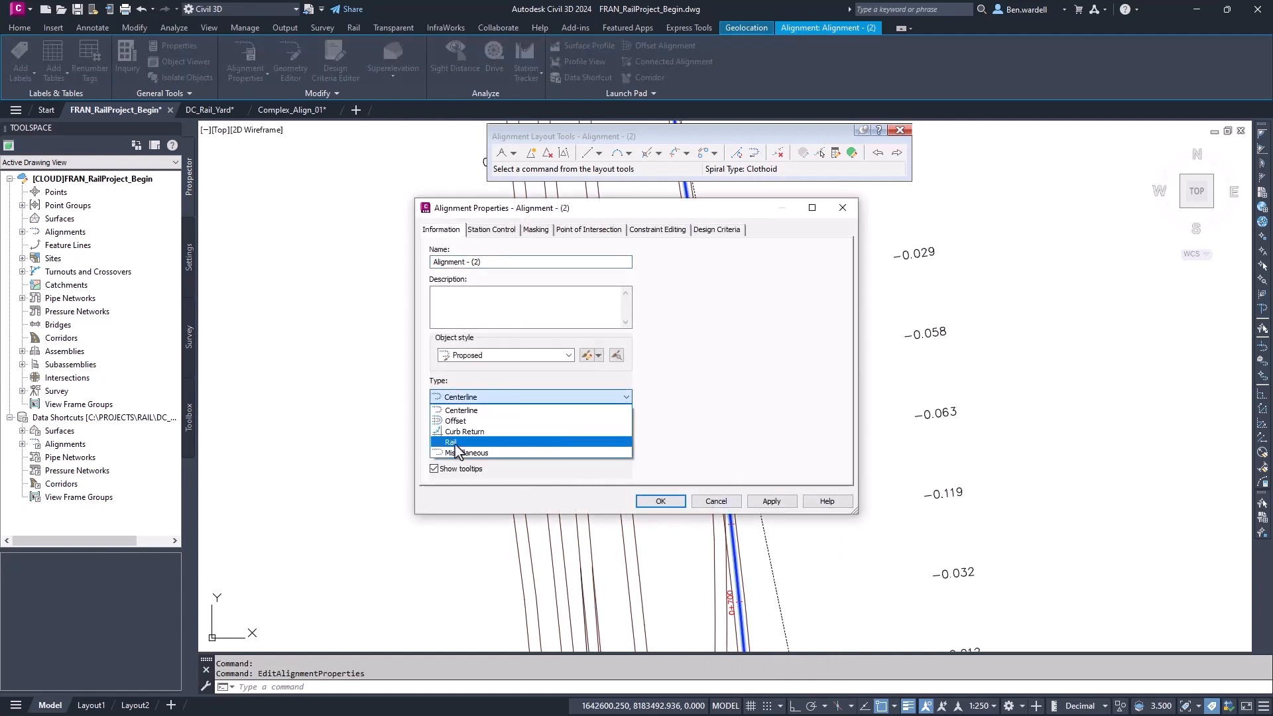
click(451, 442)
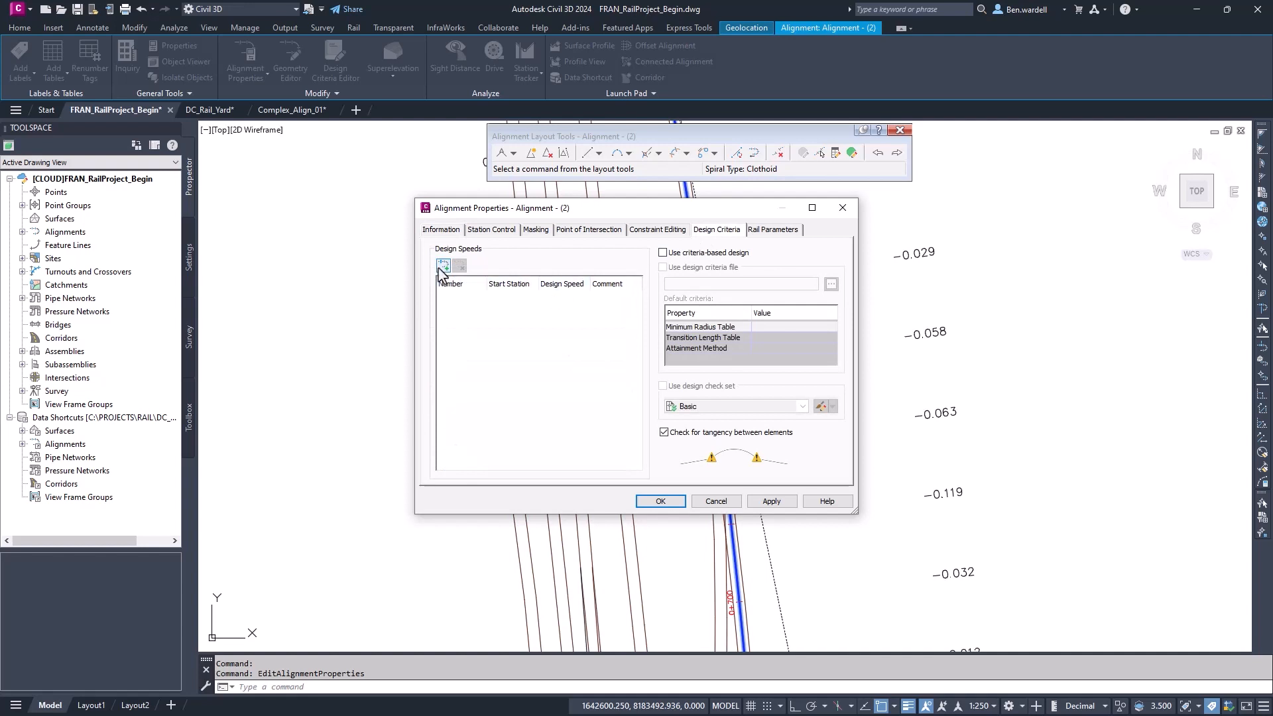
click(444, 265)
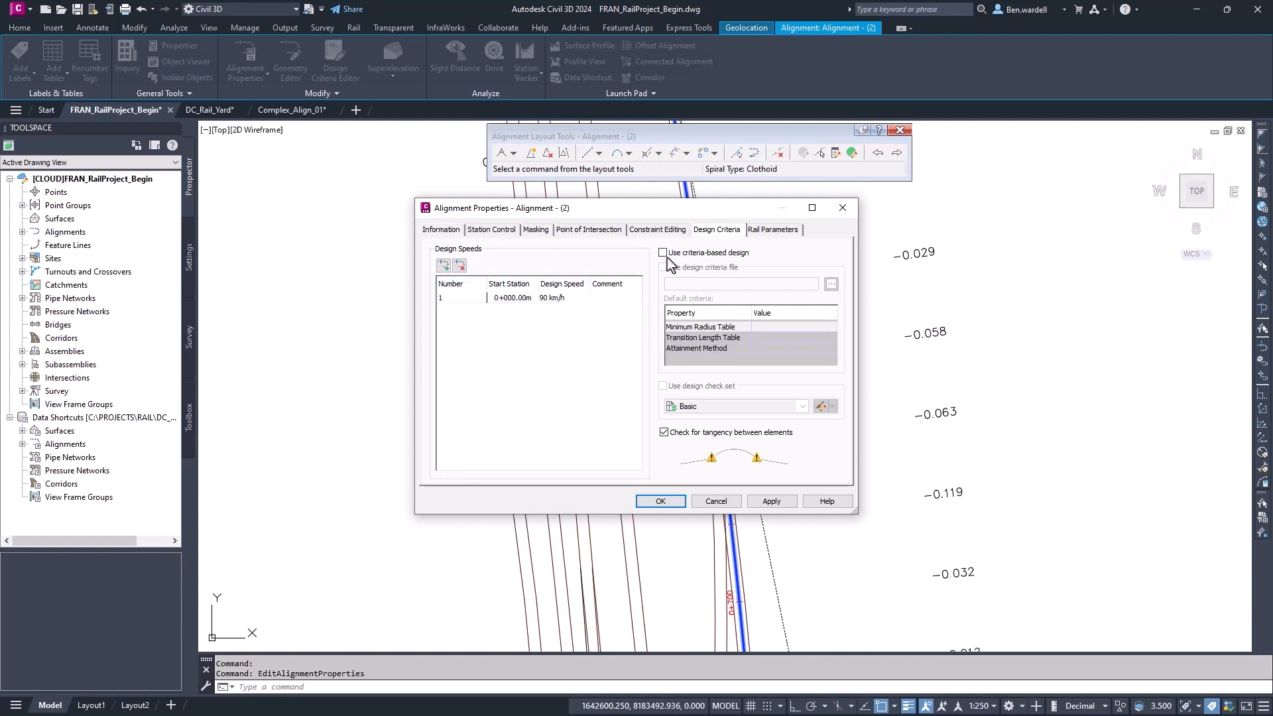
click(663, 253)
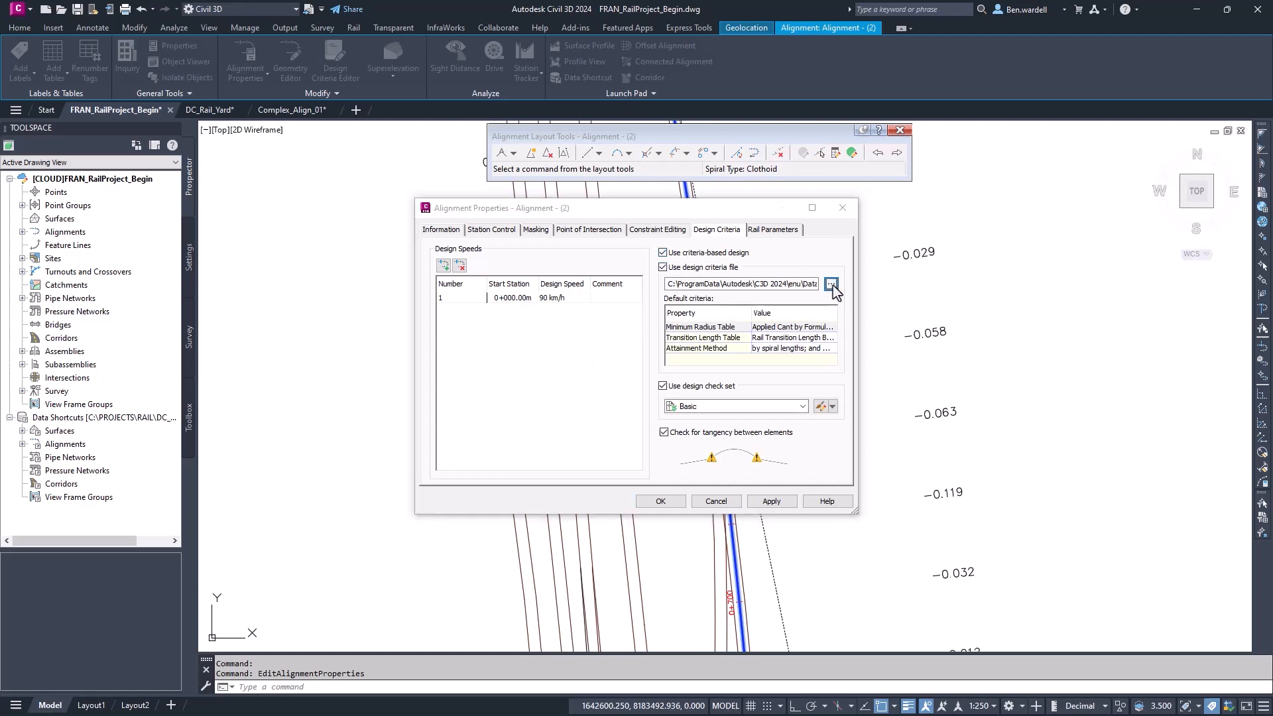
click(832, 284)
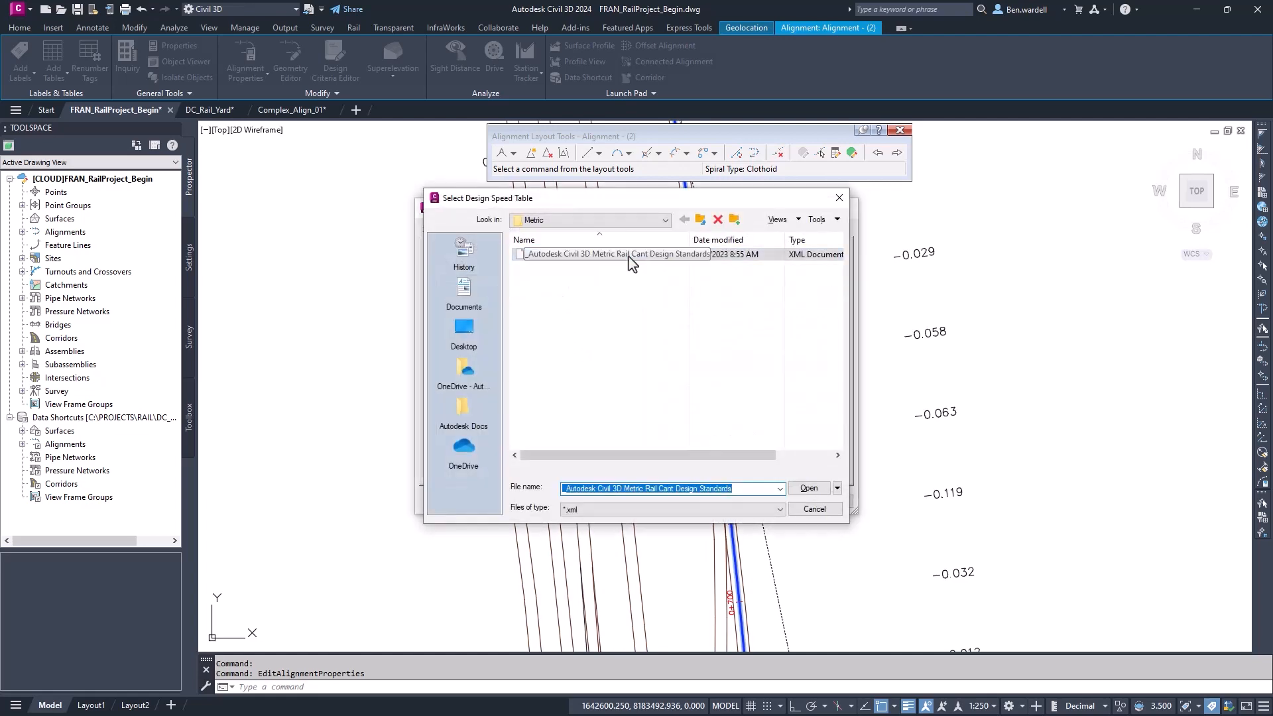
click(808, 489)
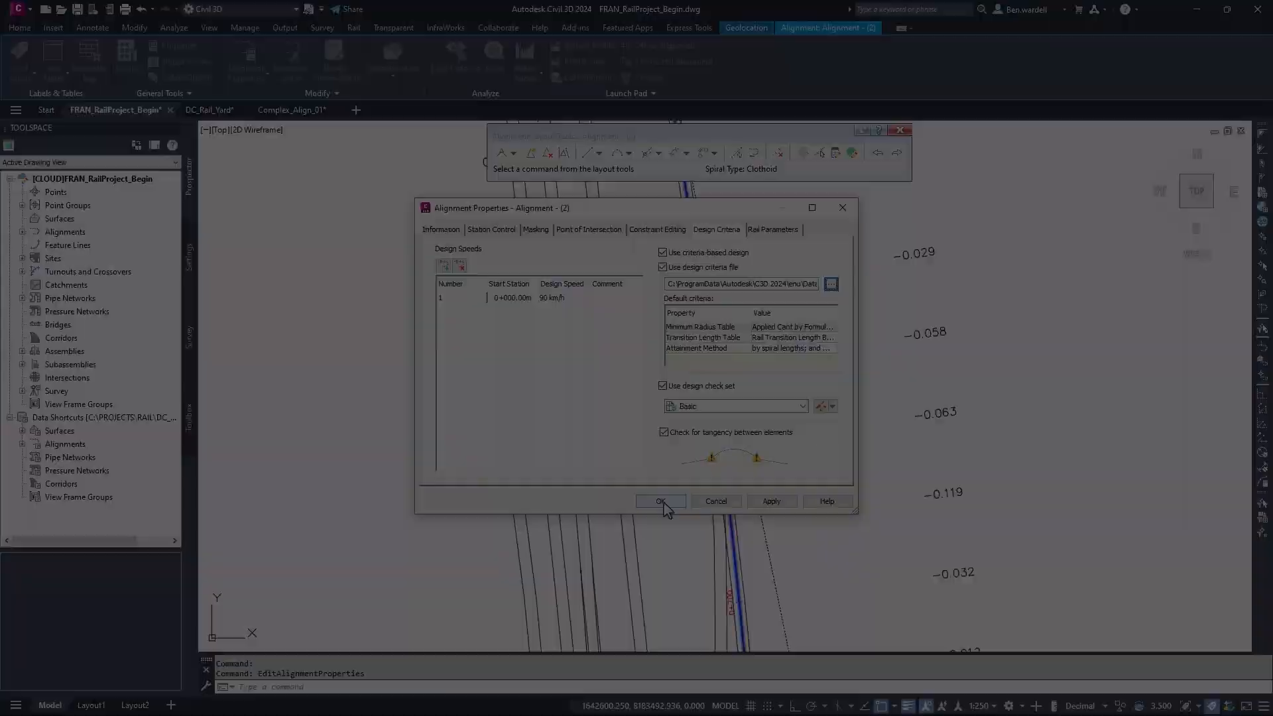
click(661, 502)
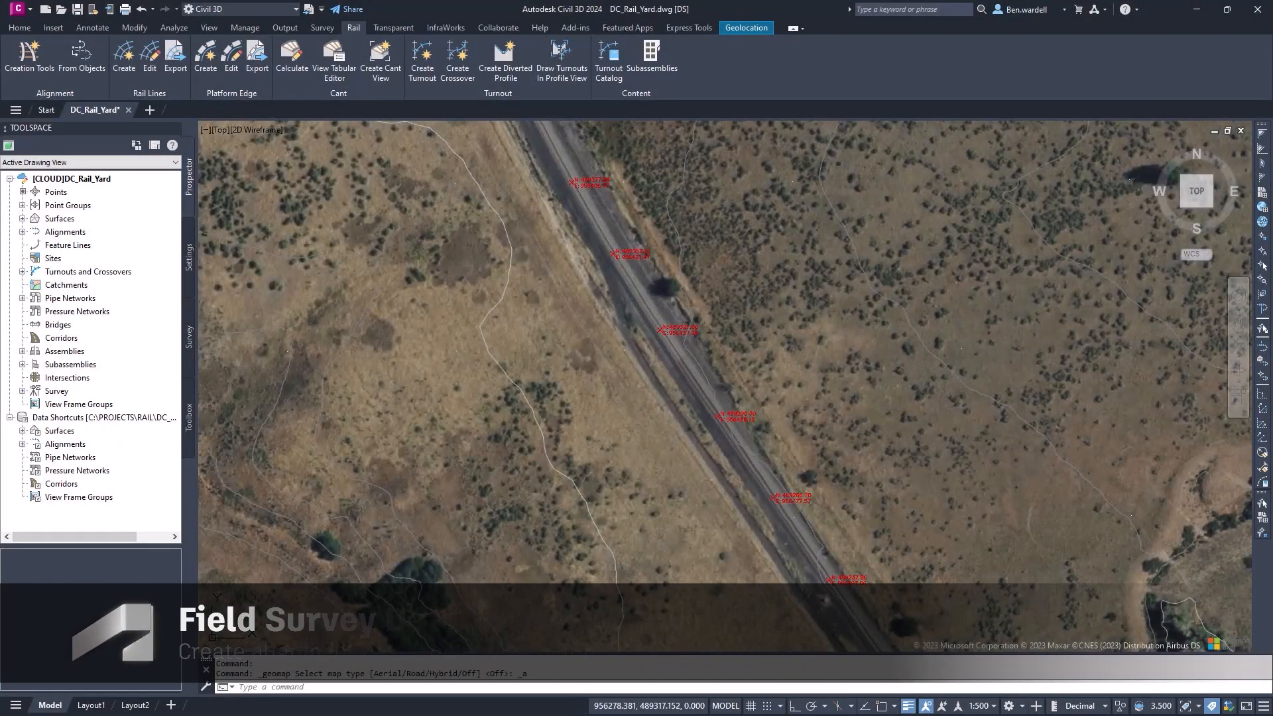
Create rail alignment FR_Track_01 at 10+000.00m with 100 km/h criteria-based design
click(19, 26)
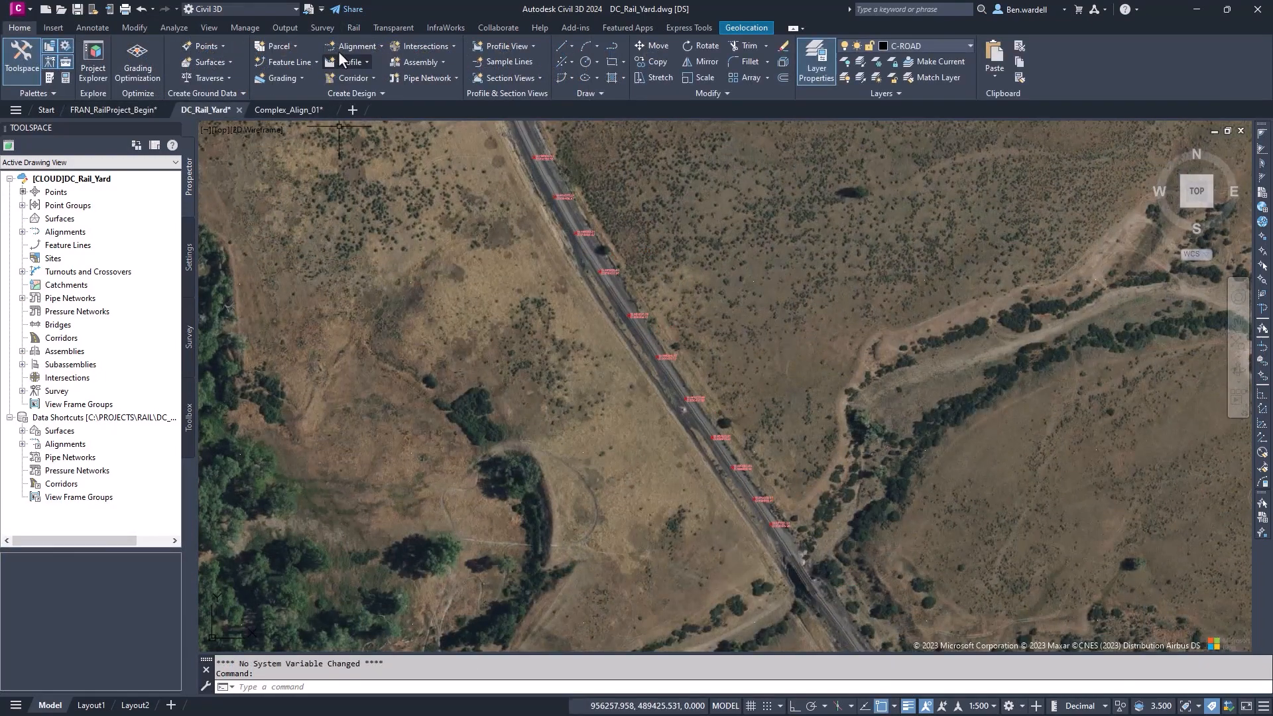
click(352, 26)
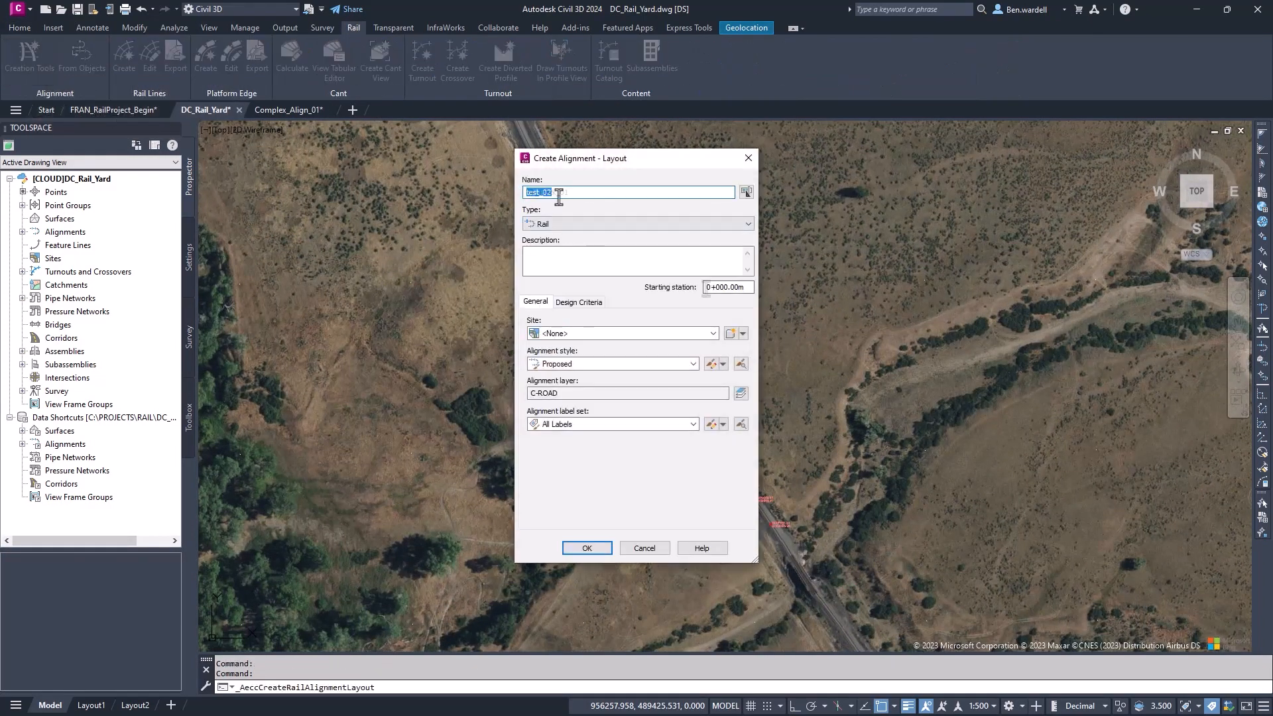
text(FR_Track_01)
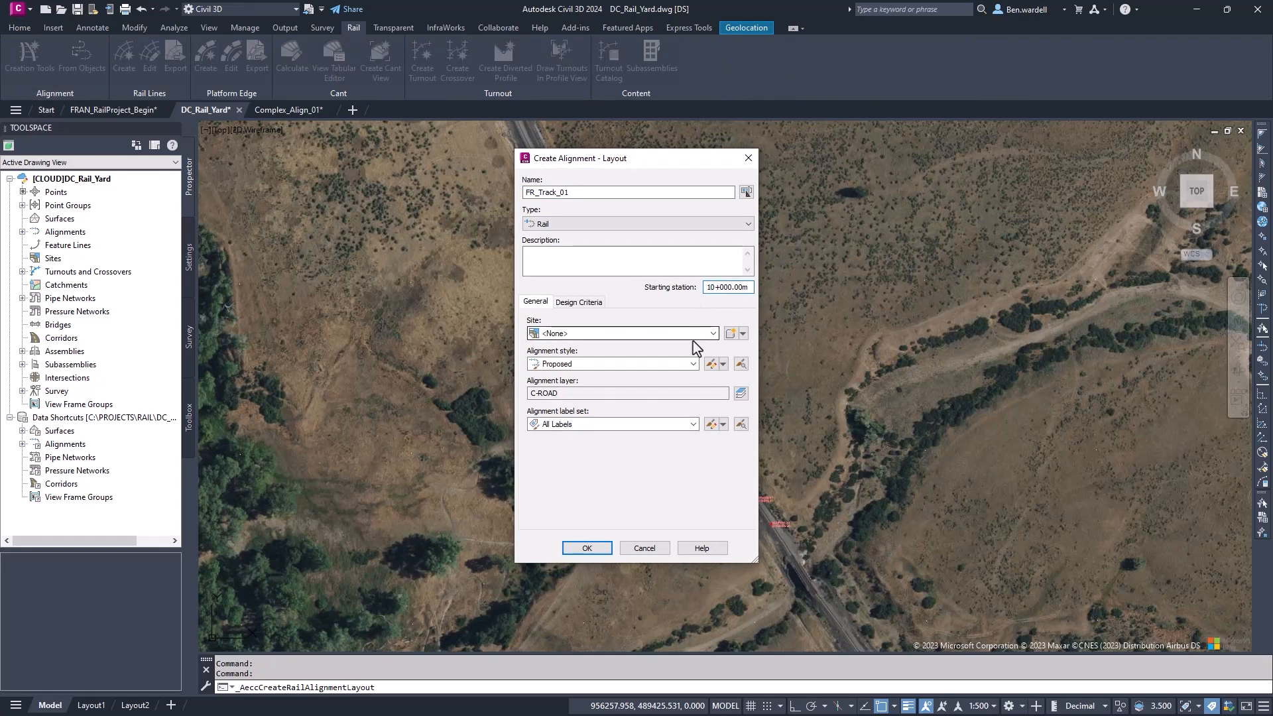
click(578, 301)
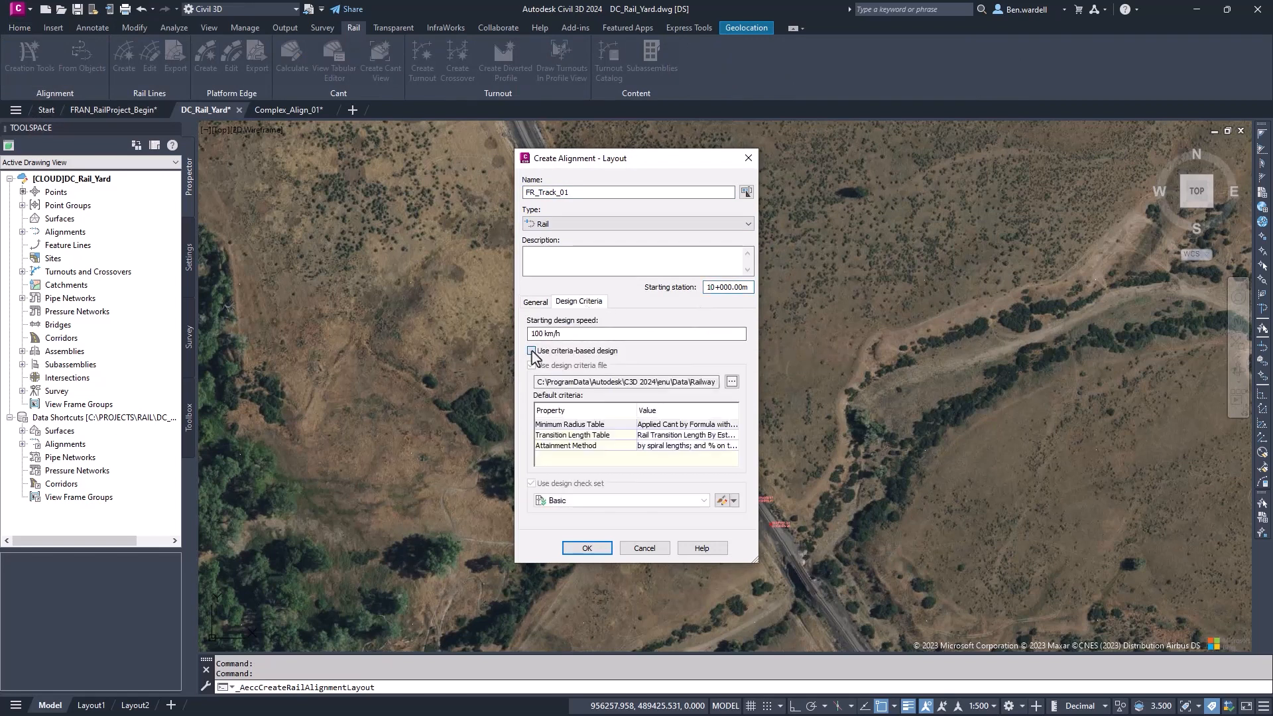
click(586, 547)
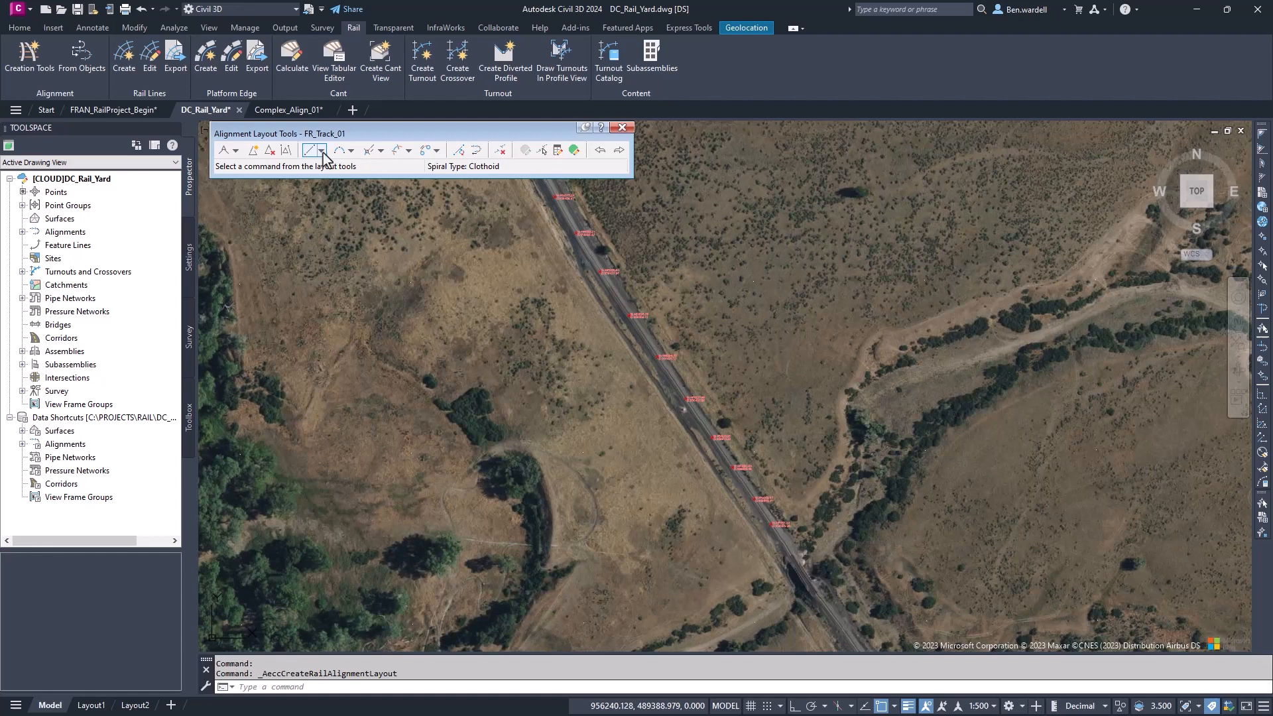
Fit a fixed tangent to FR_Track_01 through the track COGO points, excluding points 1–3
click(317, 151)
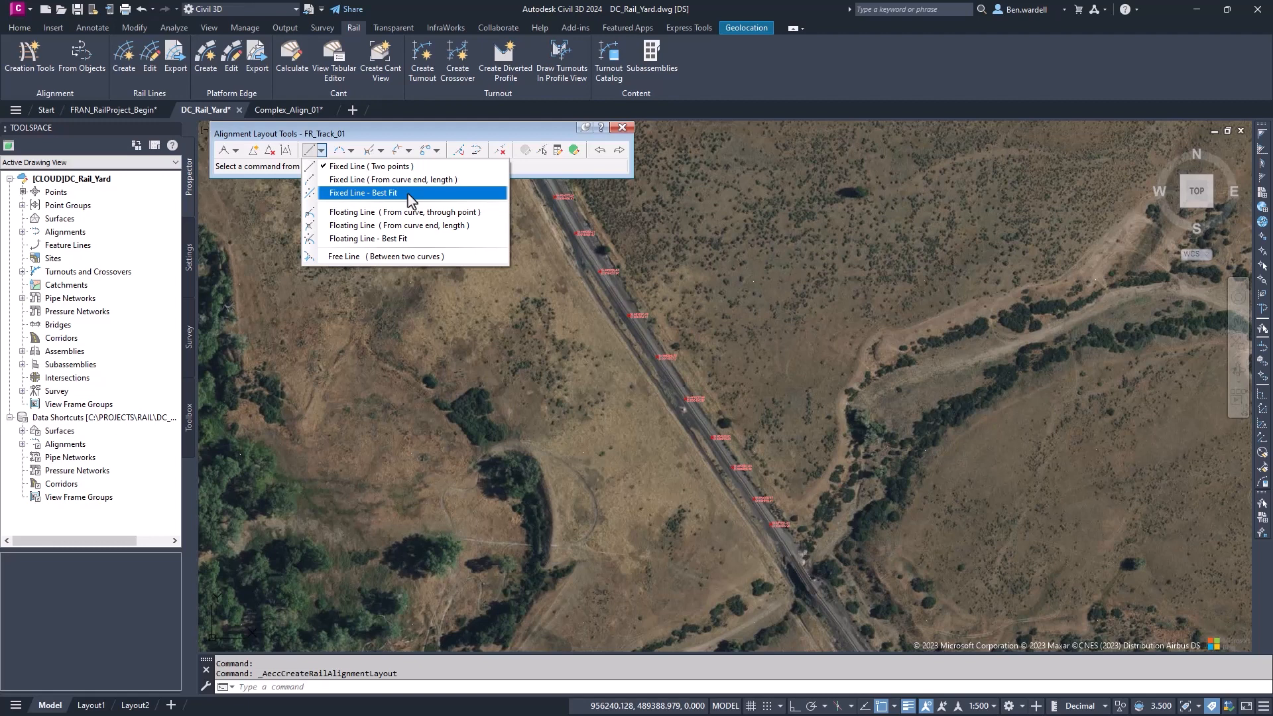
click(364, 192)
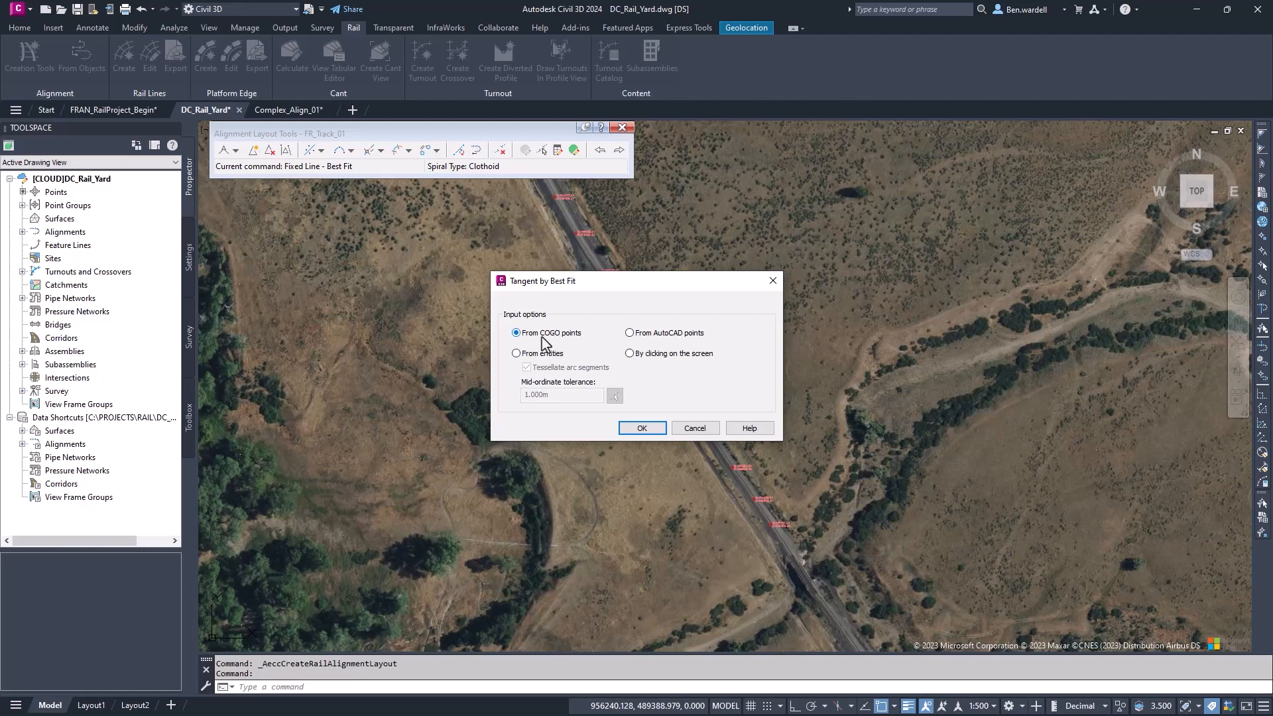
click(641, 427)
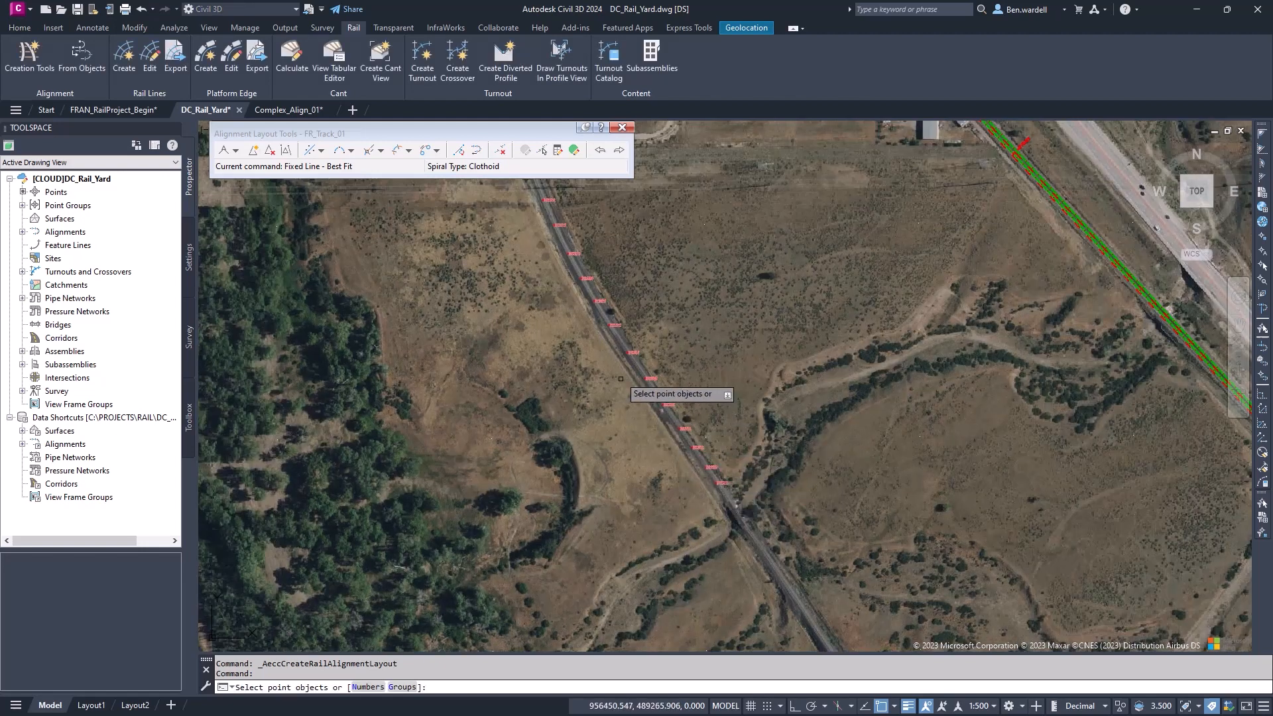
mouse_move(697, 452)
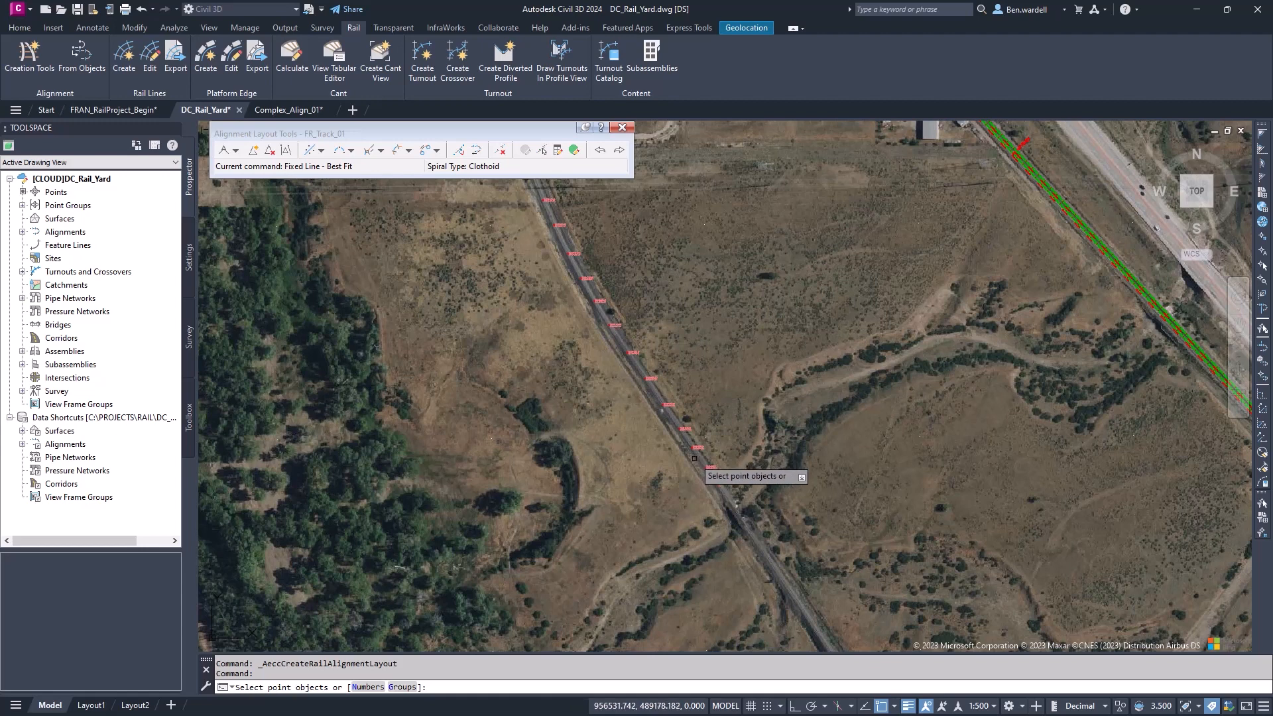
mouse_move(544, 244)
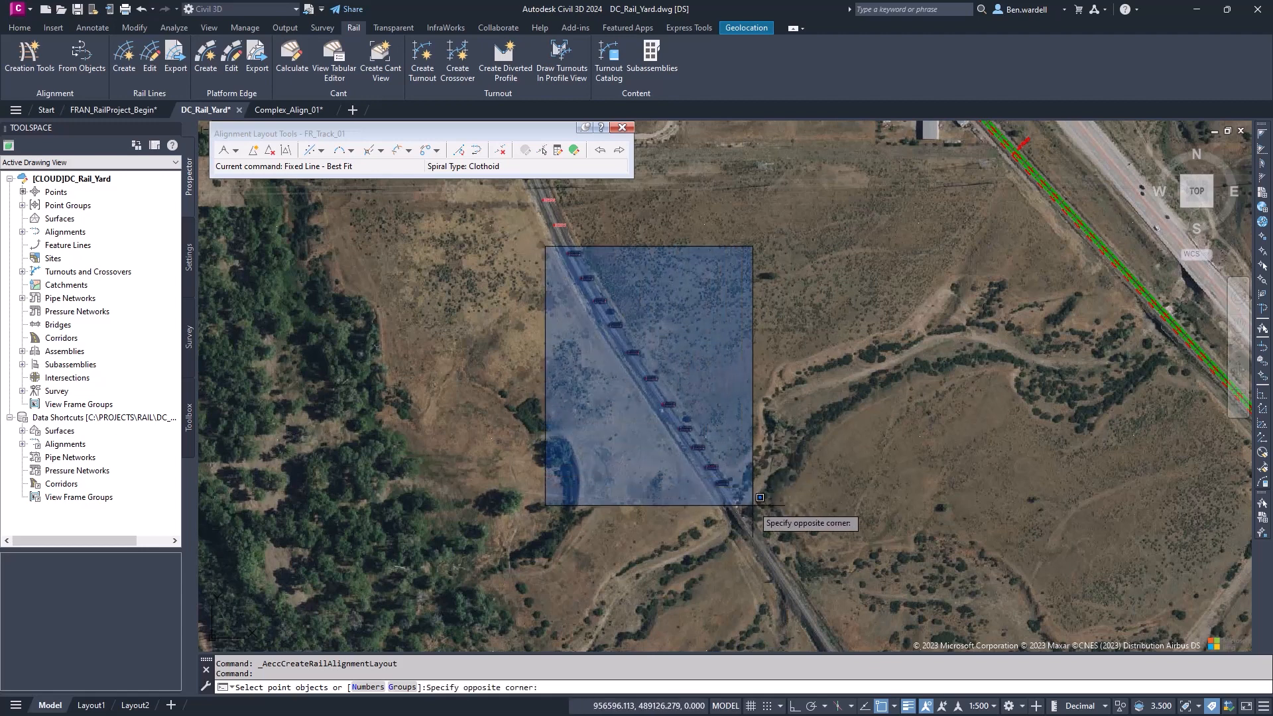
click(759, 497)
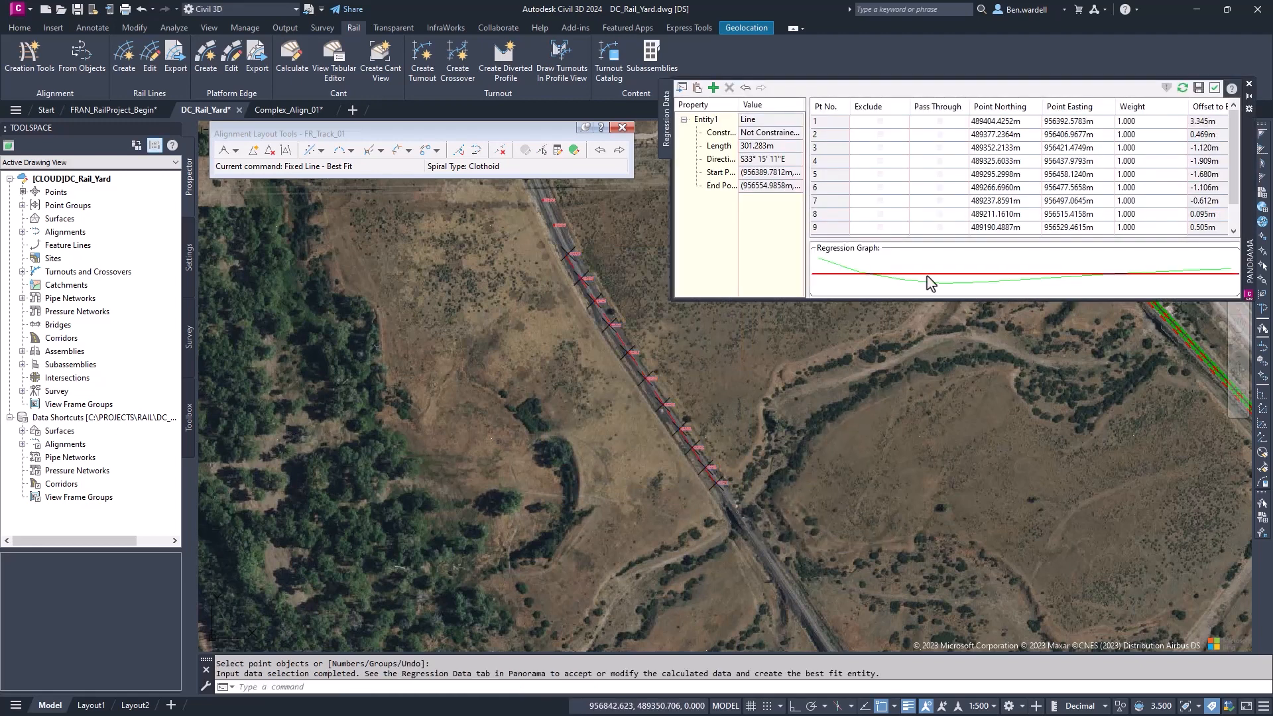
mouse_move(845, 278)
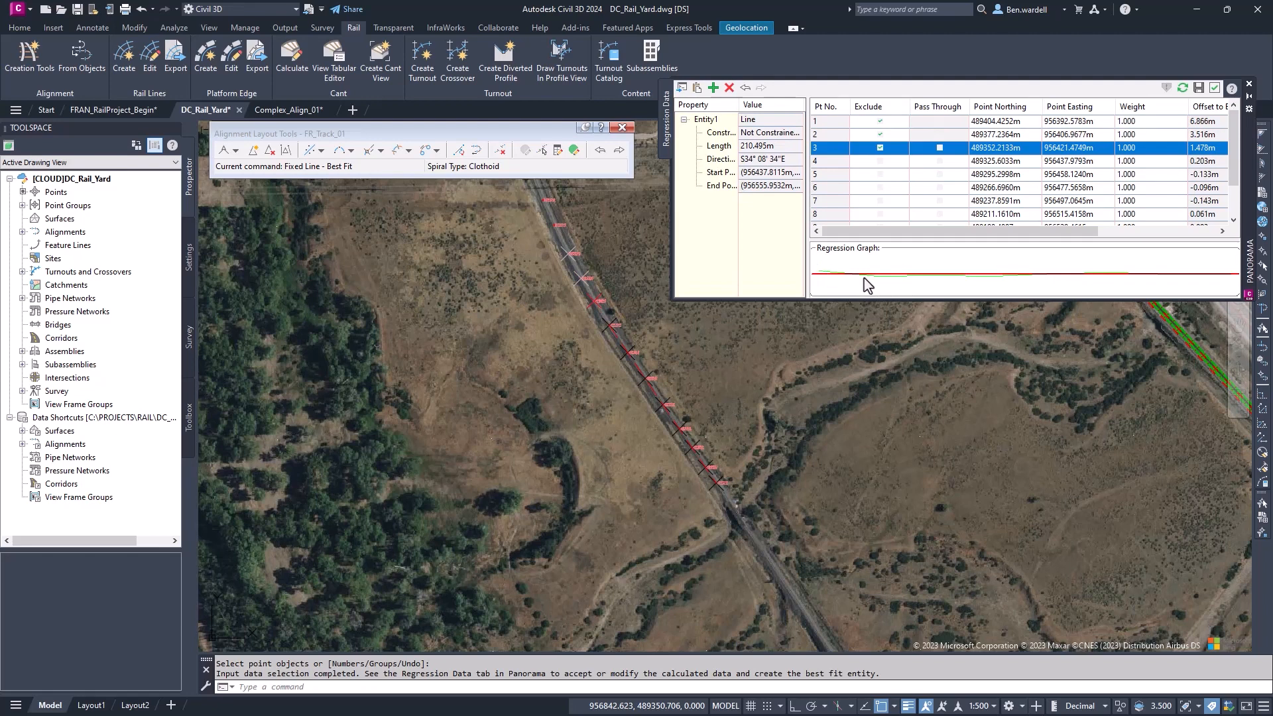
mouse_move(1230, 283)
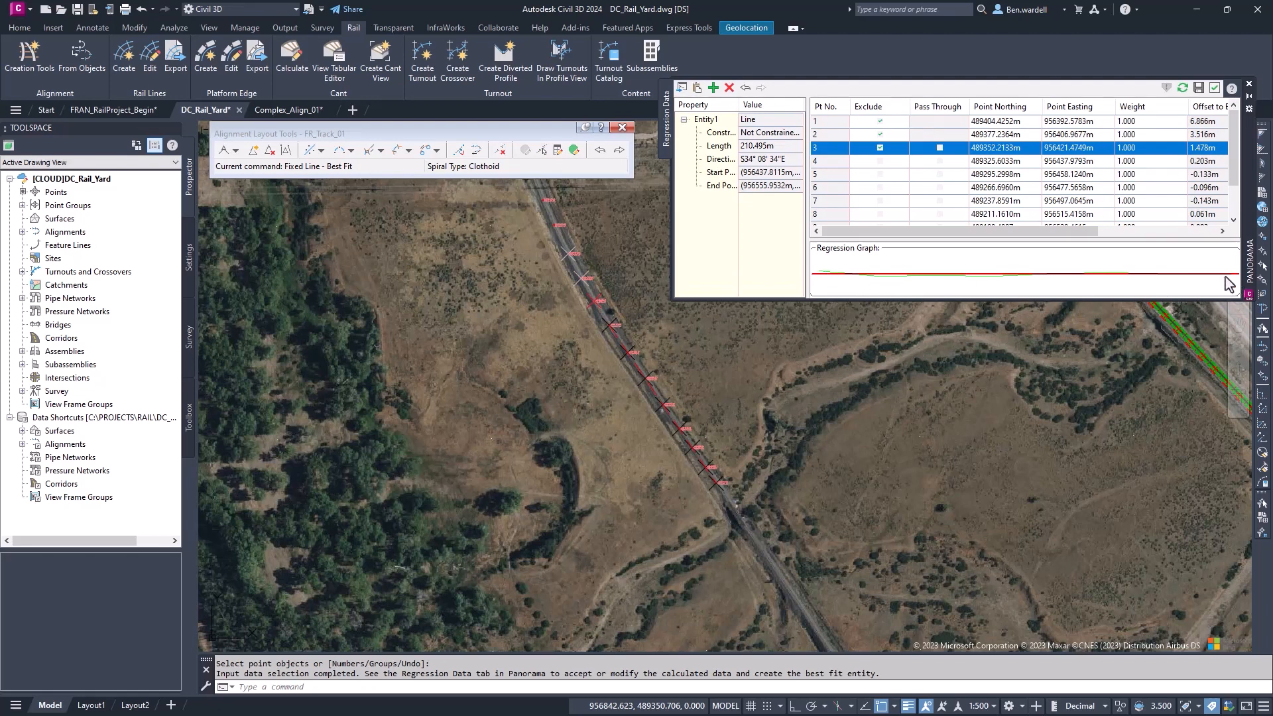
click(880, 159)
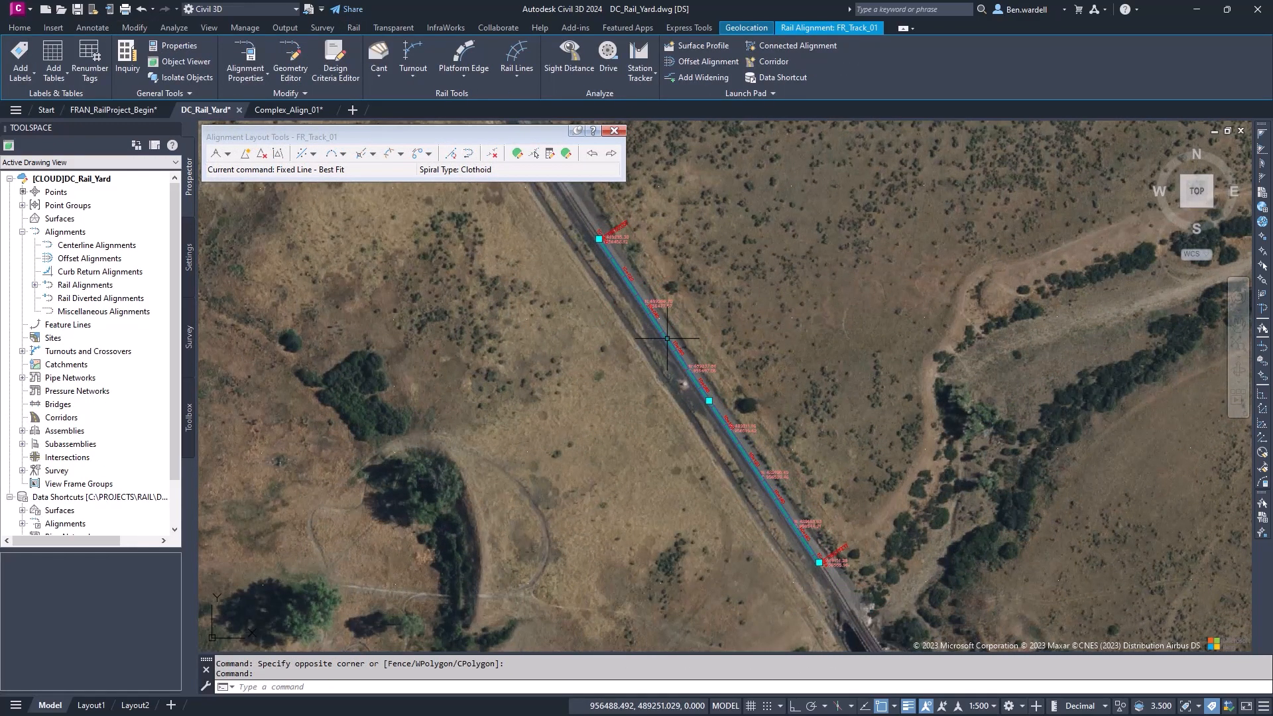
Measure FR_Track_01 curves along chords and add a 100 km/h speed at 10+000.00m
click(244, 61)
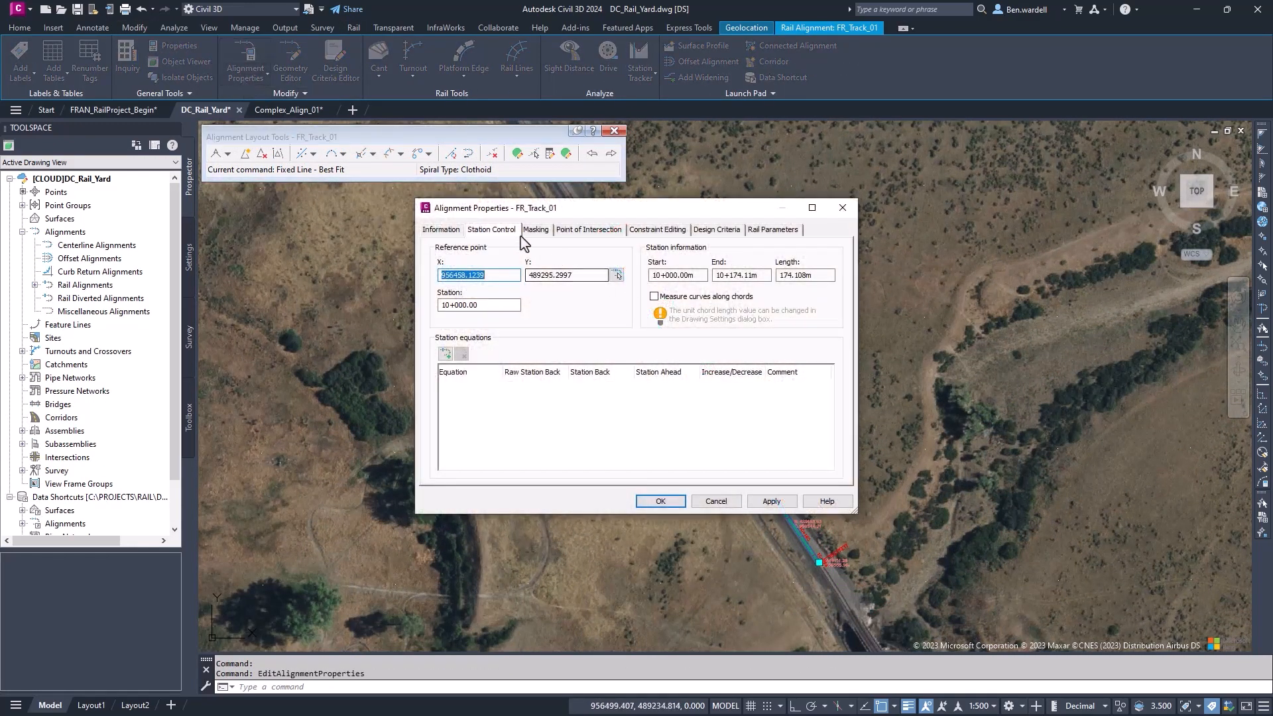
click(654, 295)
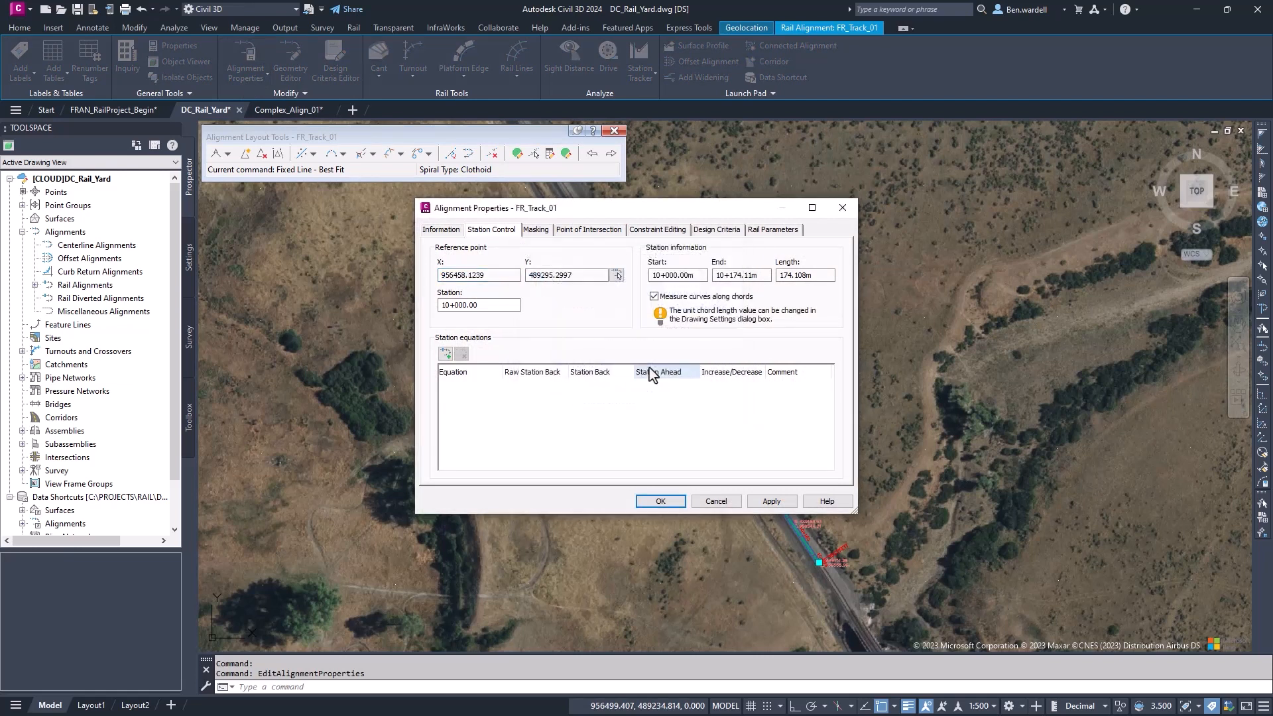
click(716, 231)
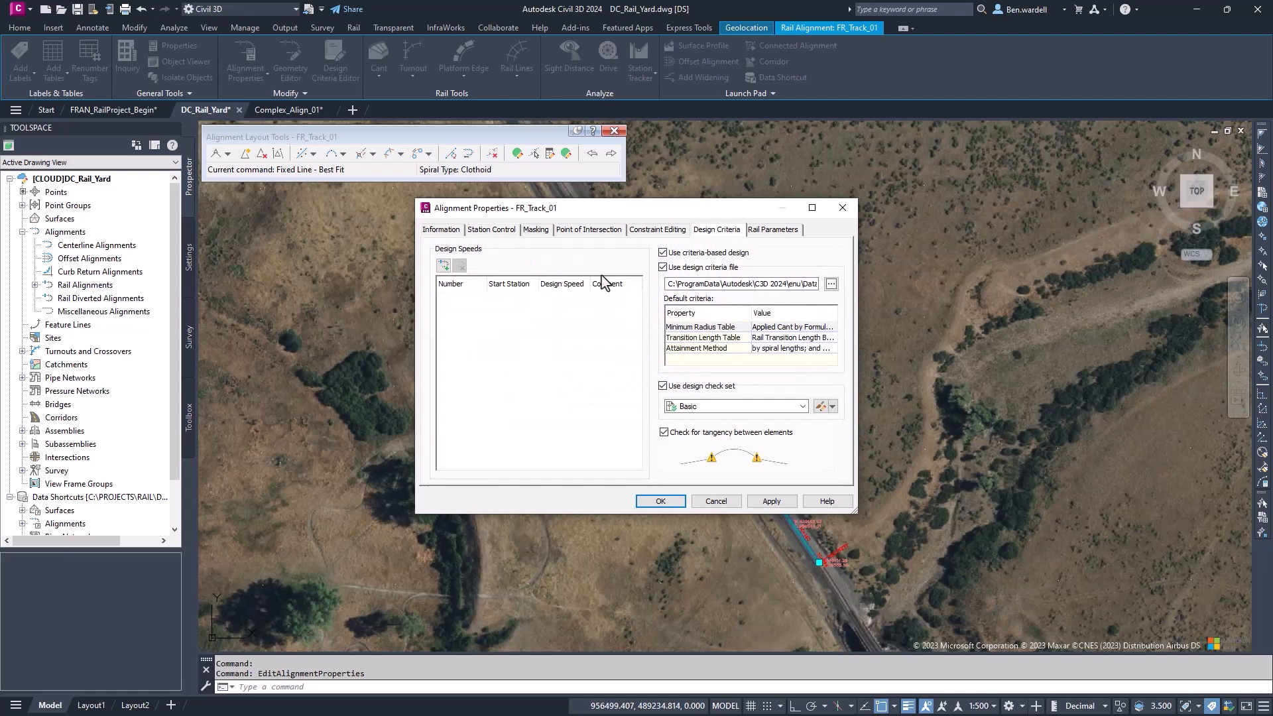
click(443, 266)
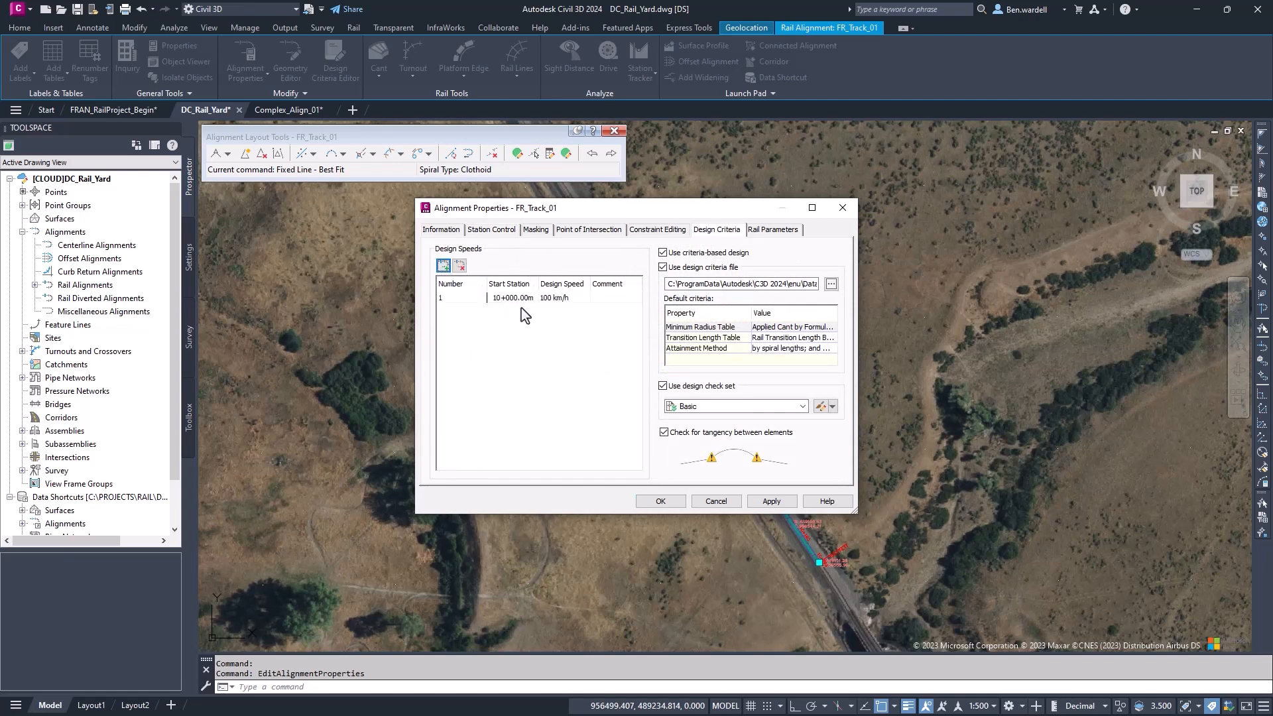
click(660, 502)
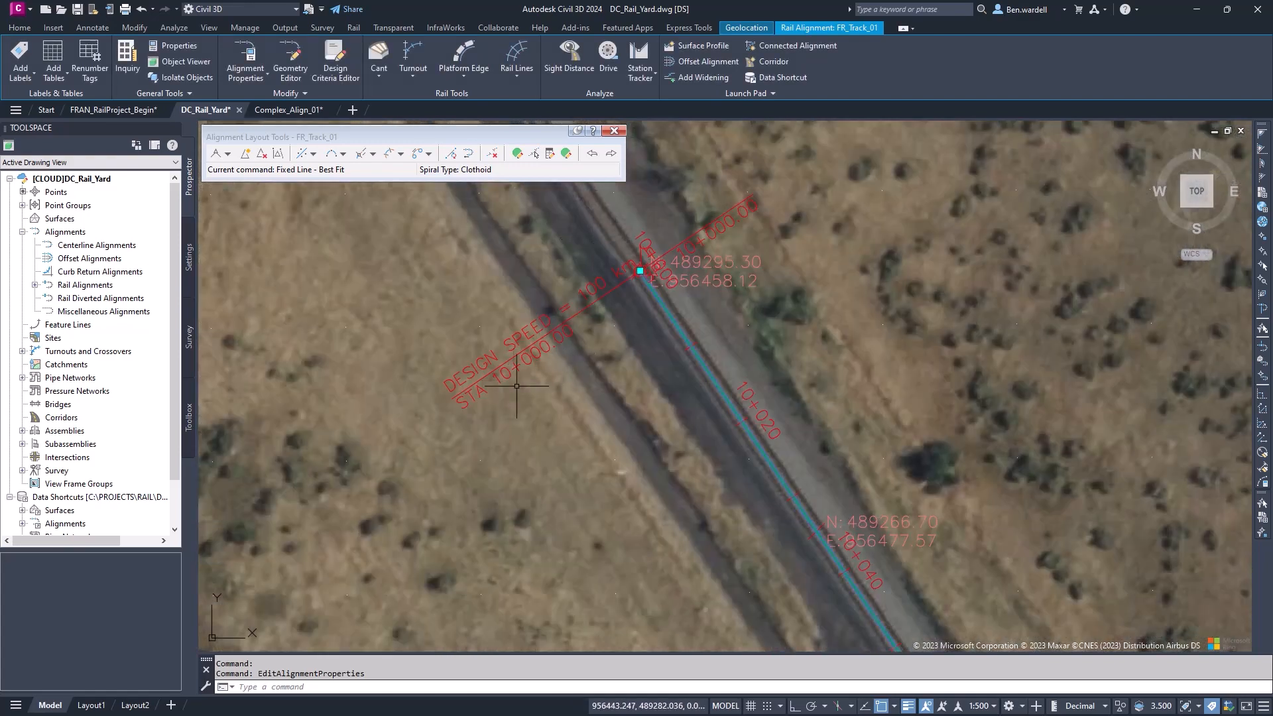
mouse_move(769, 480)
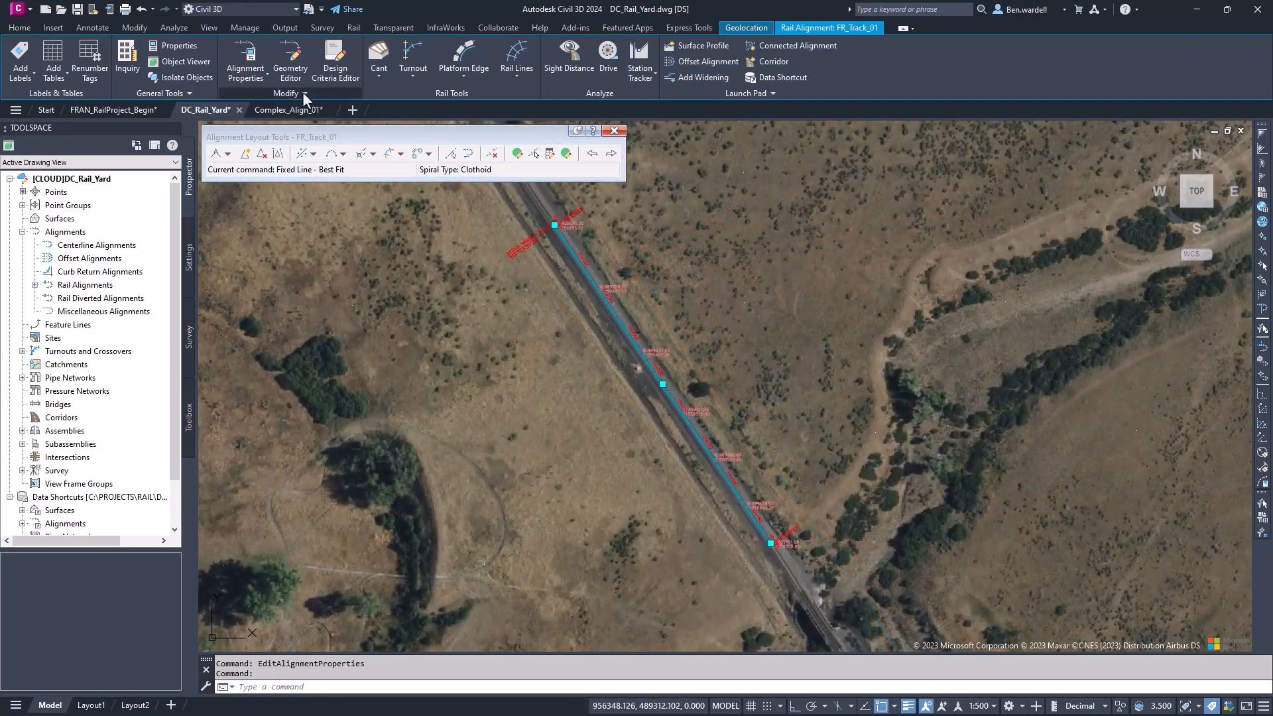
Reverse the direction of FR_Track_01 and confirm the warning
click(285, 93)
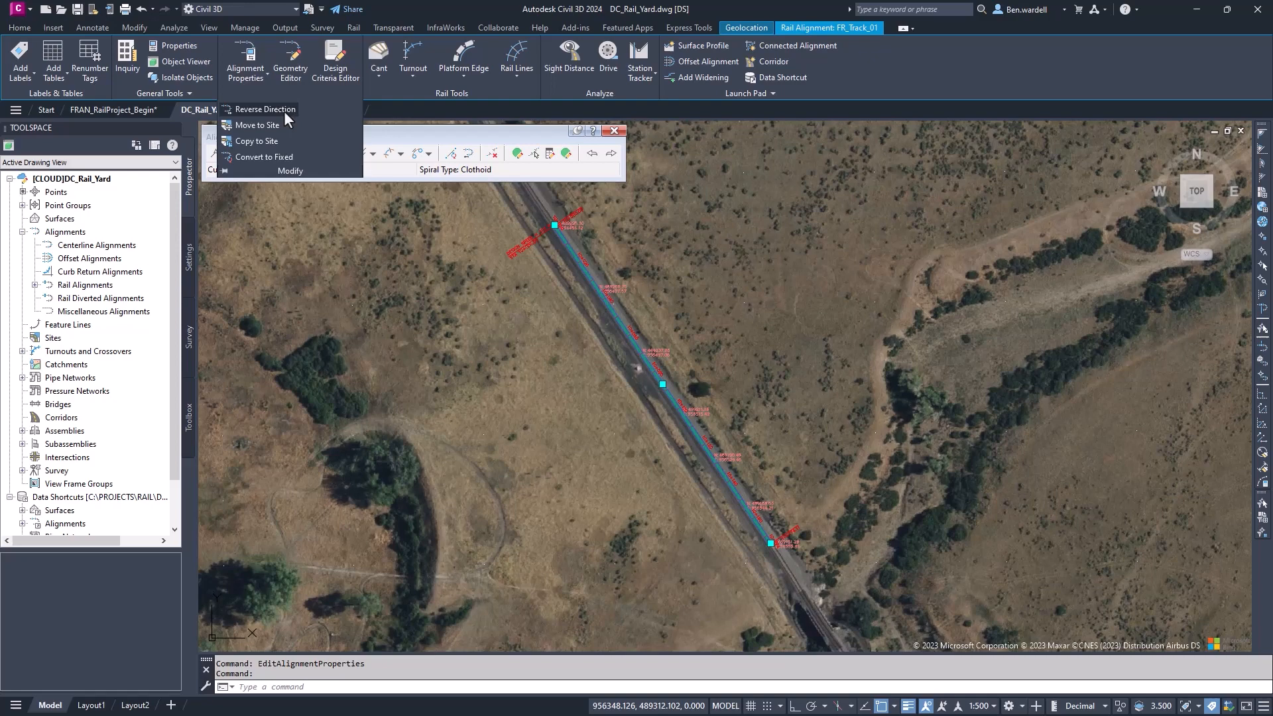
click(264, 109)
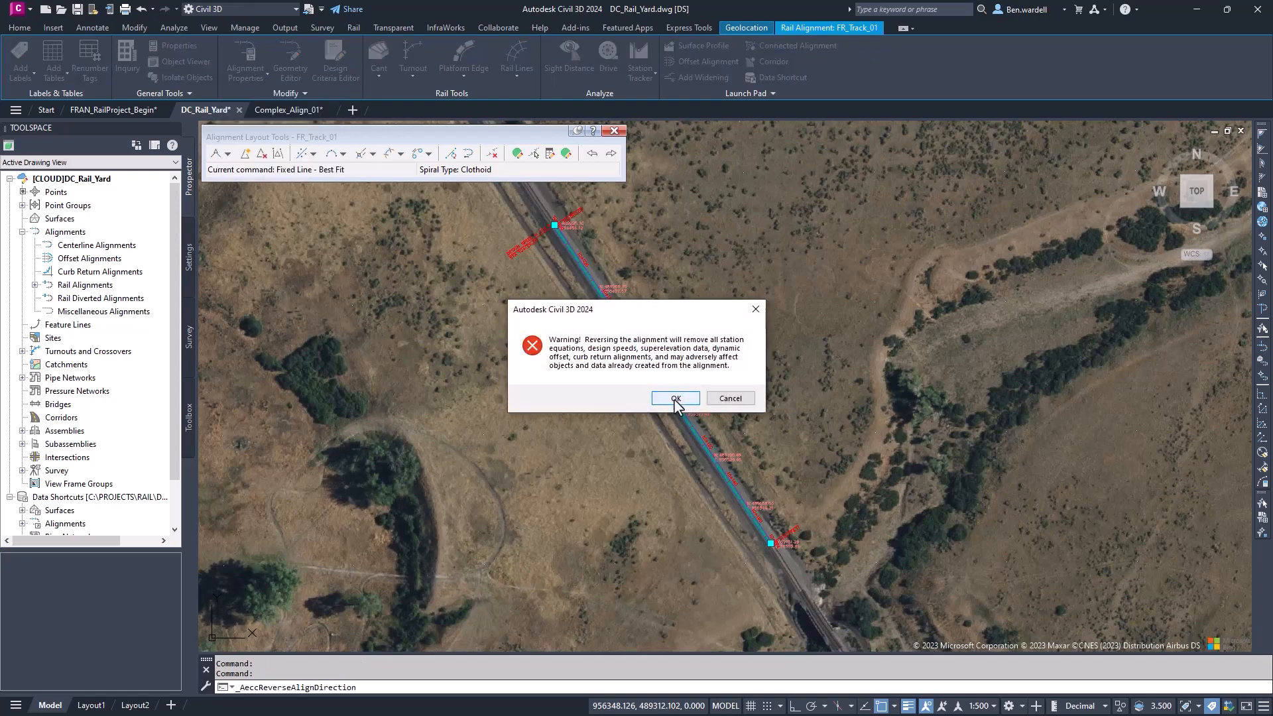
click(674, 399)
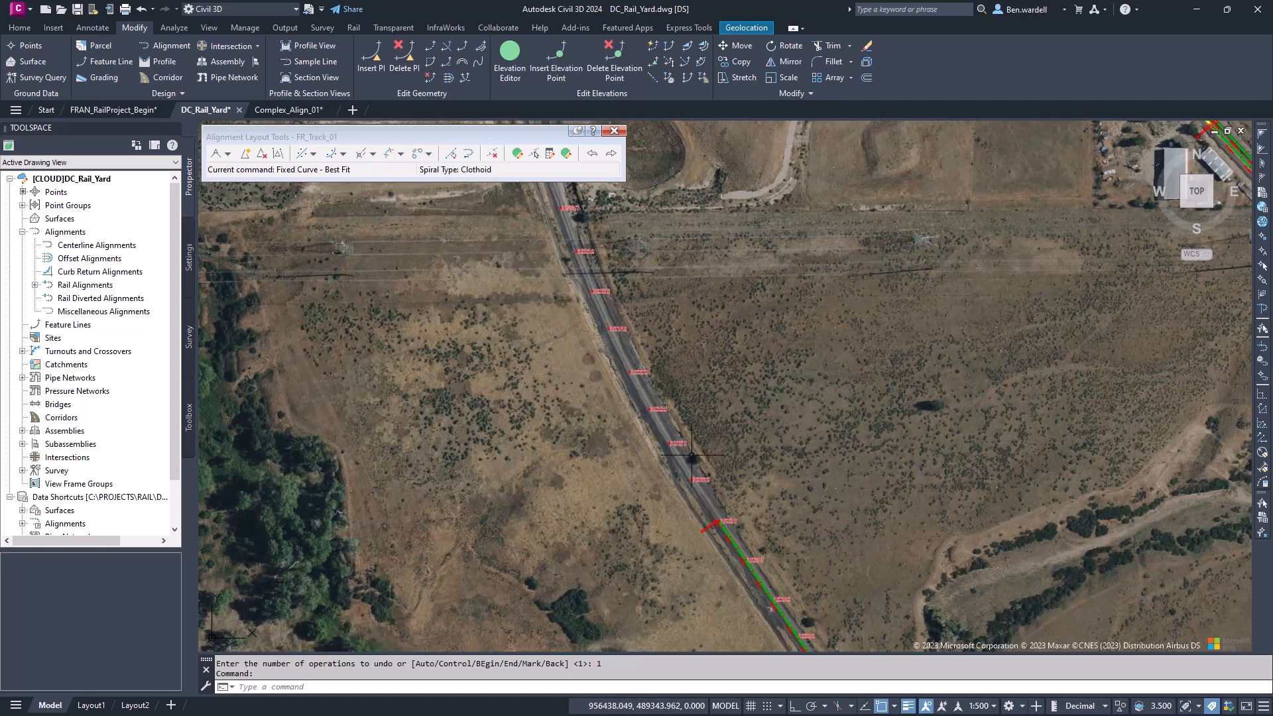
Fit a best-fit curve of about 894 m radius through eight track COGO points
click(342, 154)
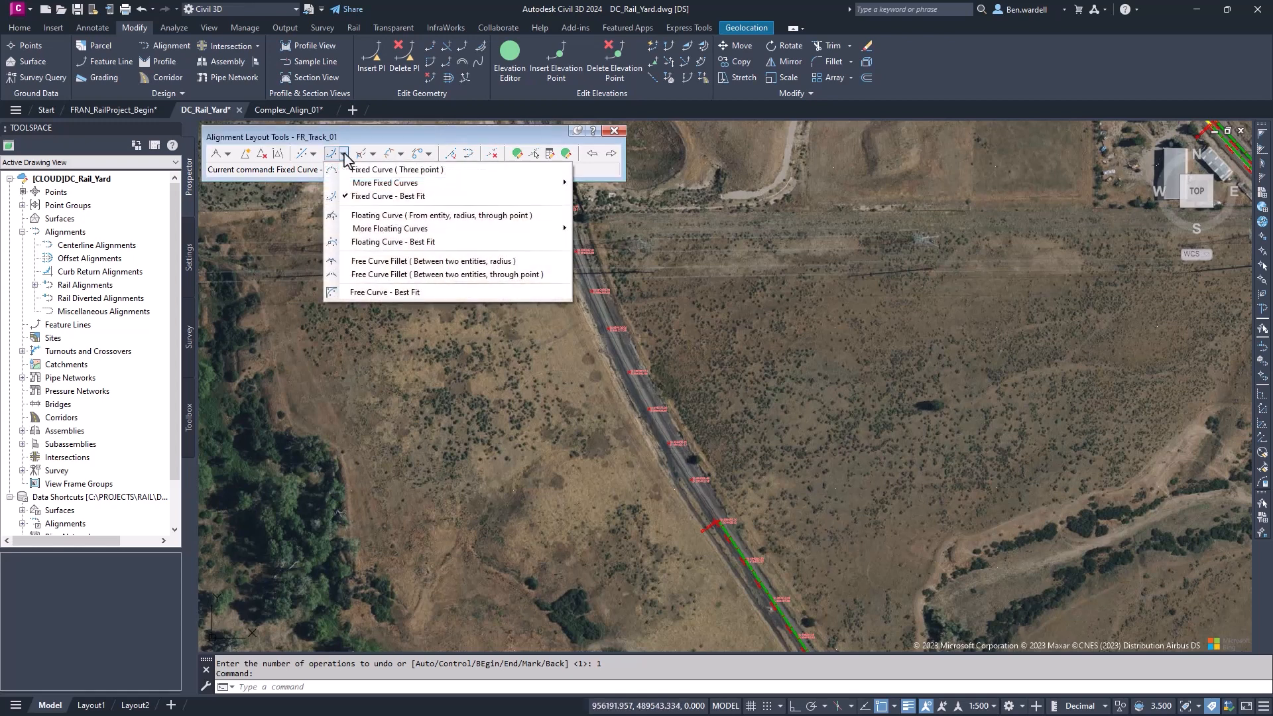
mouse_move(390, 196)
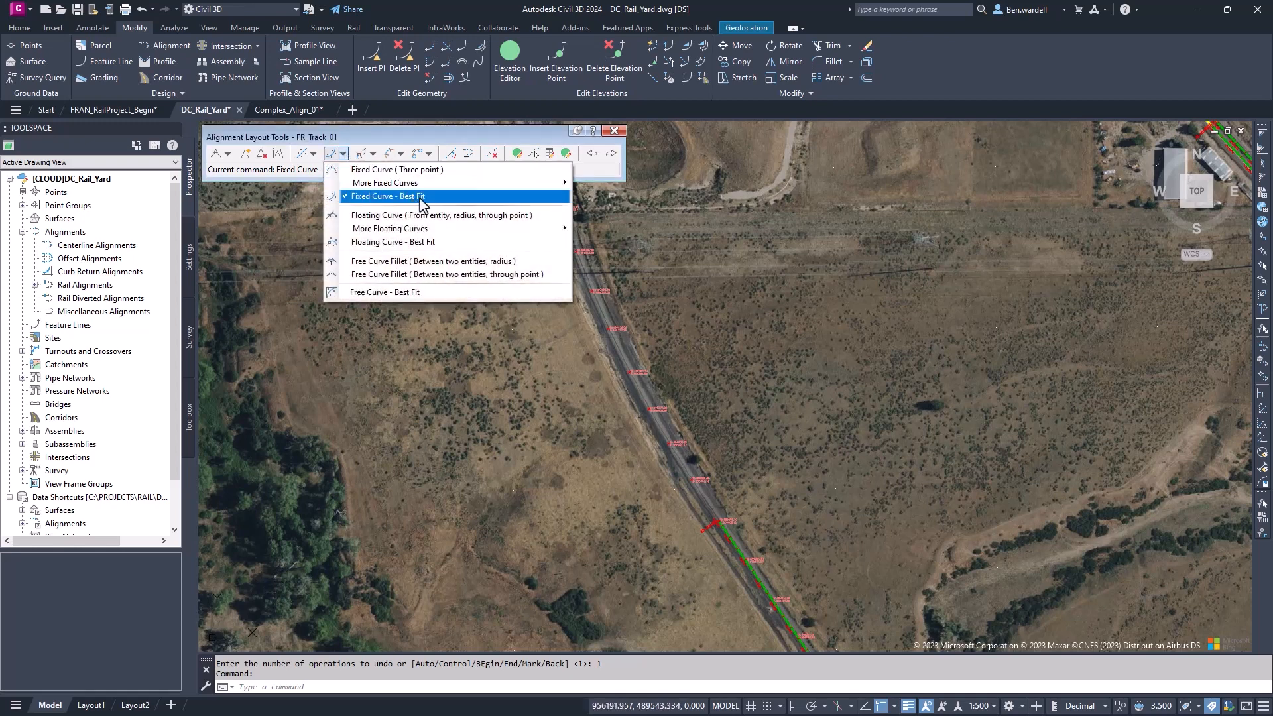
mouse_move(369, 210)
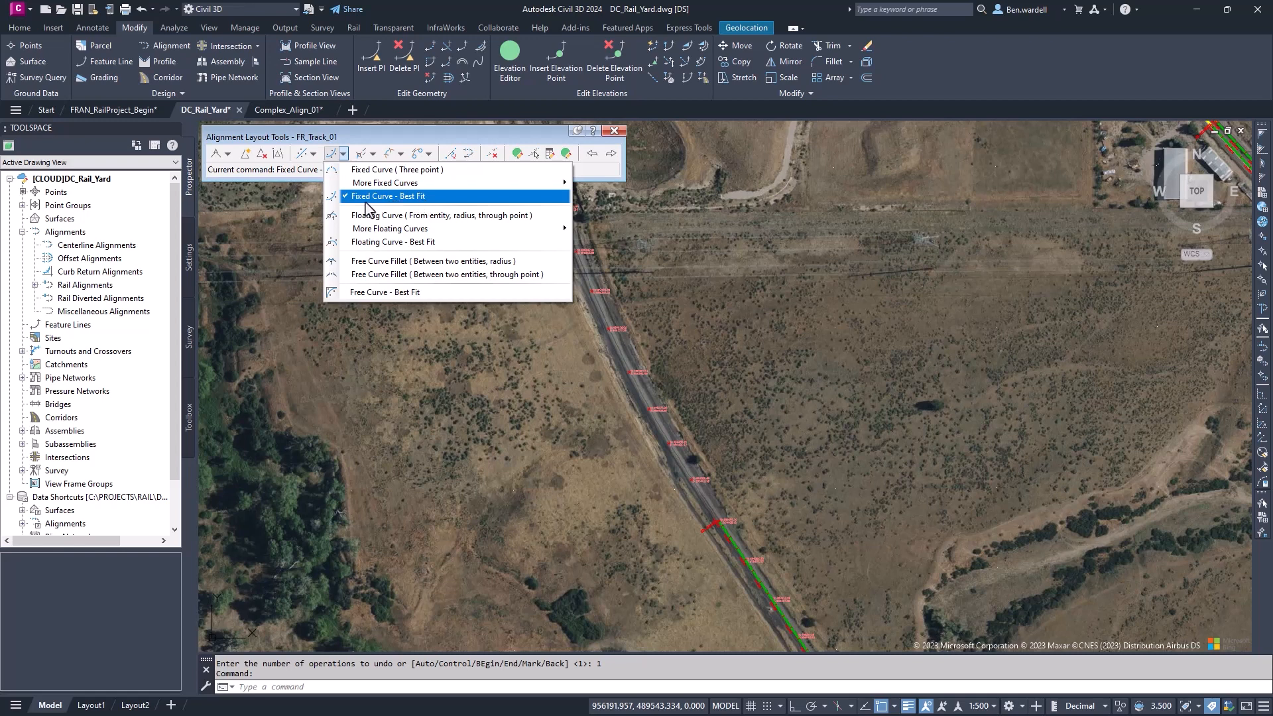
mouse_move(421, 208)
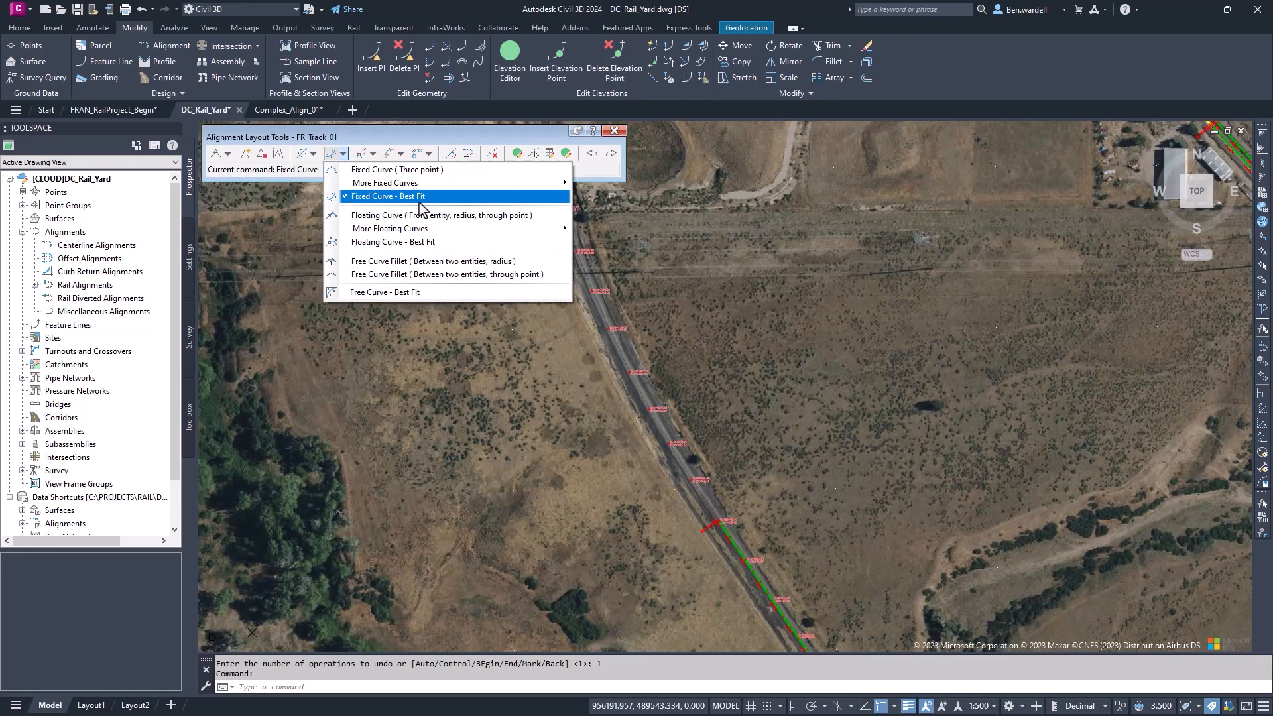
mouse_move(394, 243)
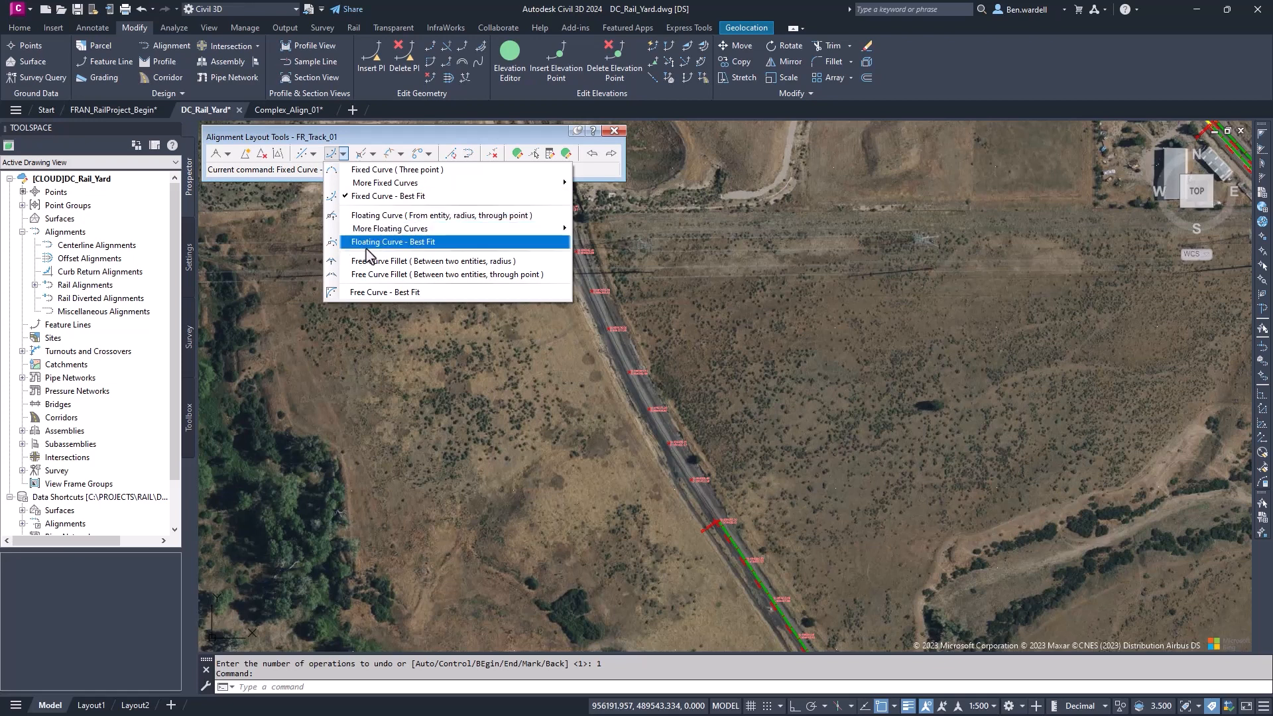
mouse_move(431, 252)
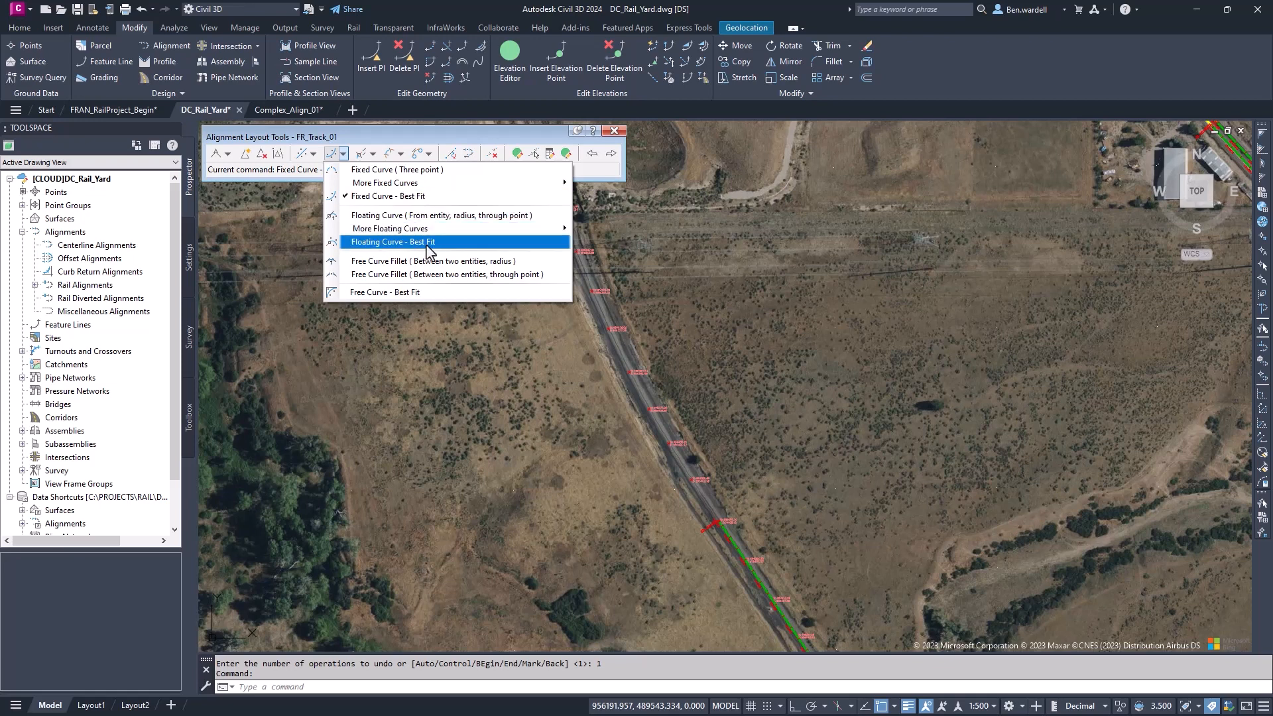
mouse_move(330, 258)
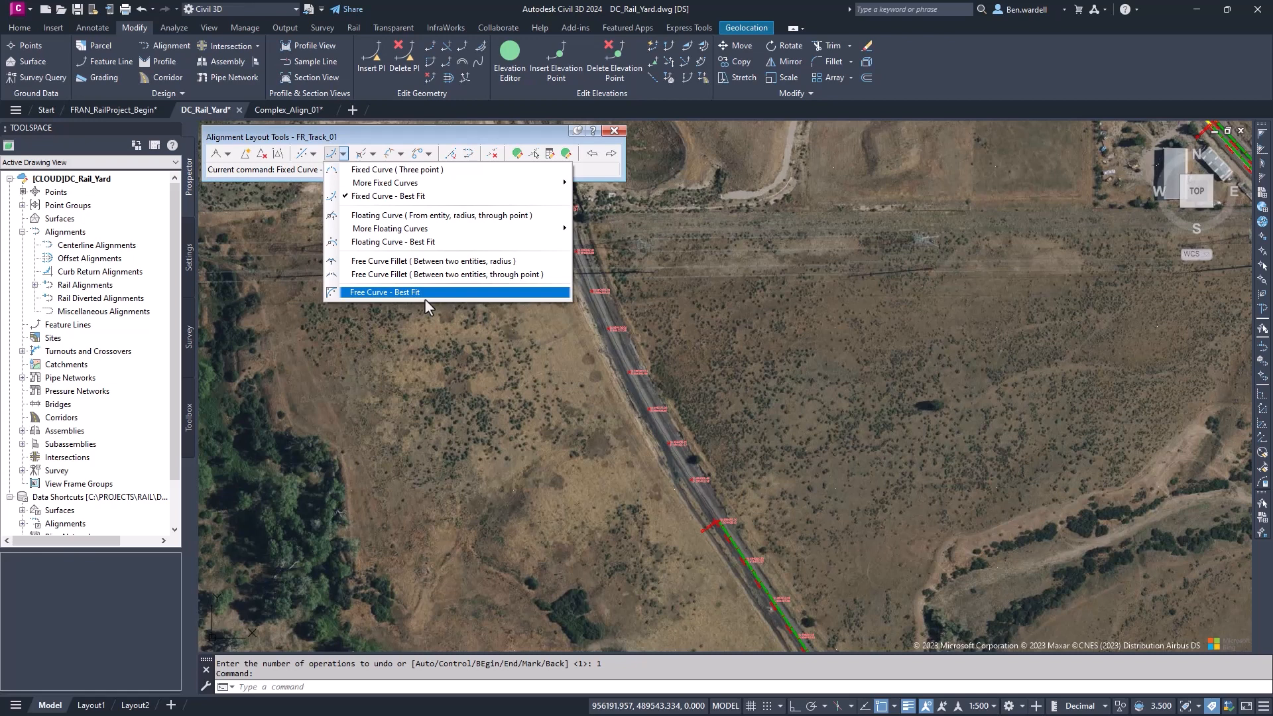
click(386, 291)
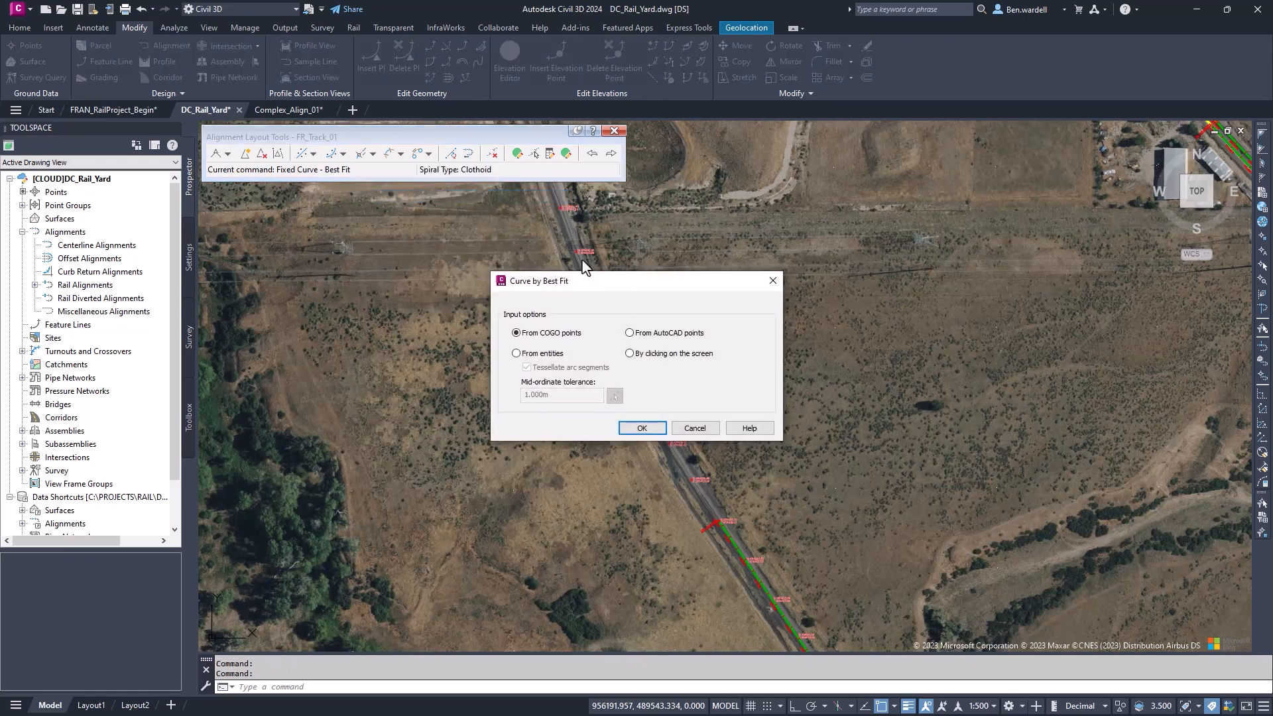
click(642, 428)
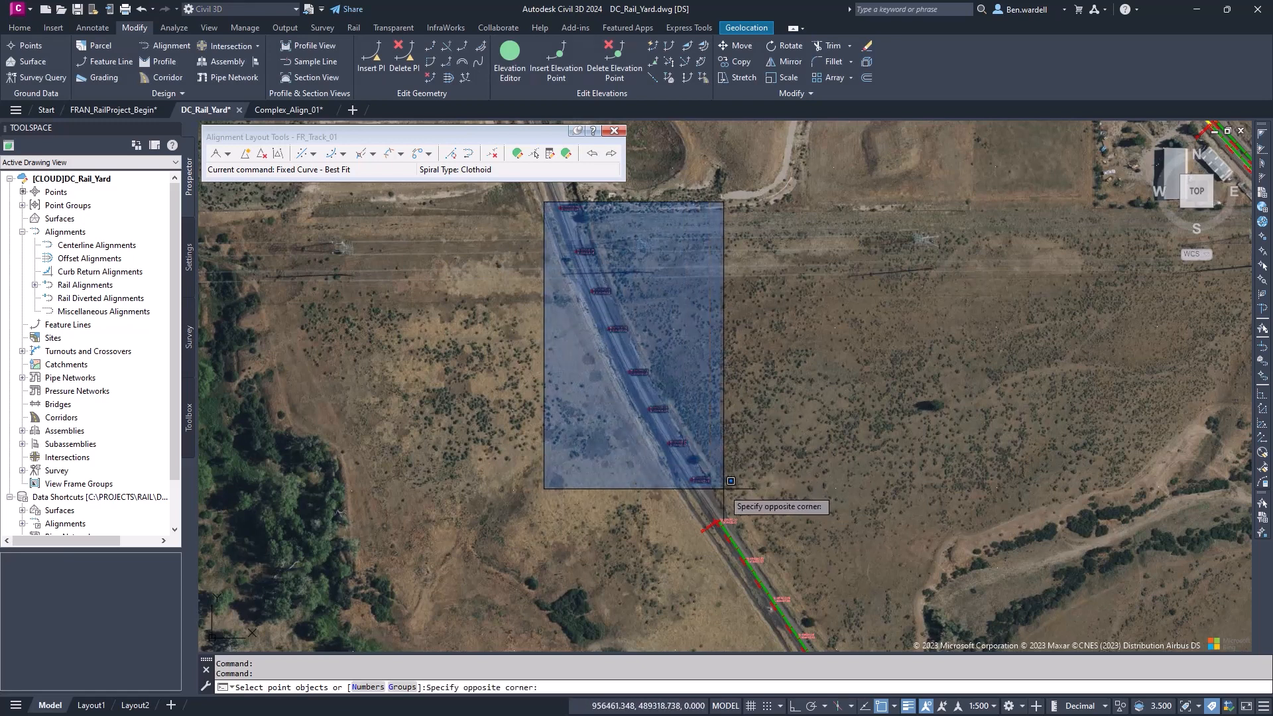
click(730, 480)
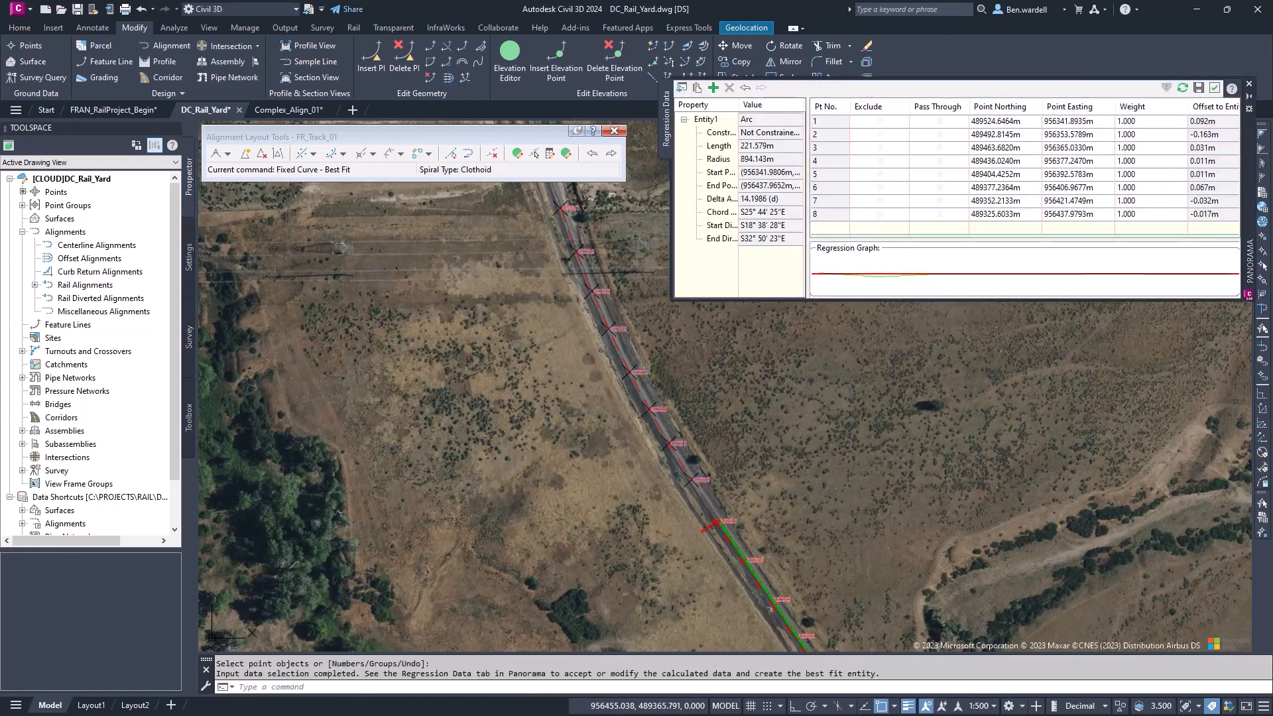
click(836, 214)
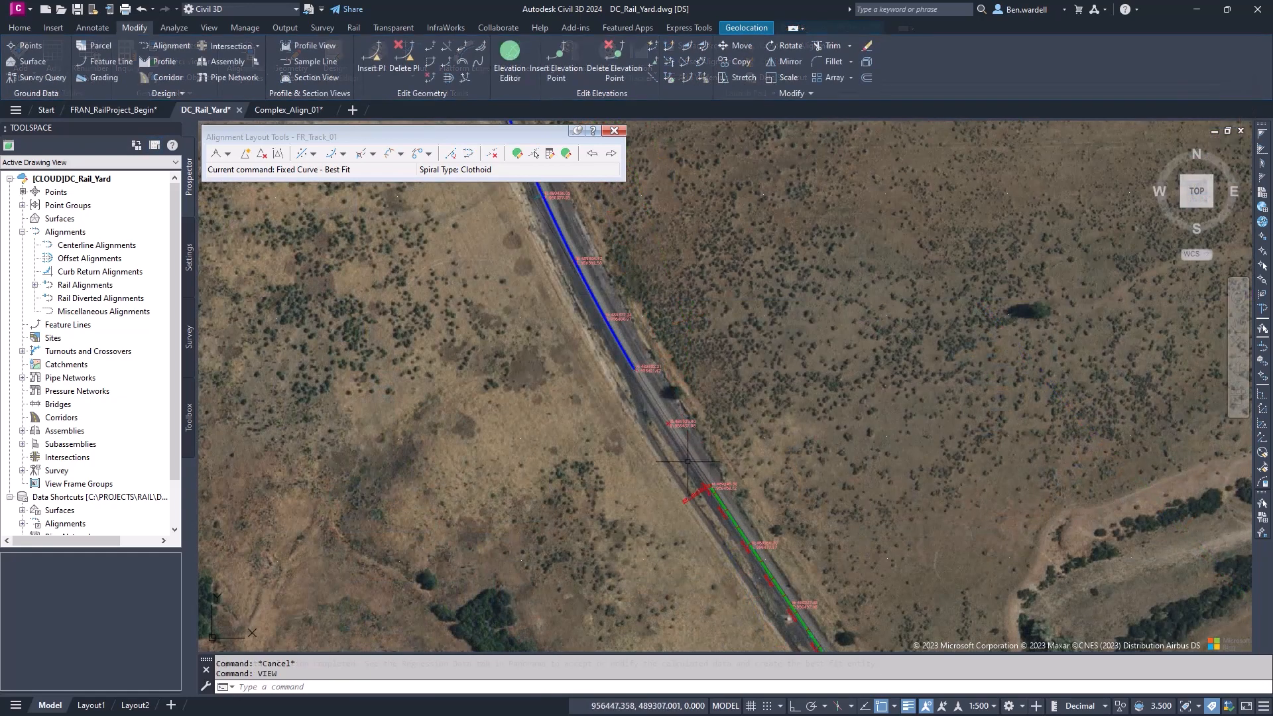
click(430, 153)
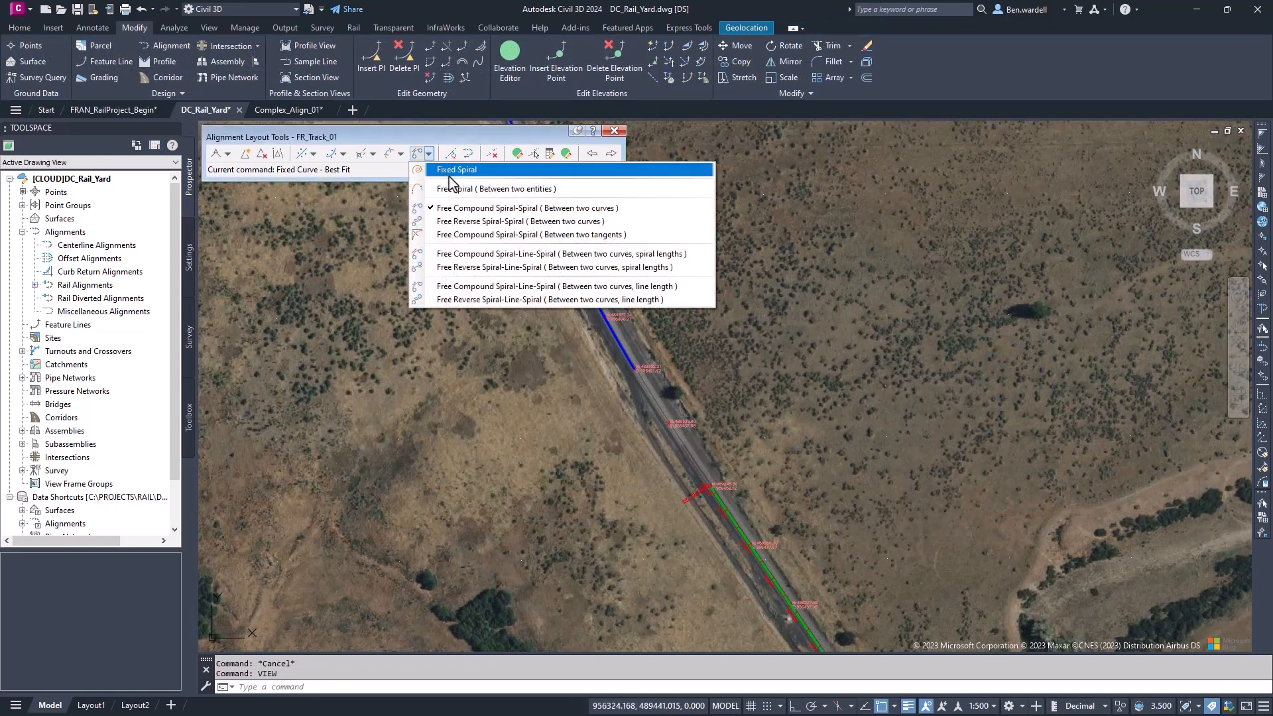
mouse_move(560, 189)
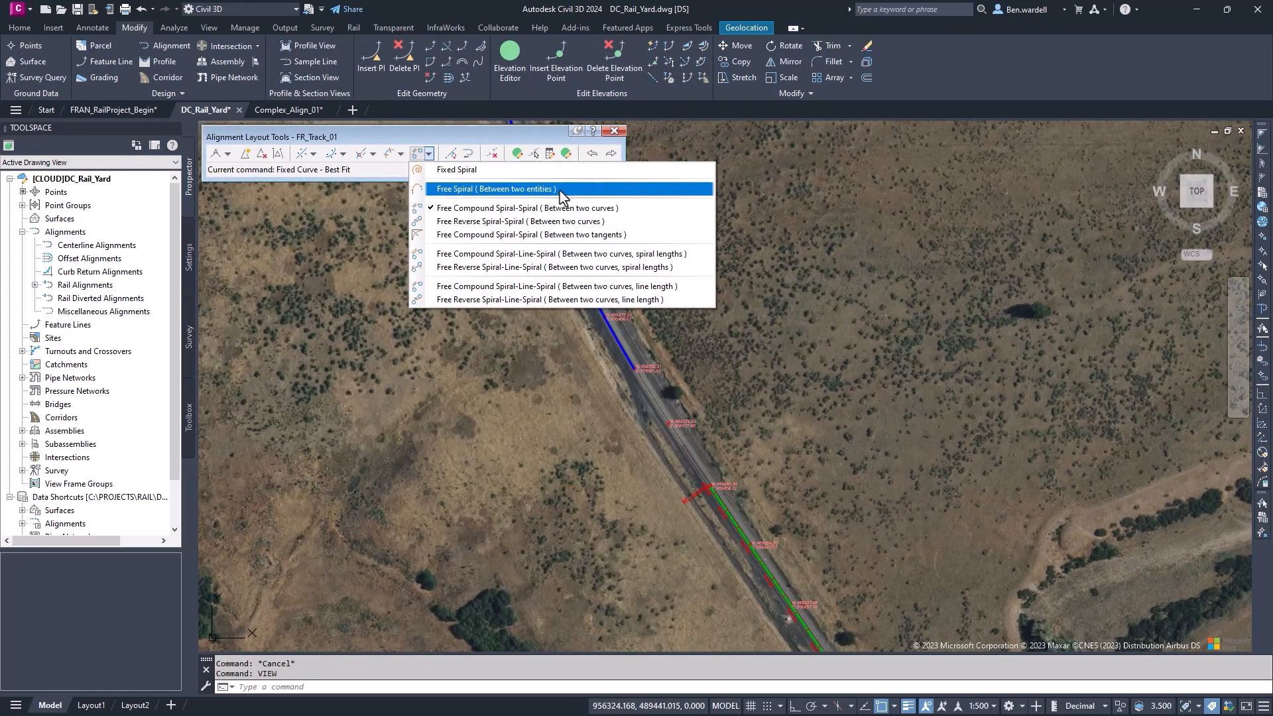
click(496, 188)
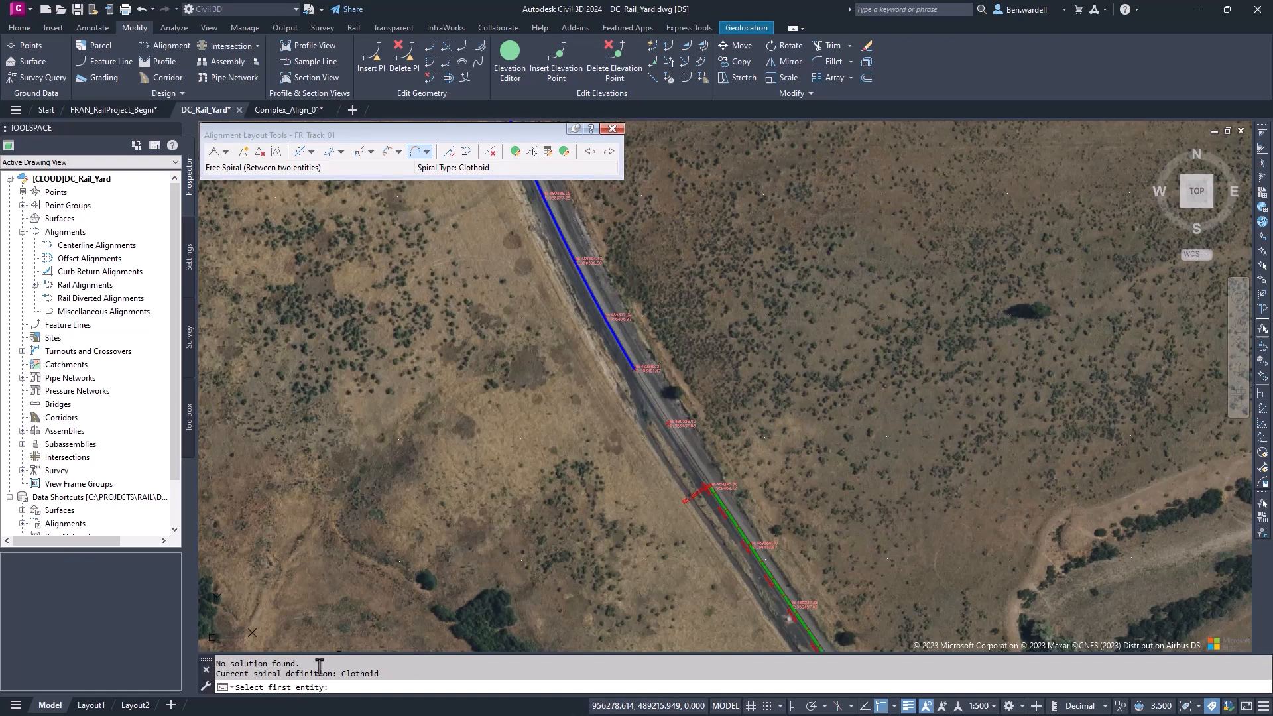
key(Escape)
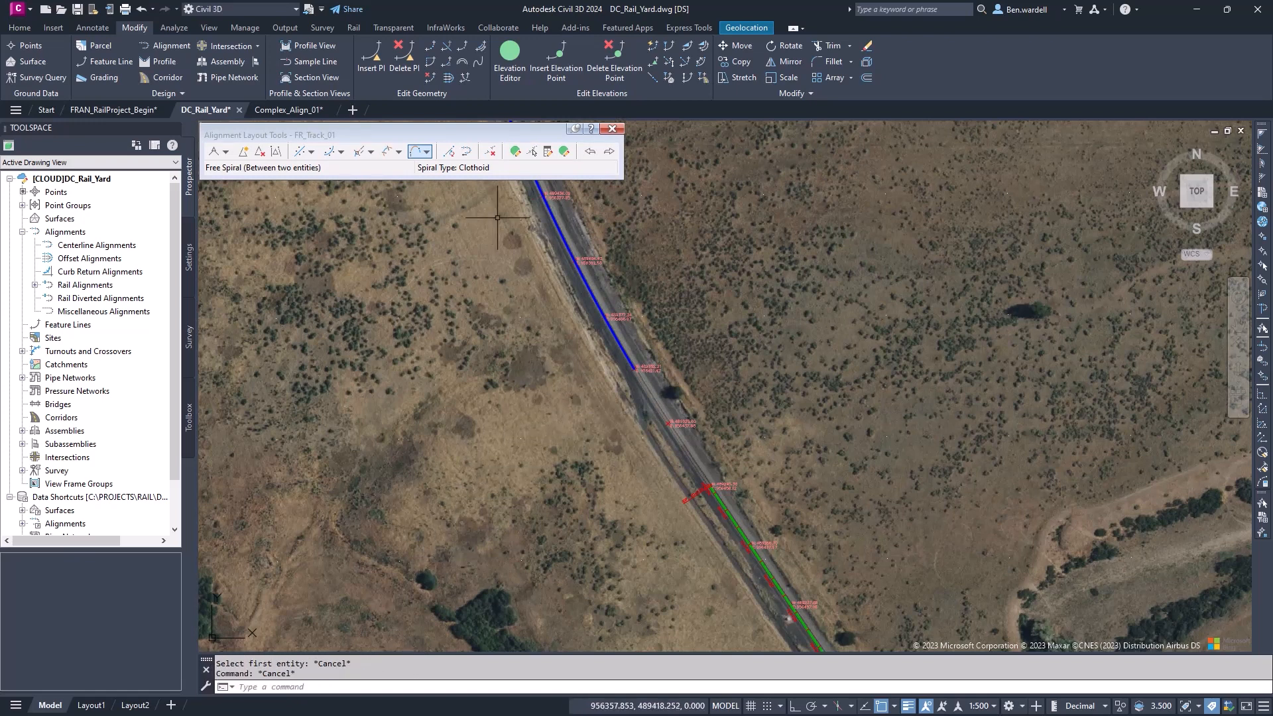
mouse_move(467, 152)
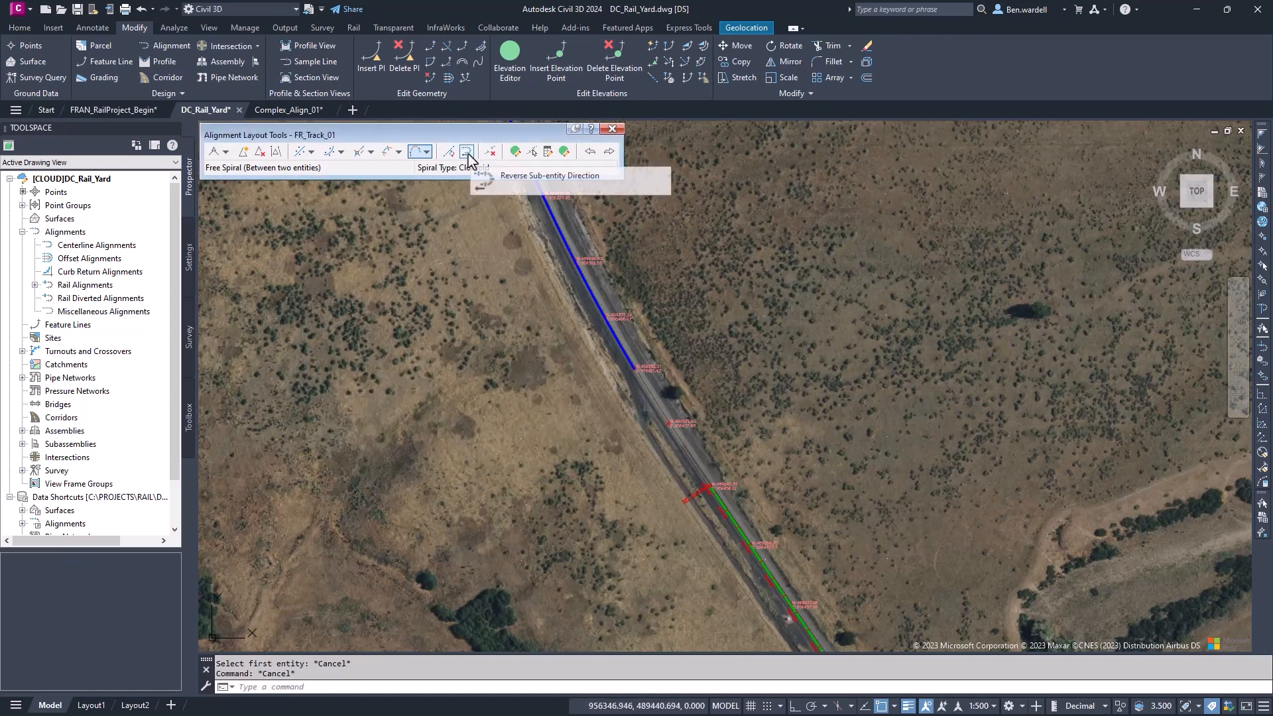
Reverse the fitted segment's direction on FR_Track_01 and restart a free spiral between entities
click(467, 152)
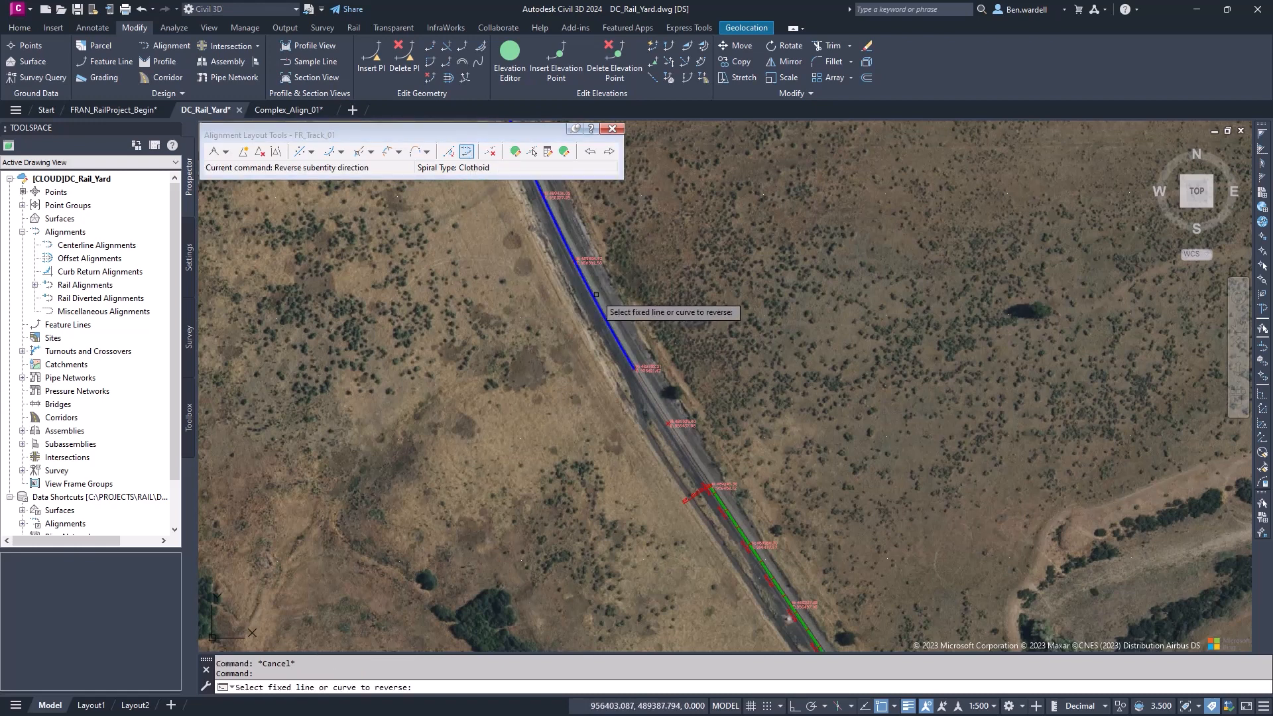
click(581, 306)
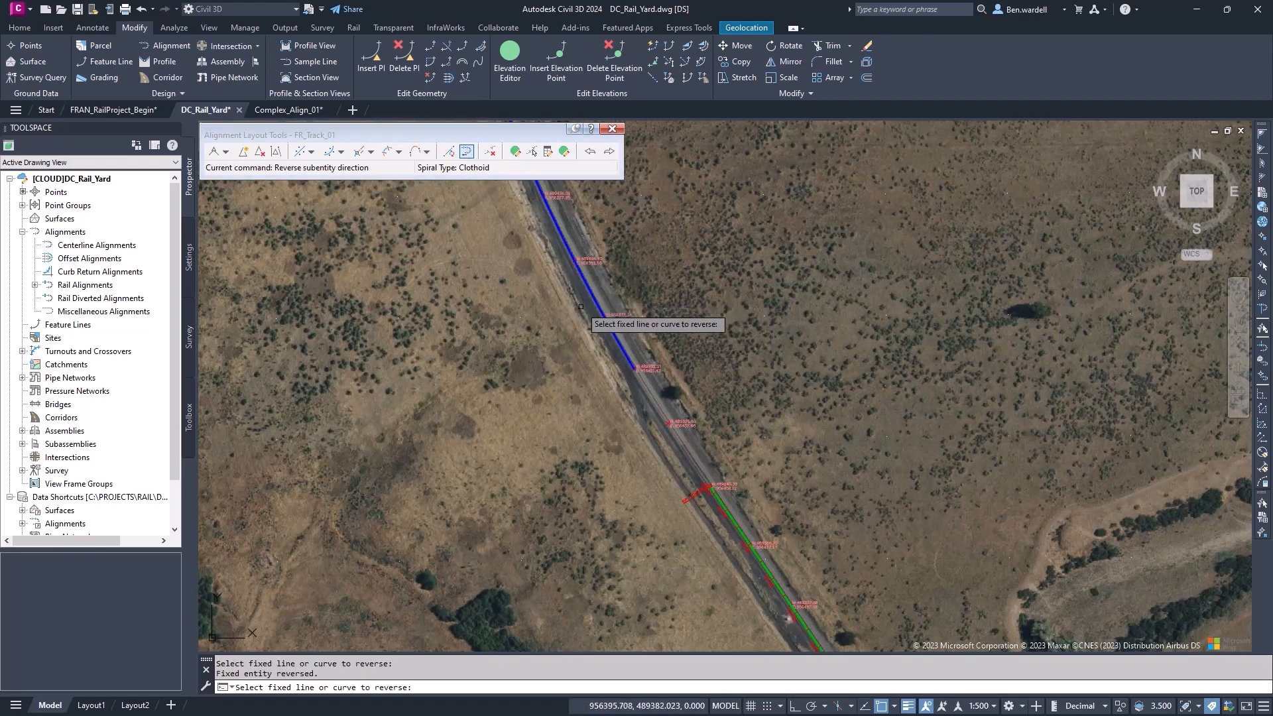
key(Escape)
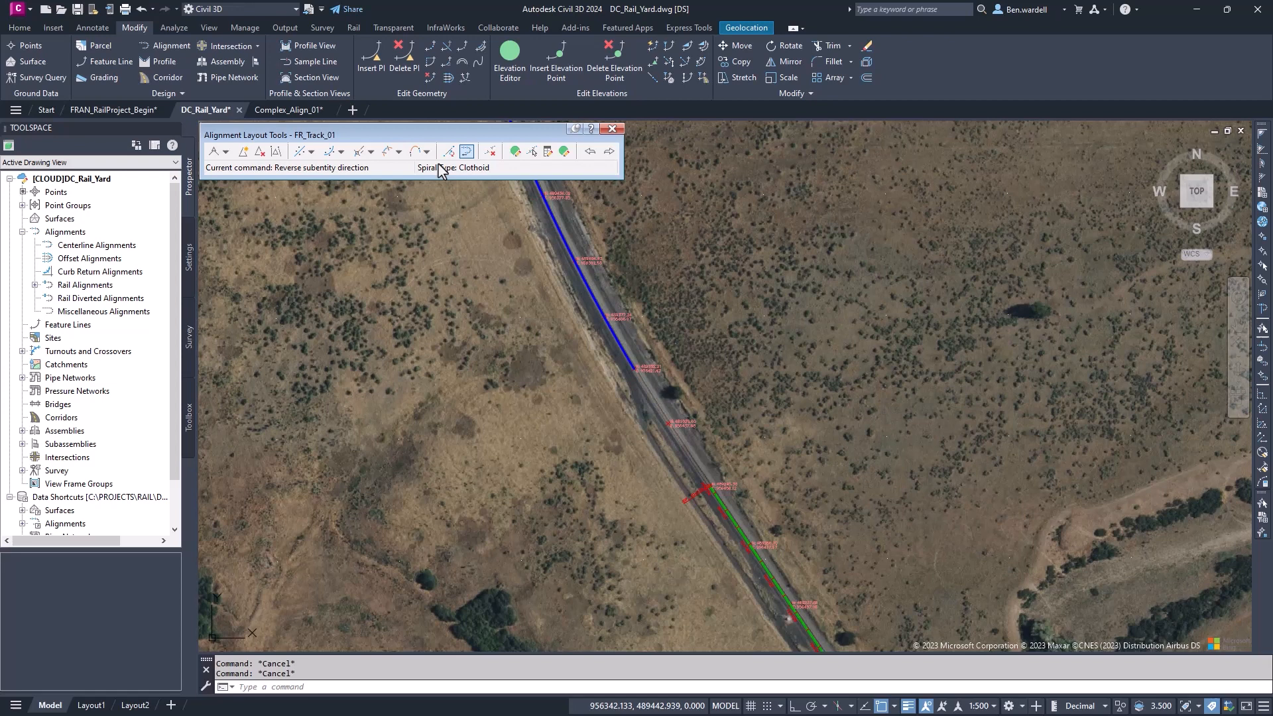
click(416, 151)
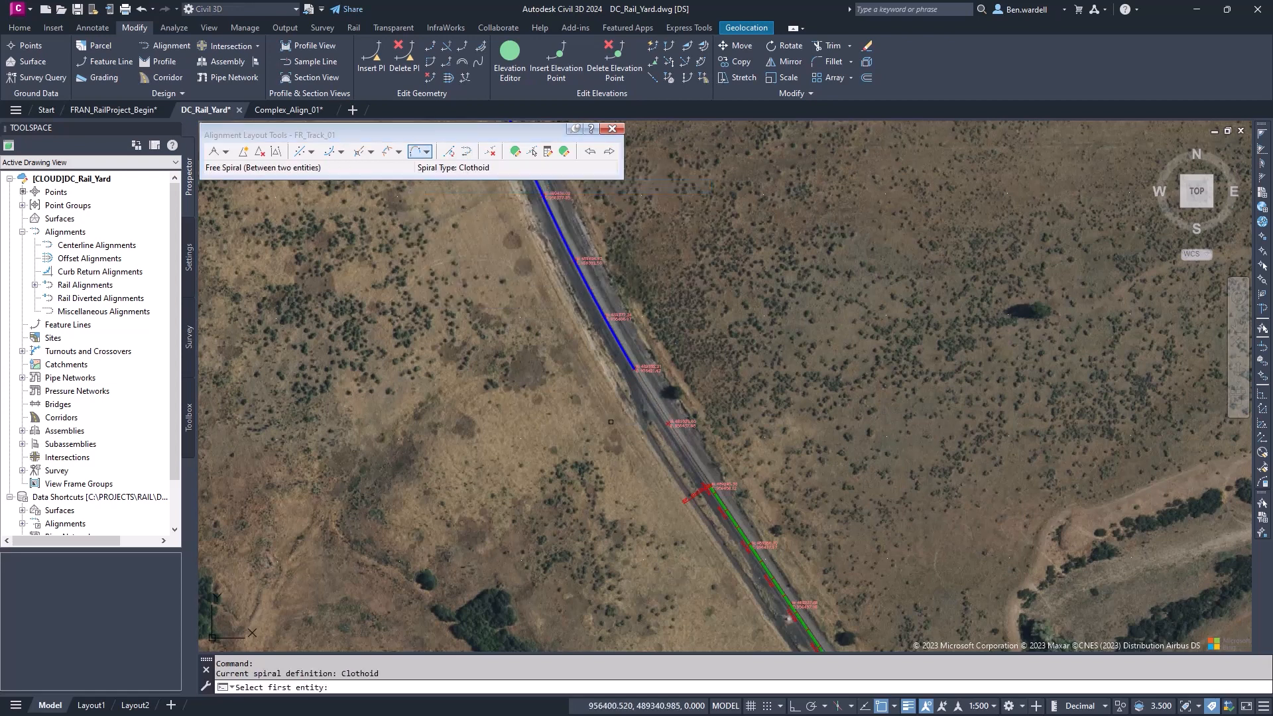
click(625, 354)
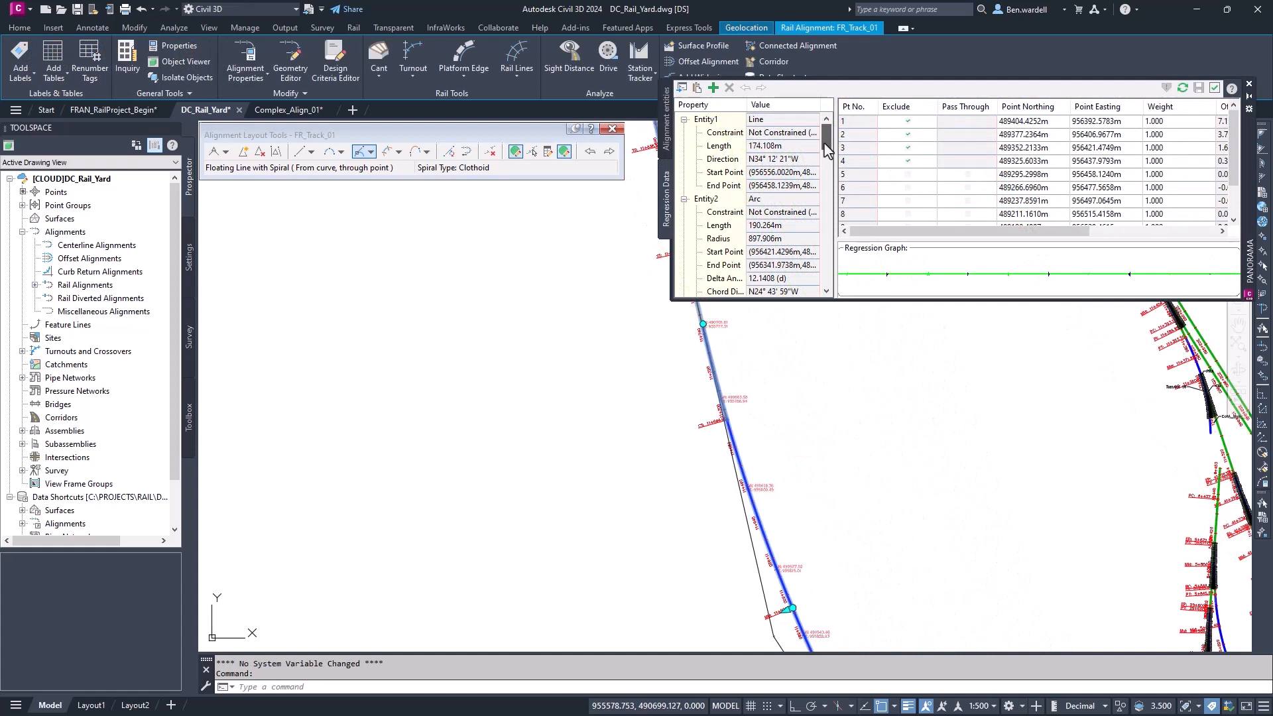
scroll(down, 3)
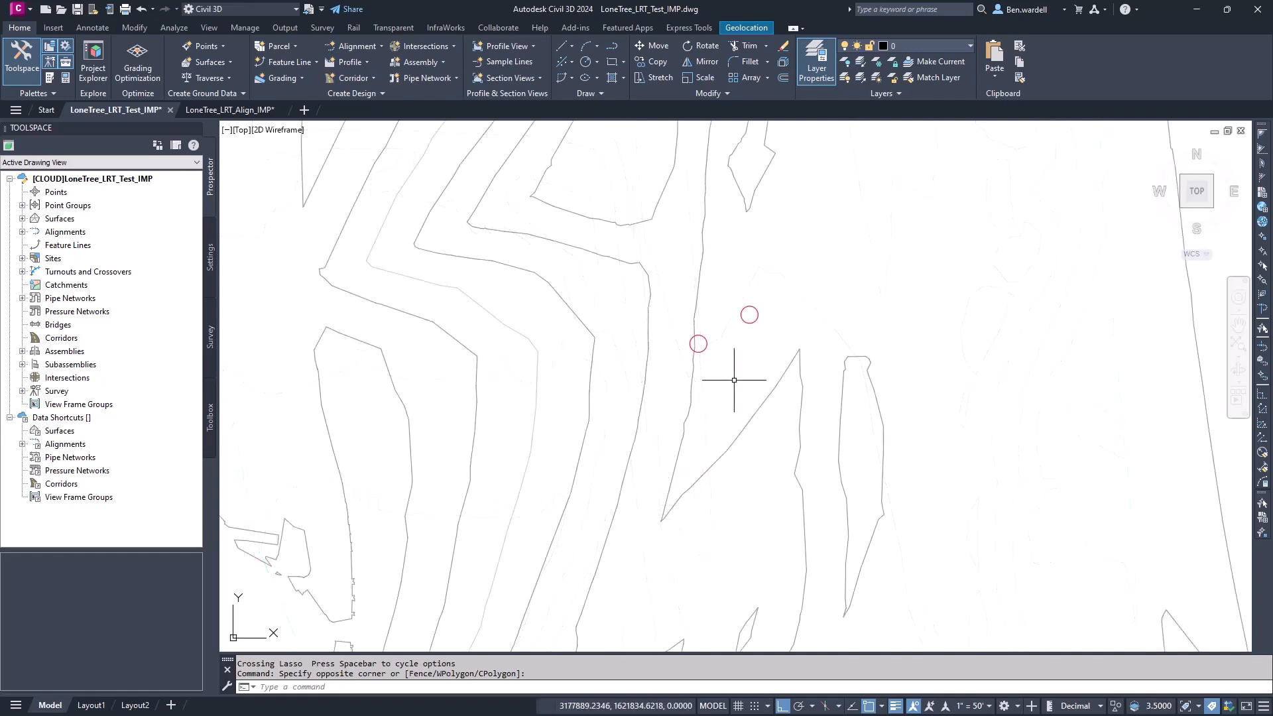
mouse_move(735, 351)
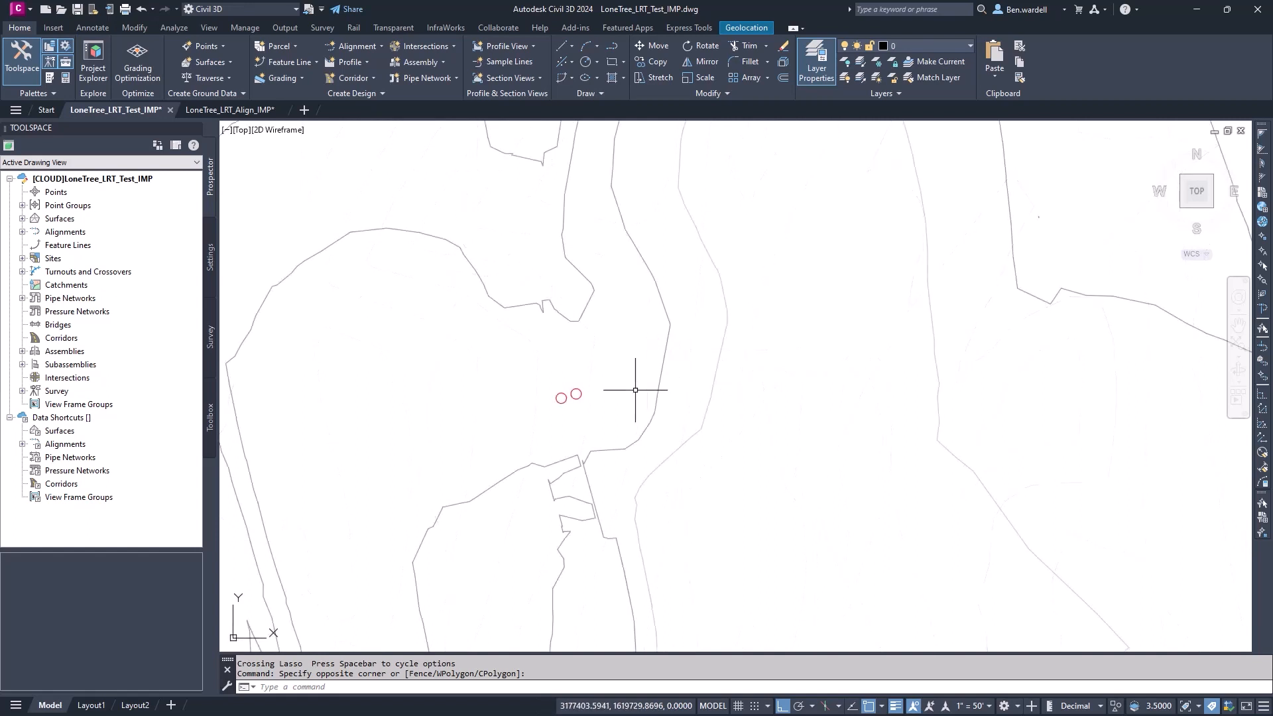
Start a new NB LRT Track rail alignment from the Rail tab's Creation Tools
click(352, 26)
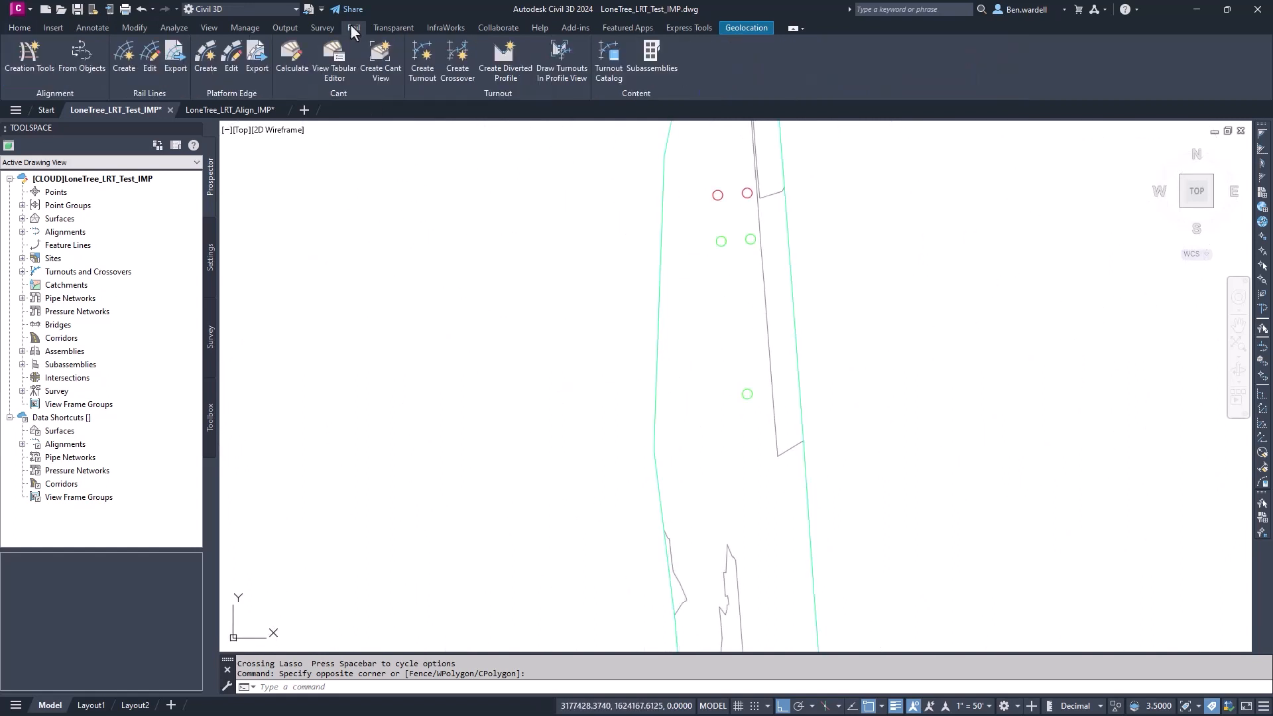
click(123, 61)
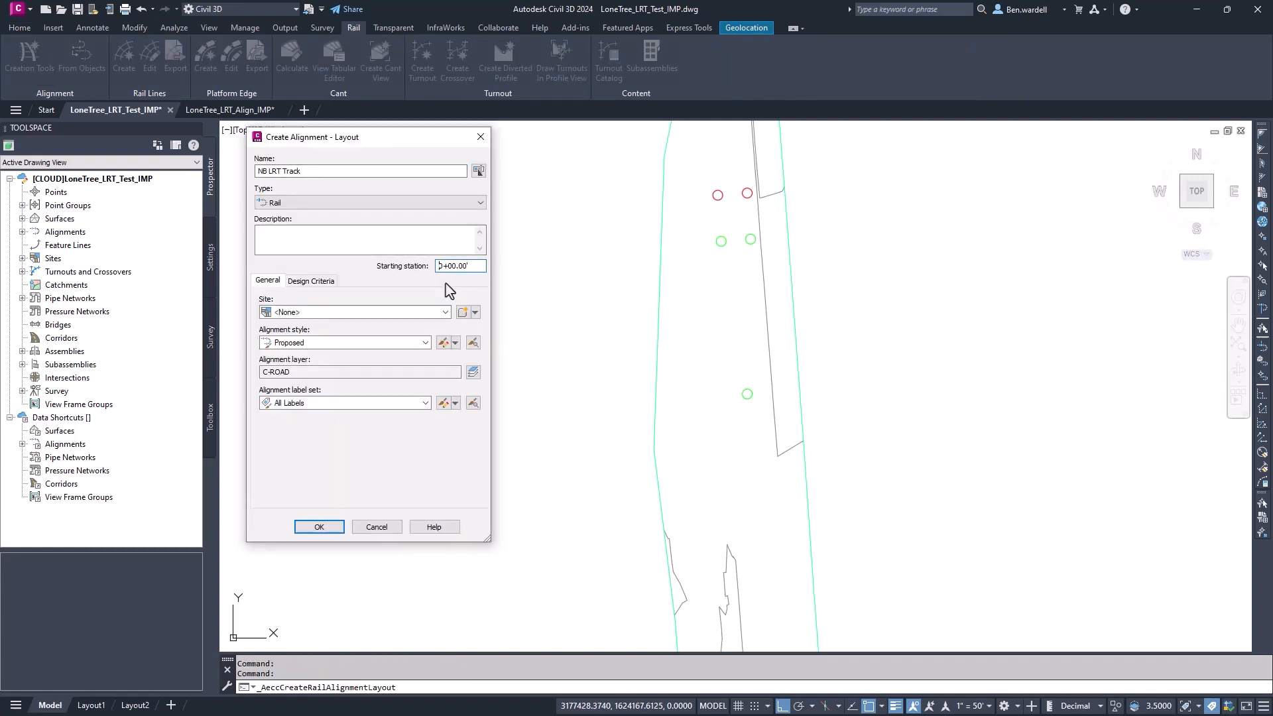
Create the NB LRT Track alignment and place tangent-only PIs along the corridor
click(318, 526)
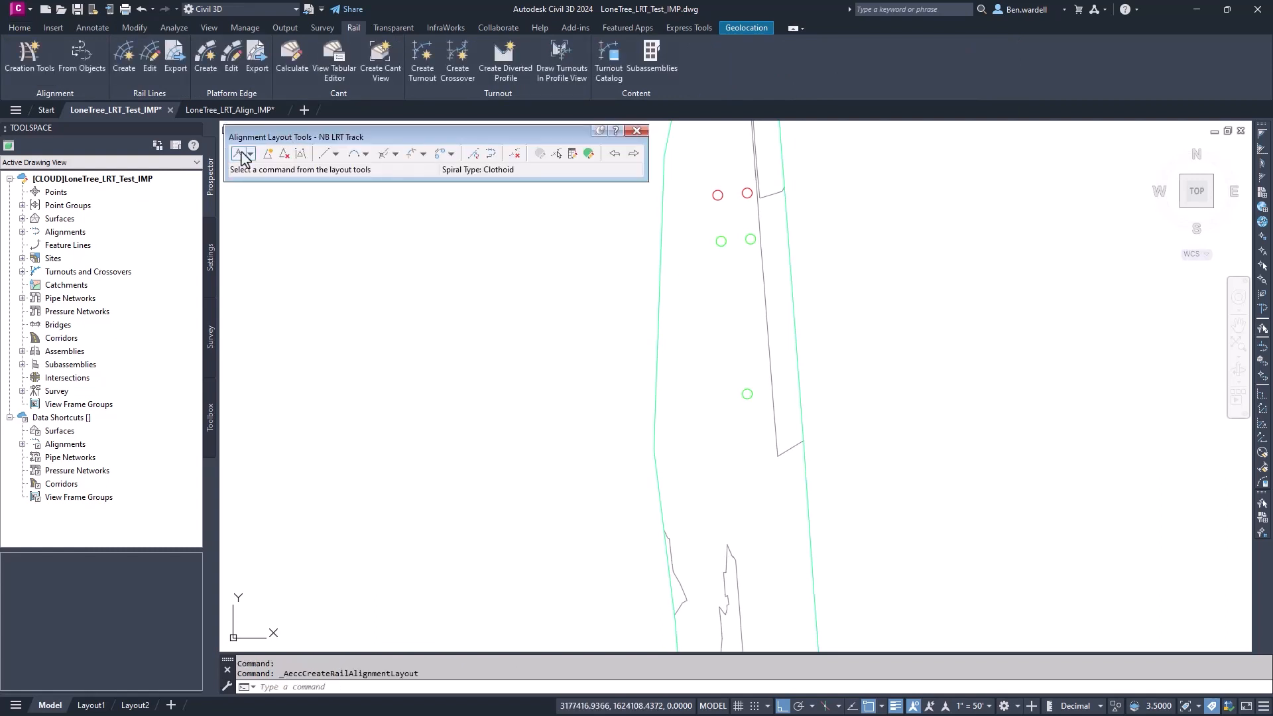
click(242, 153)
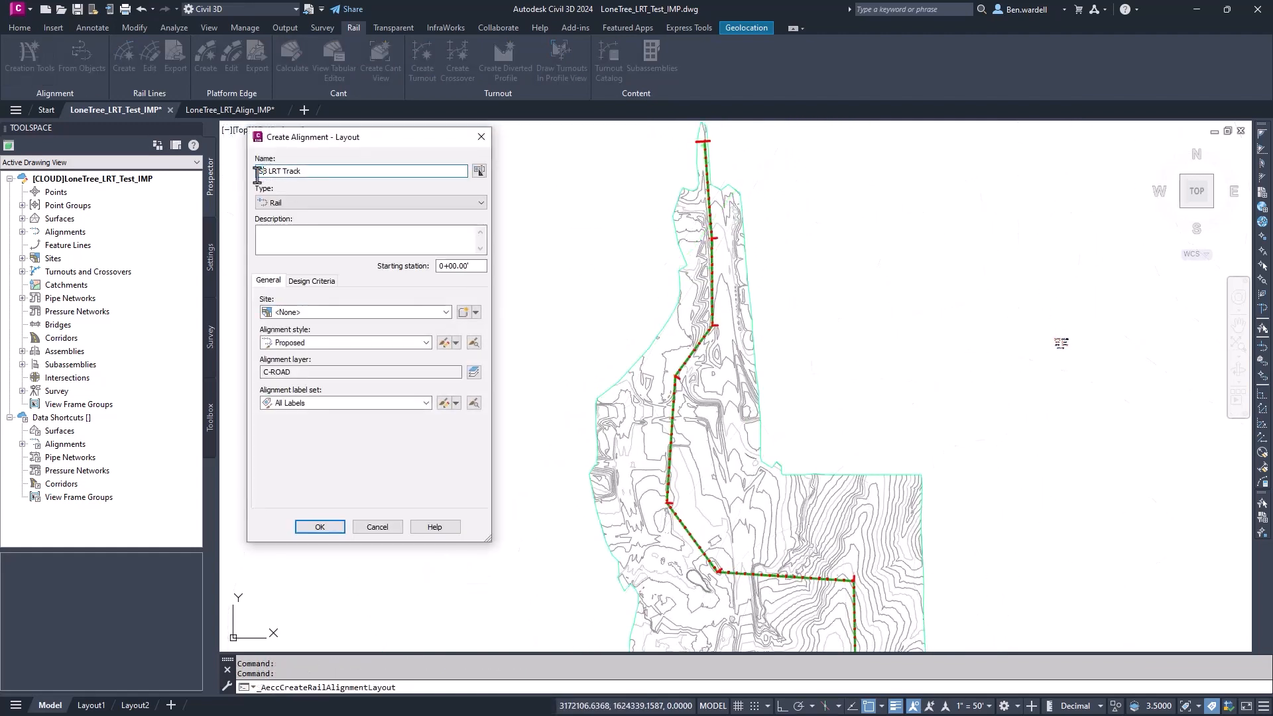
click(319, 526)
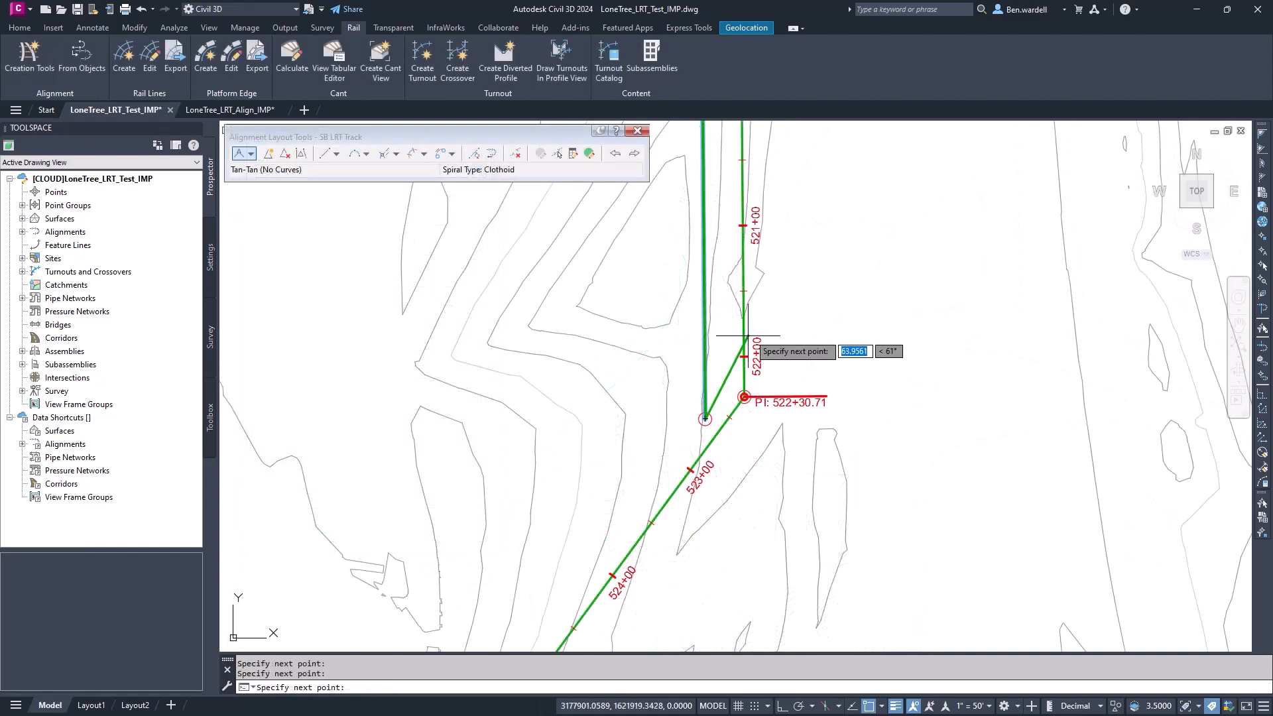
scroll(down, 3)
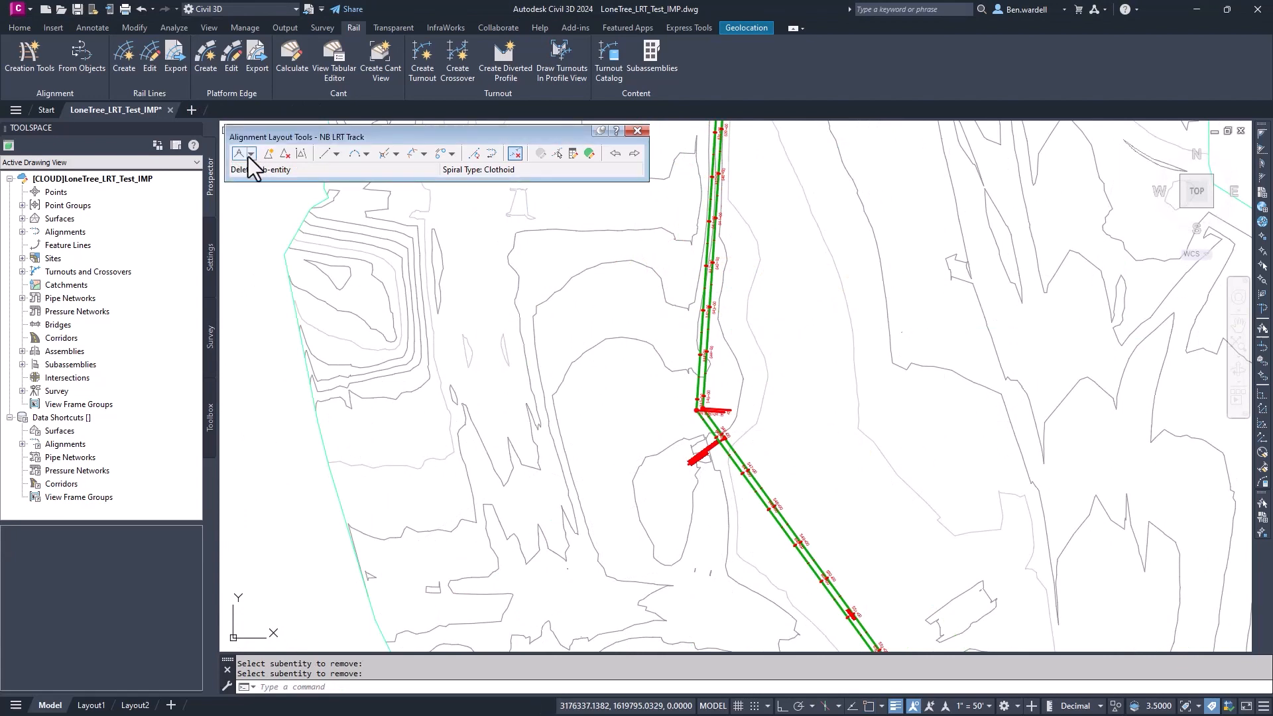
Keep Clothoid as the spiral type in Curve and Spiral Settings and confirm
click(252, 153)
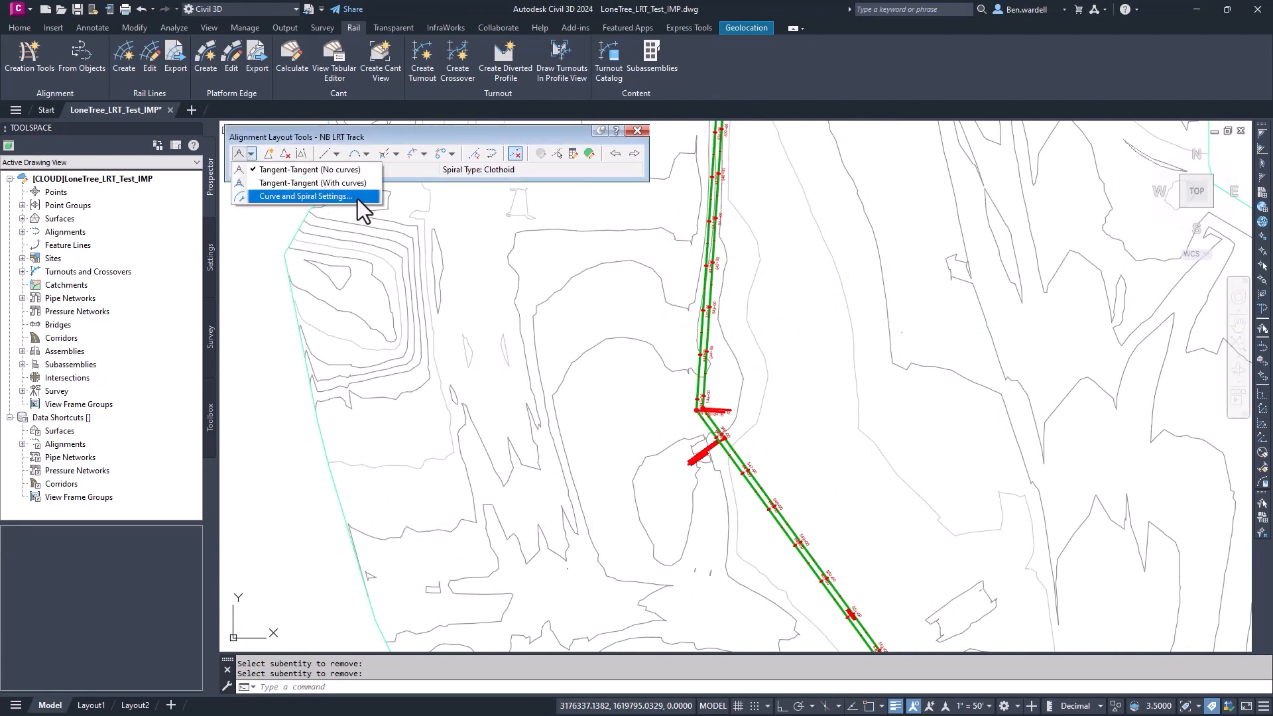
click(304, 196)
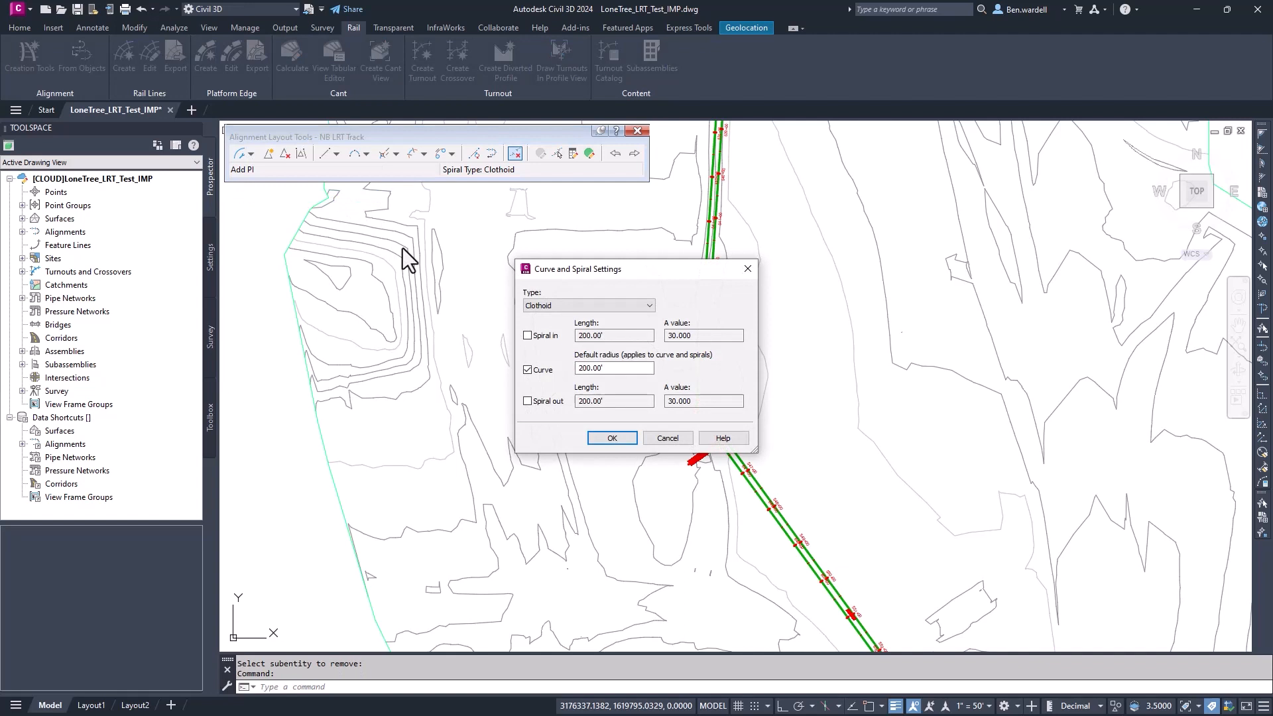
click(648, 305)
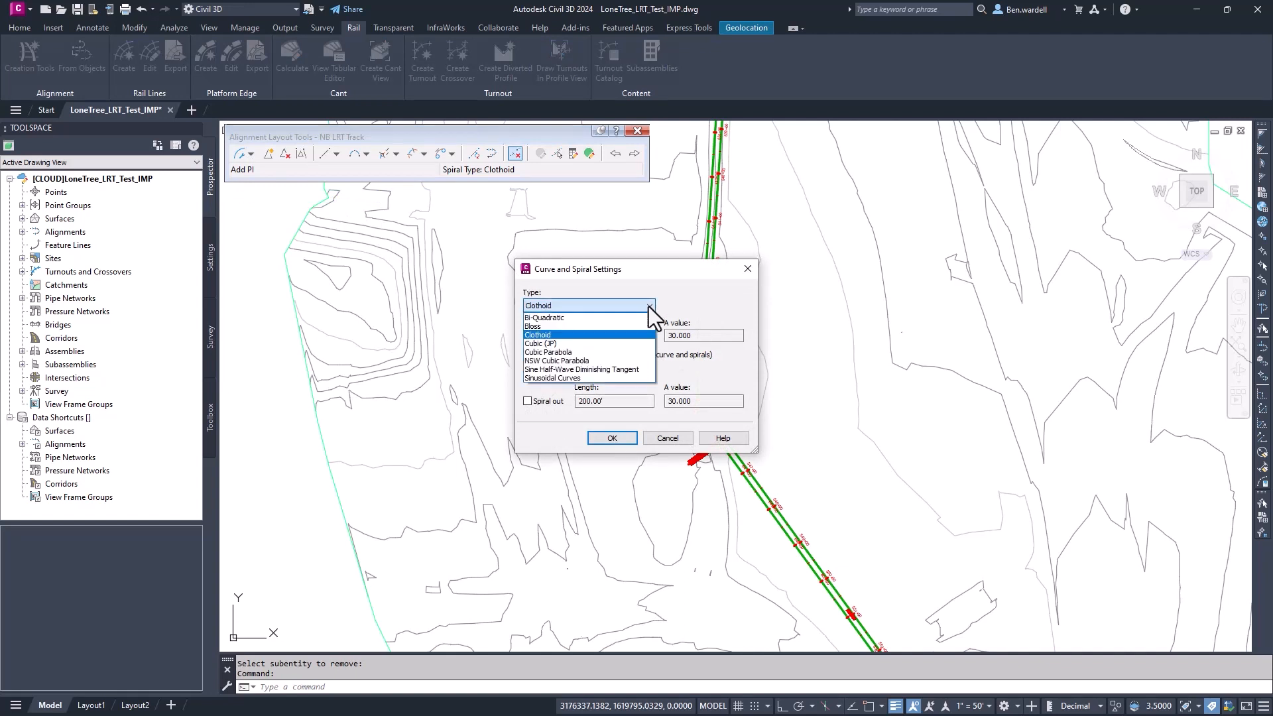
mouse_move(561, 351)
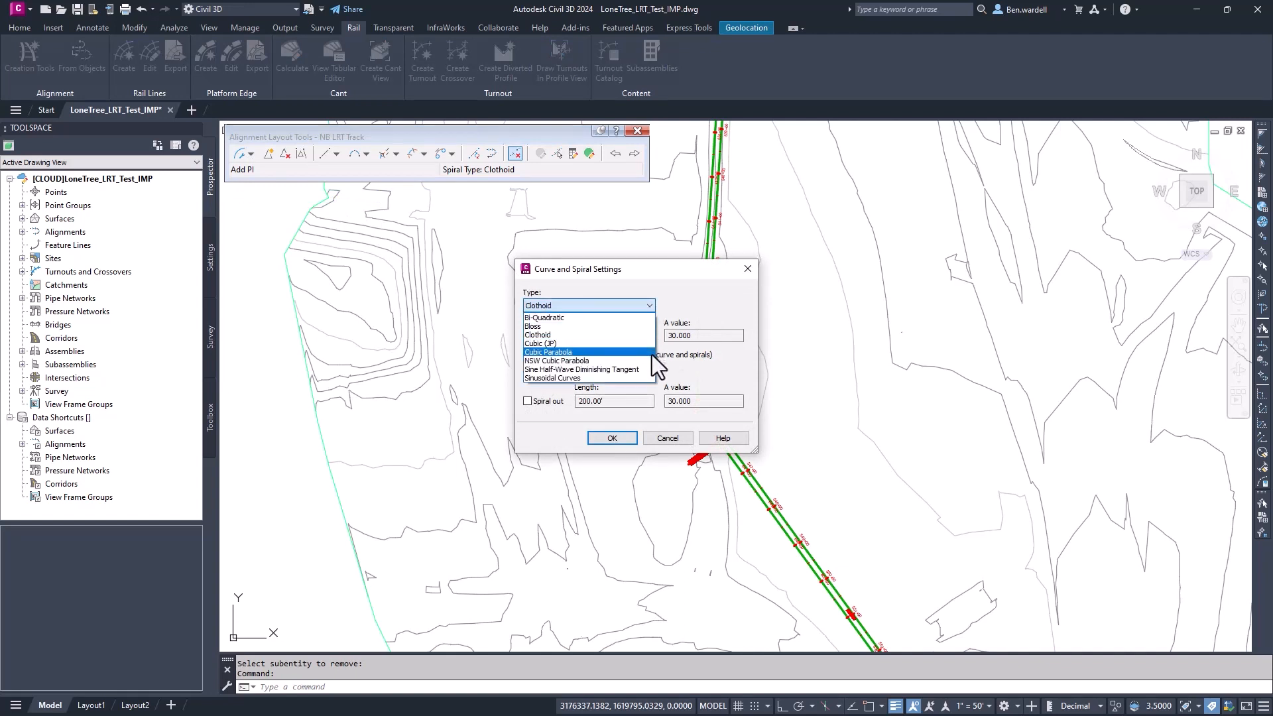
mouse_move(583, 369)
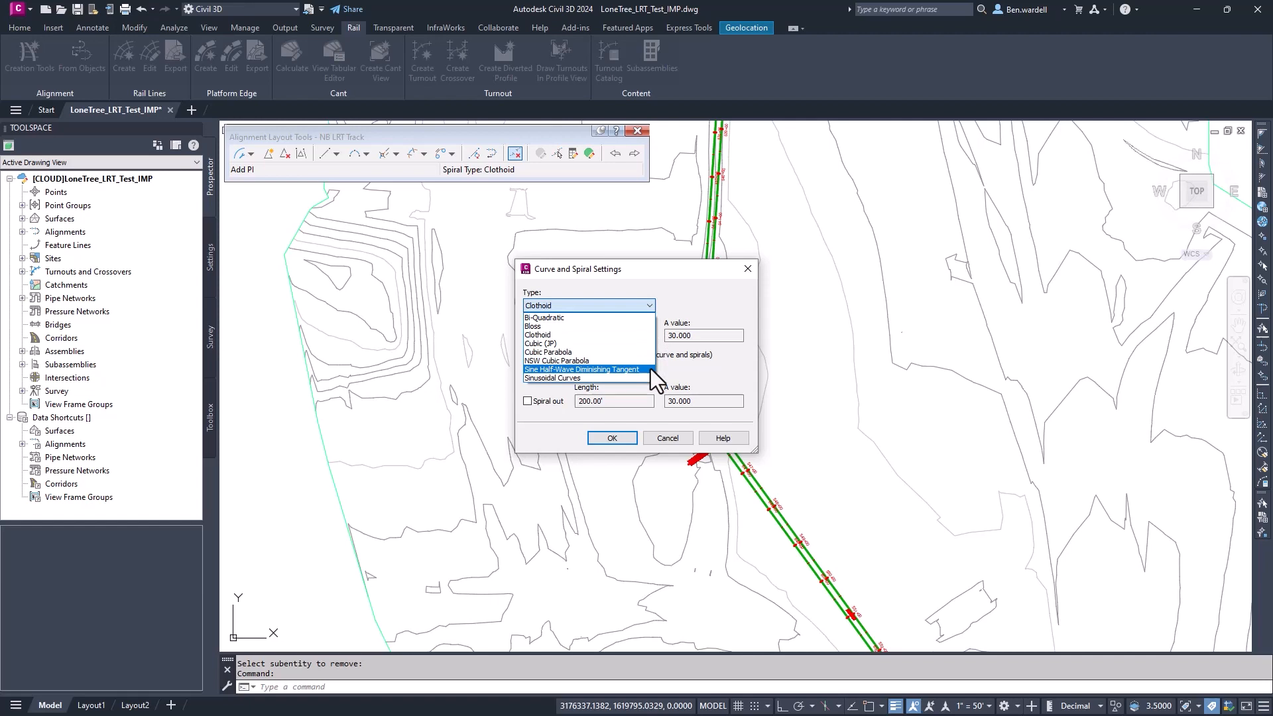
click(538, 334)
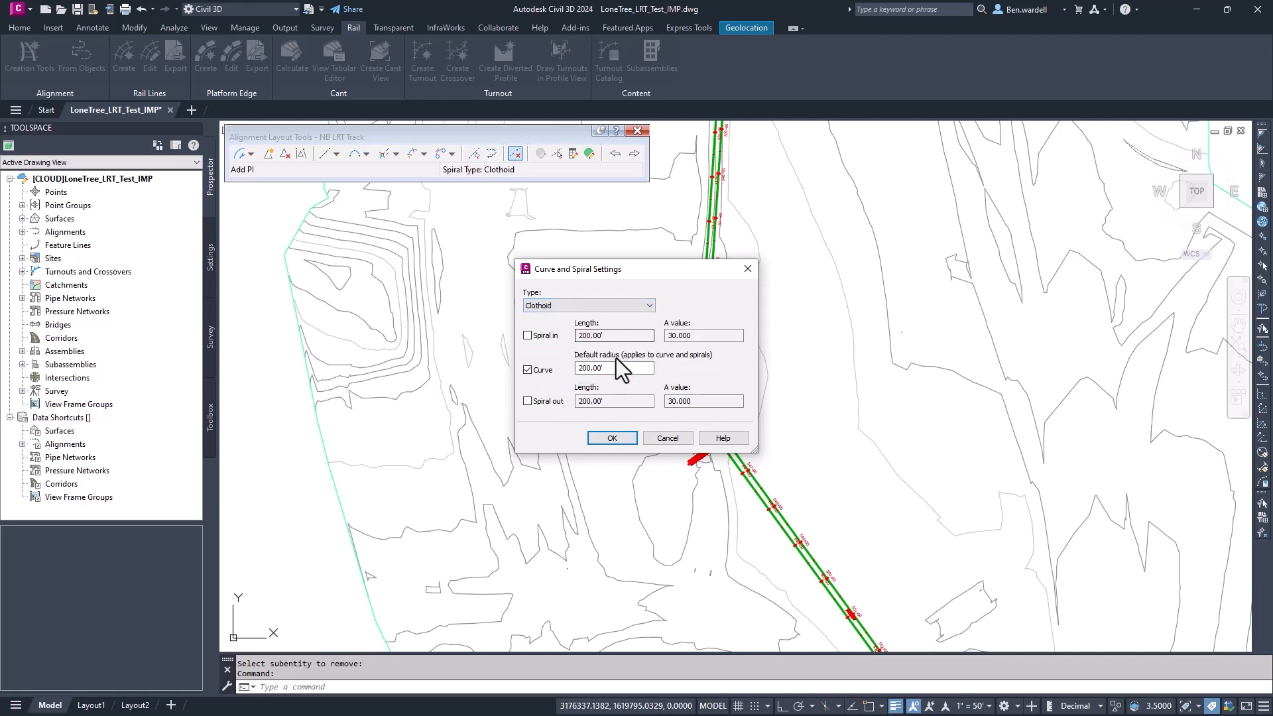
mouse_move(641, 426)
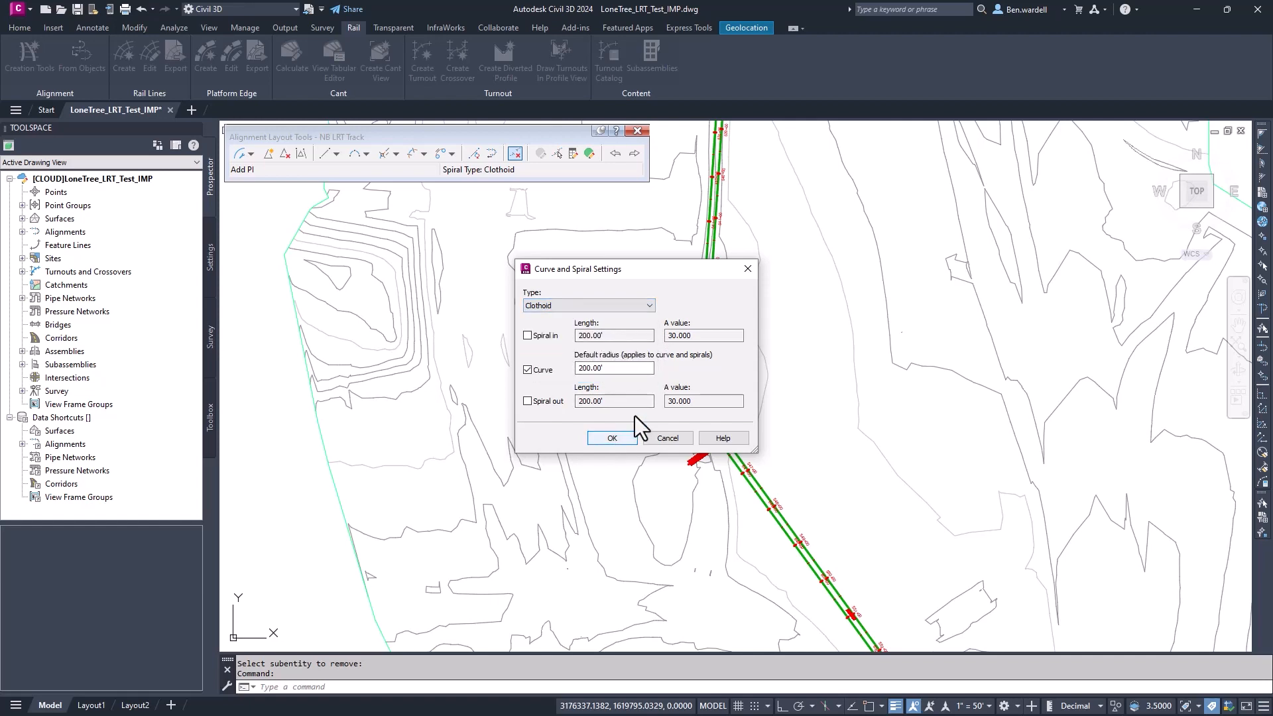
click(612, 438)
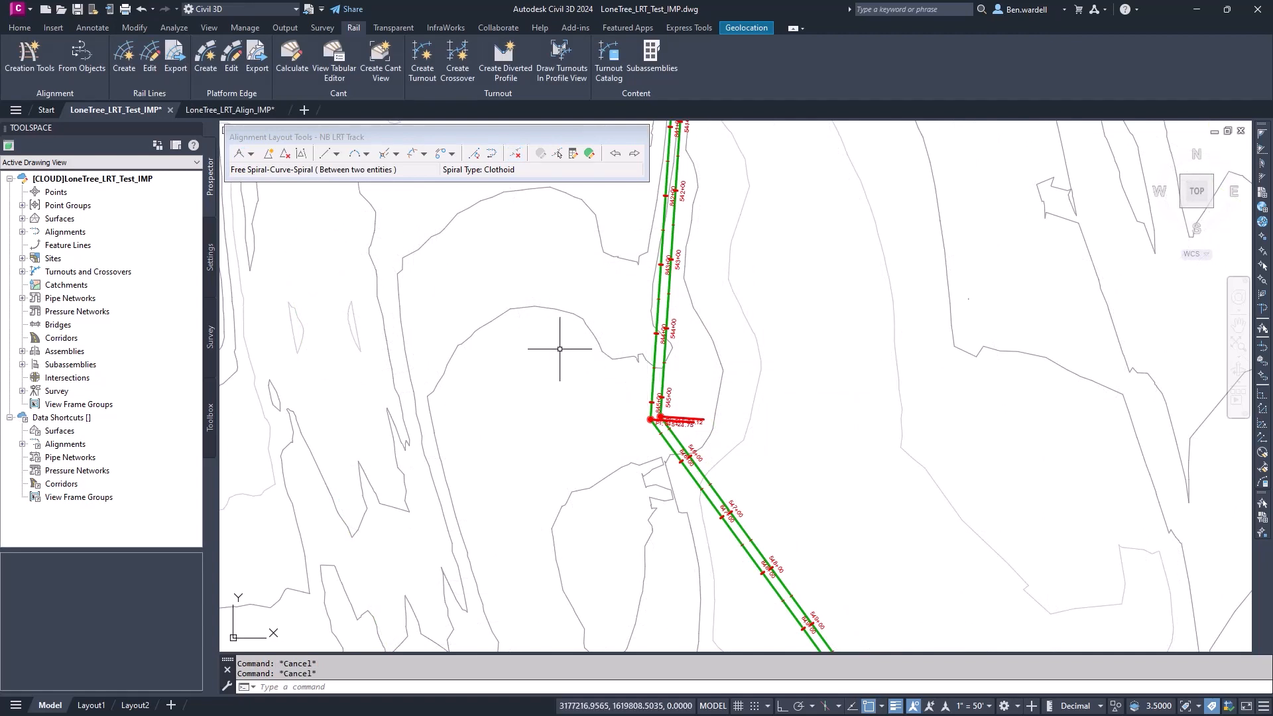
Add a 400-radius free spiral-curve-spiral between the first two tangents, angle less than 180
click(423, 153)
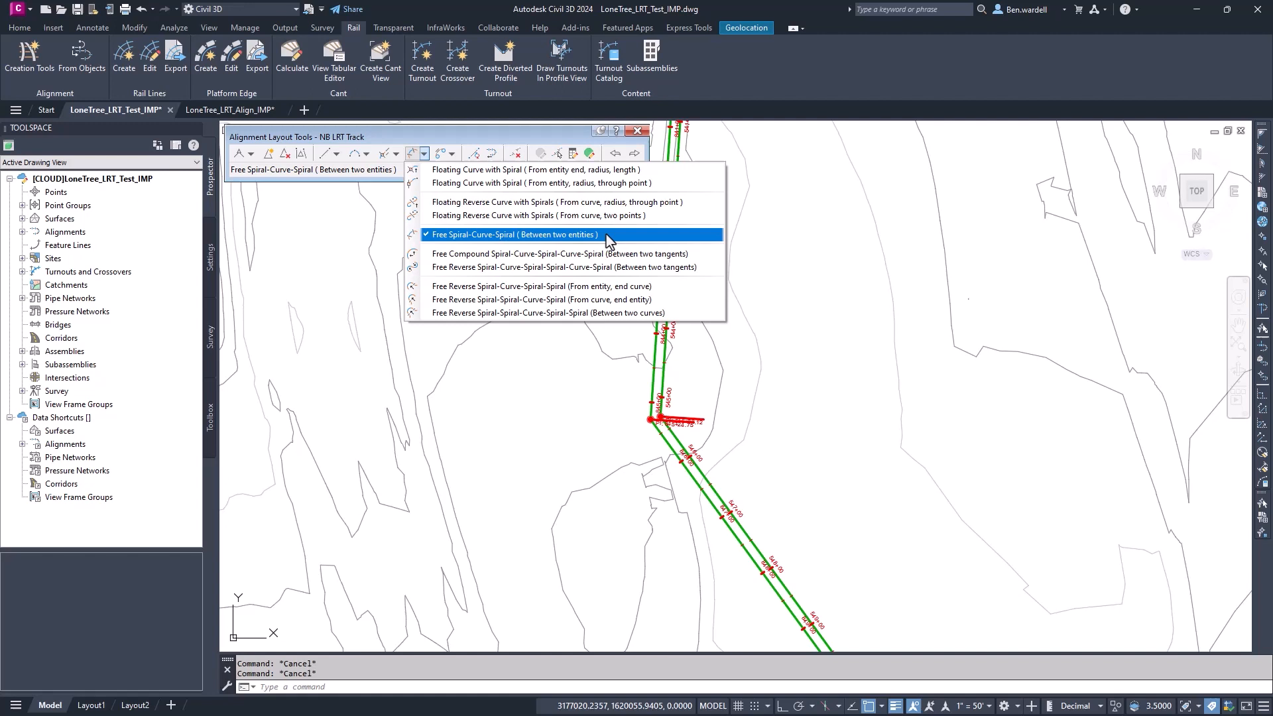
click(513, 234)
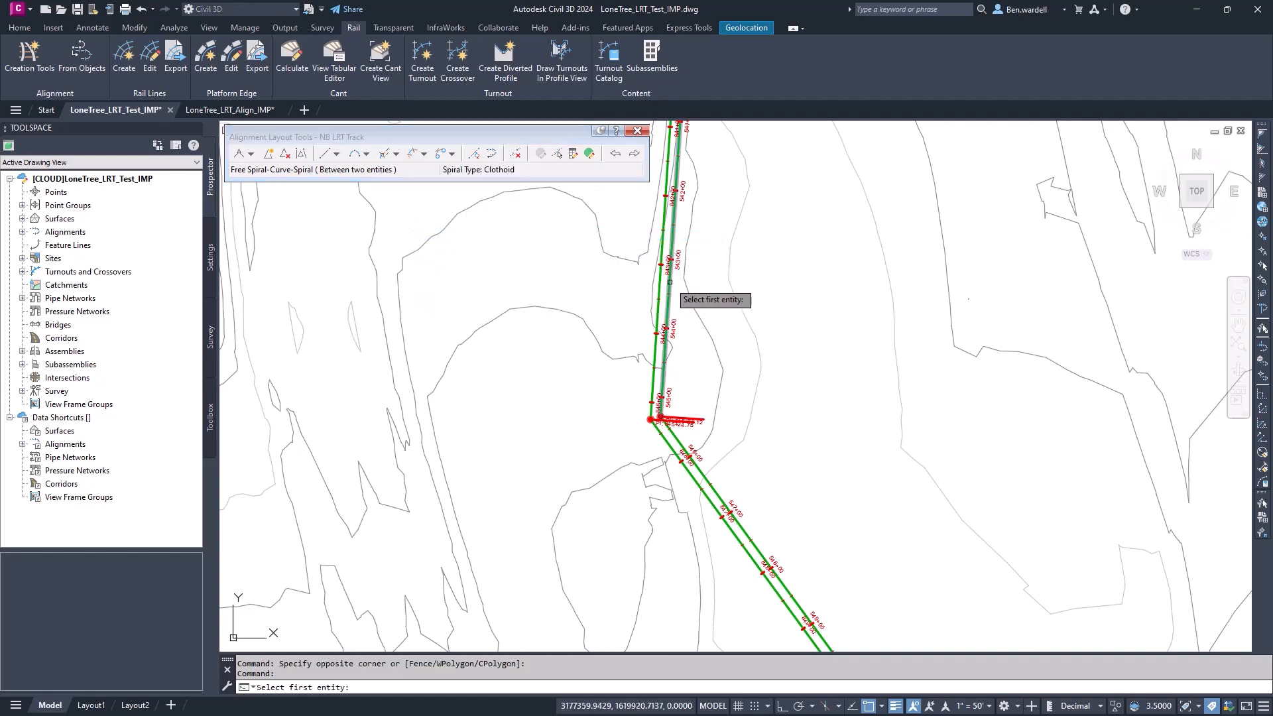
click(666, 455)
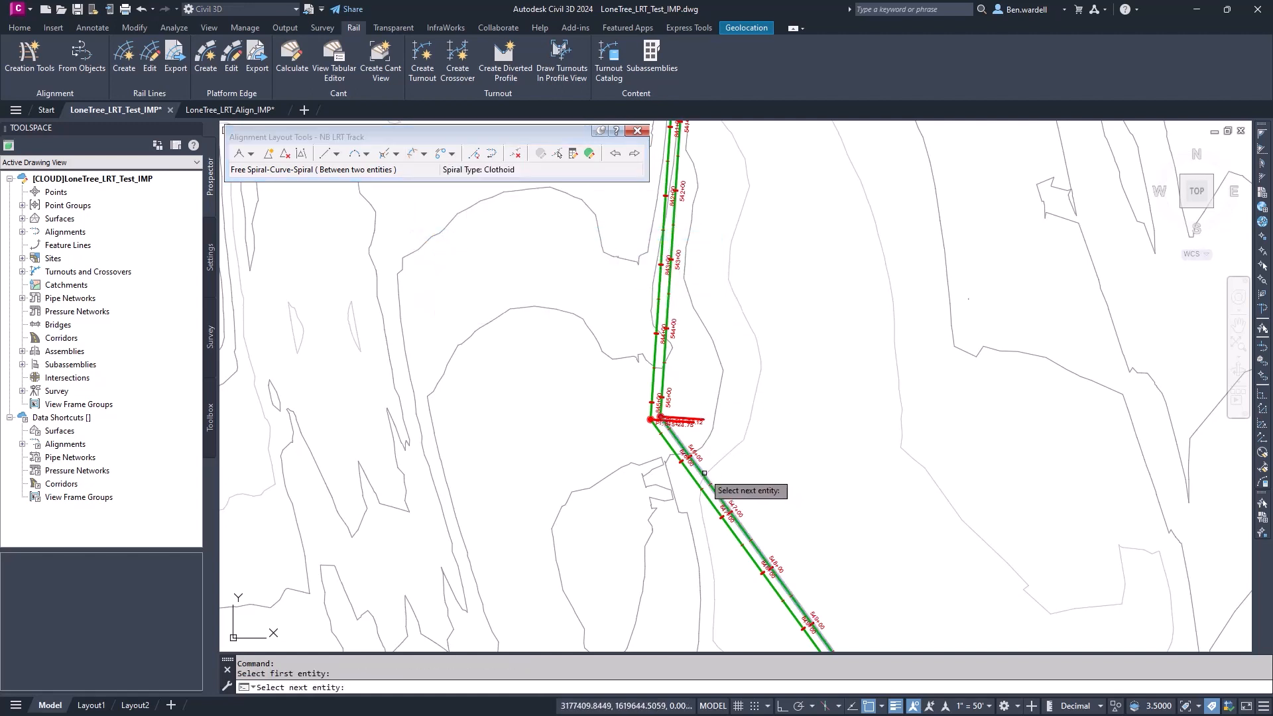
click(706, 473)
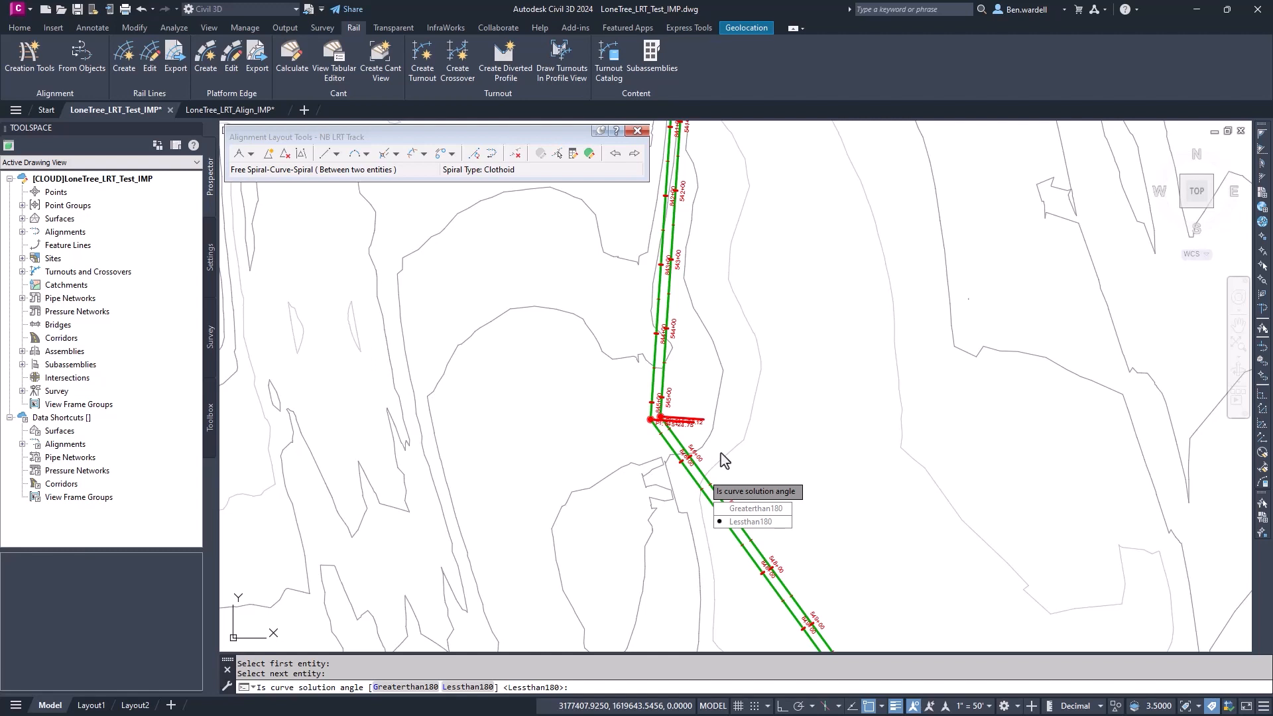
click(746, 521)
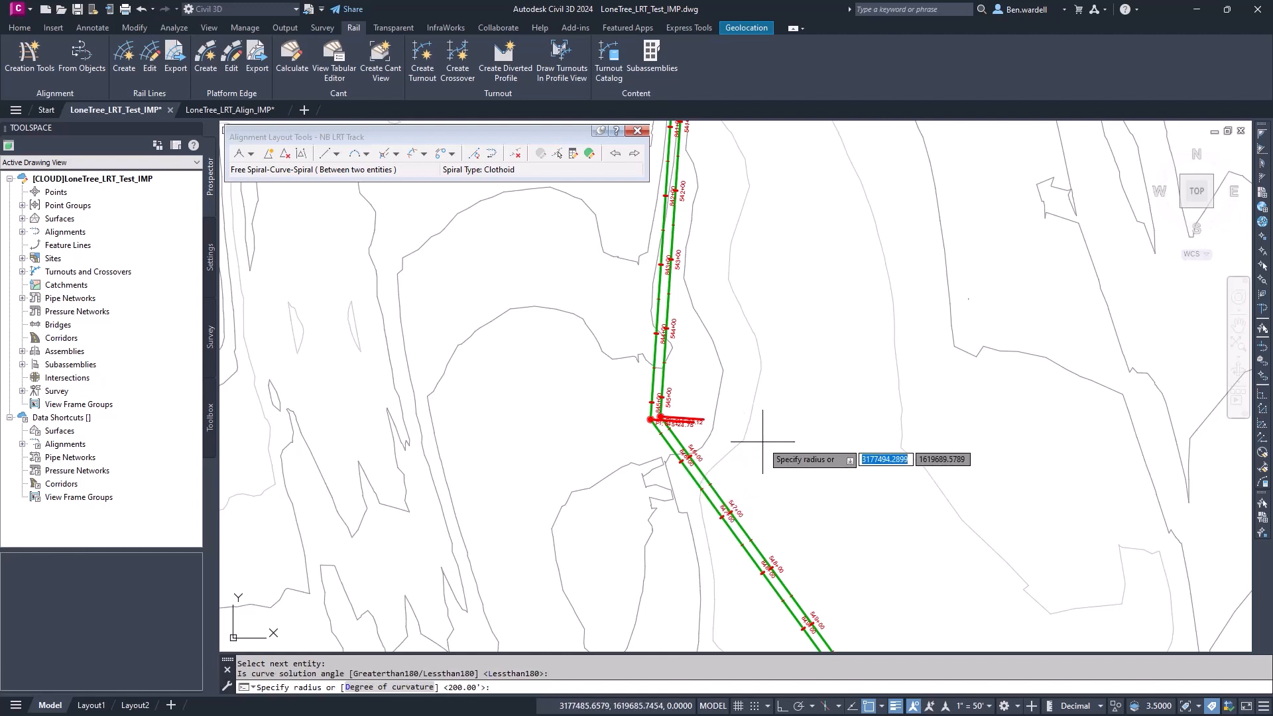
text(400)
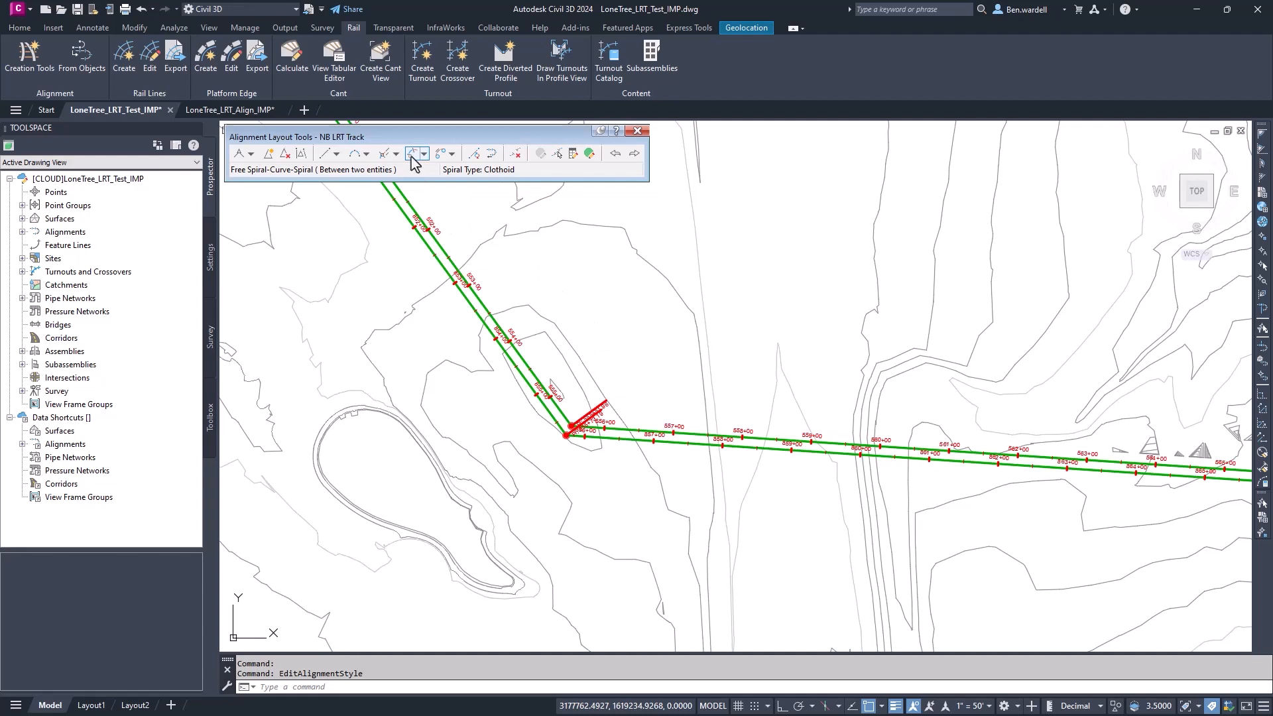
Add a second 400-radius spiral-curve-spiral at the next PI, then switch to Complex_Align_01
click(416, 153)
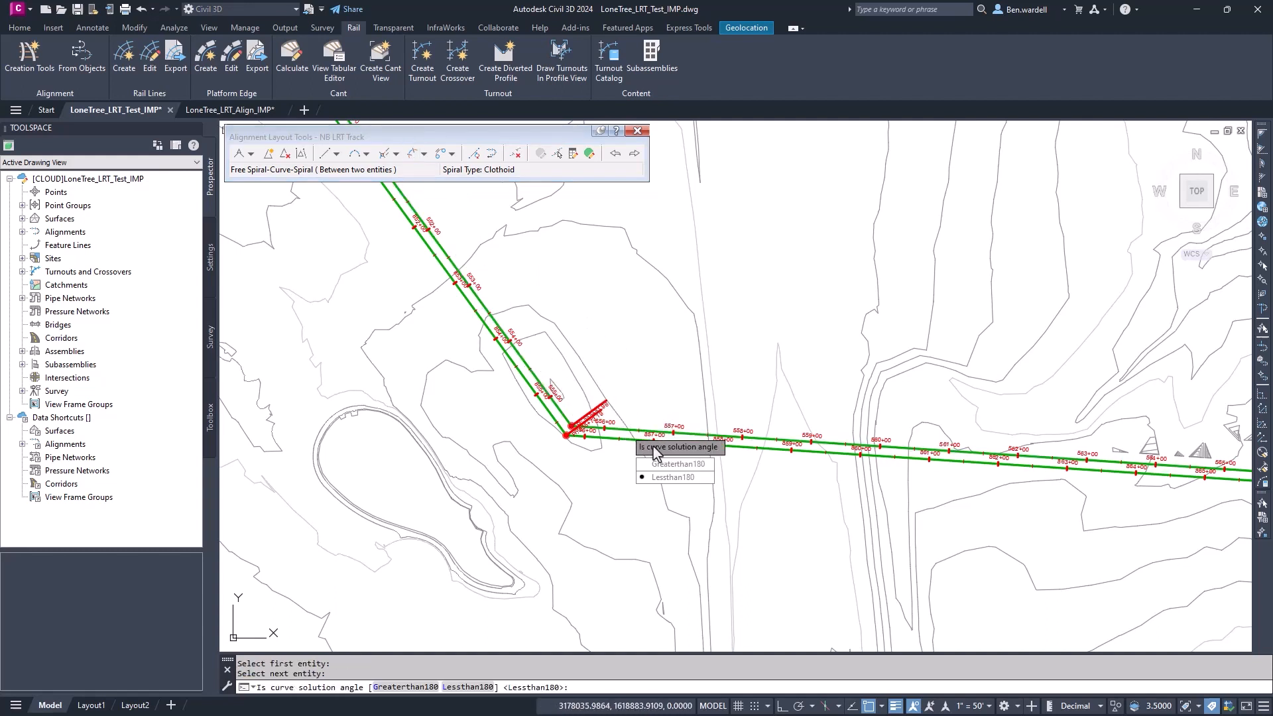
click(672, 478)
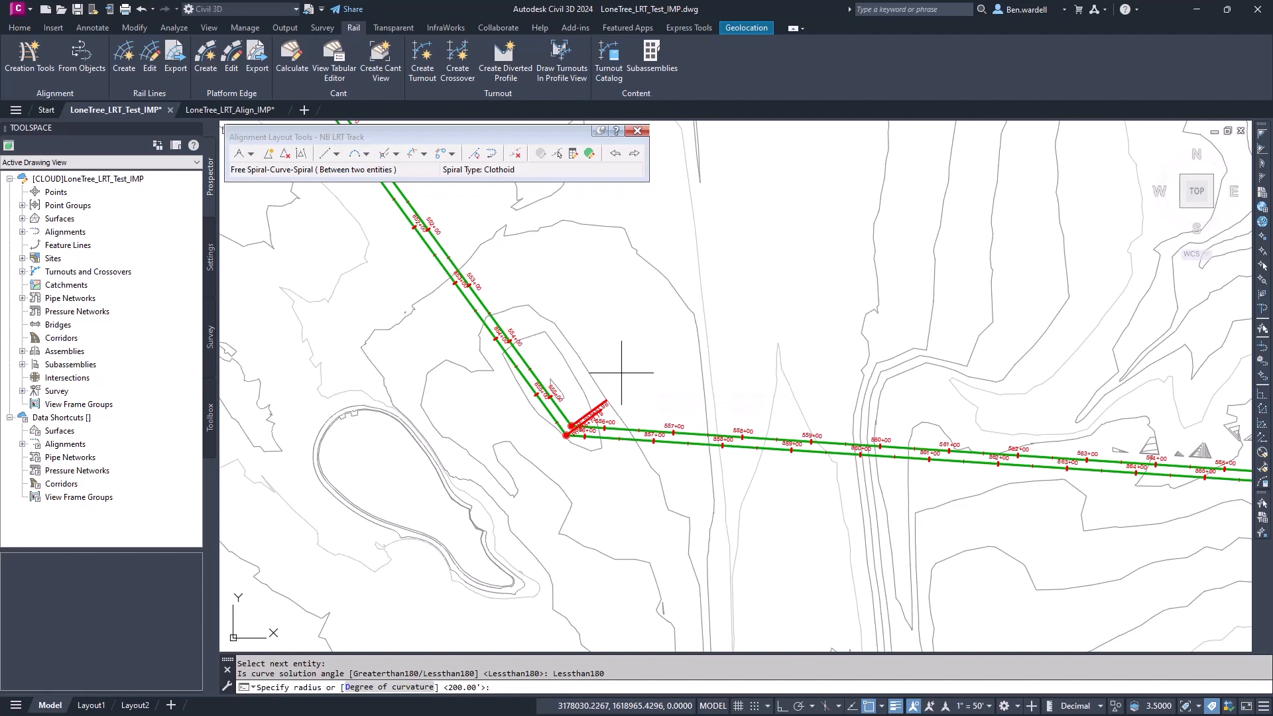
text(400)
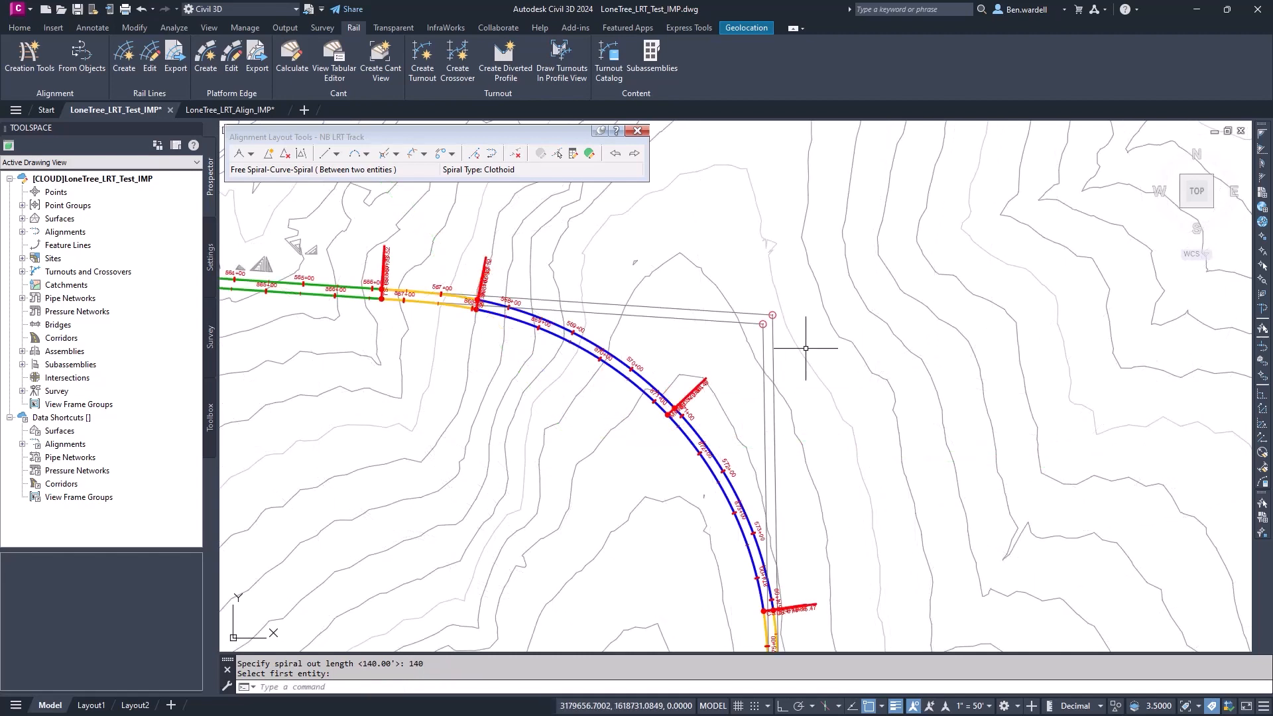
click(285, 109)
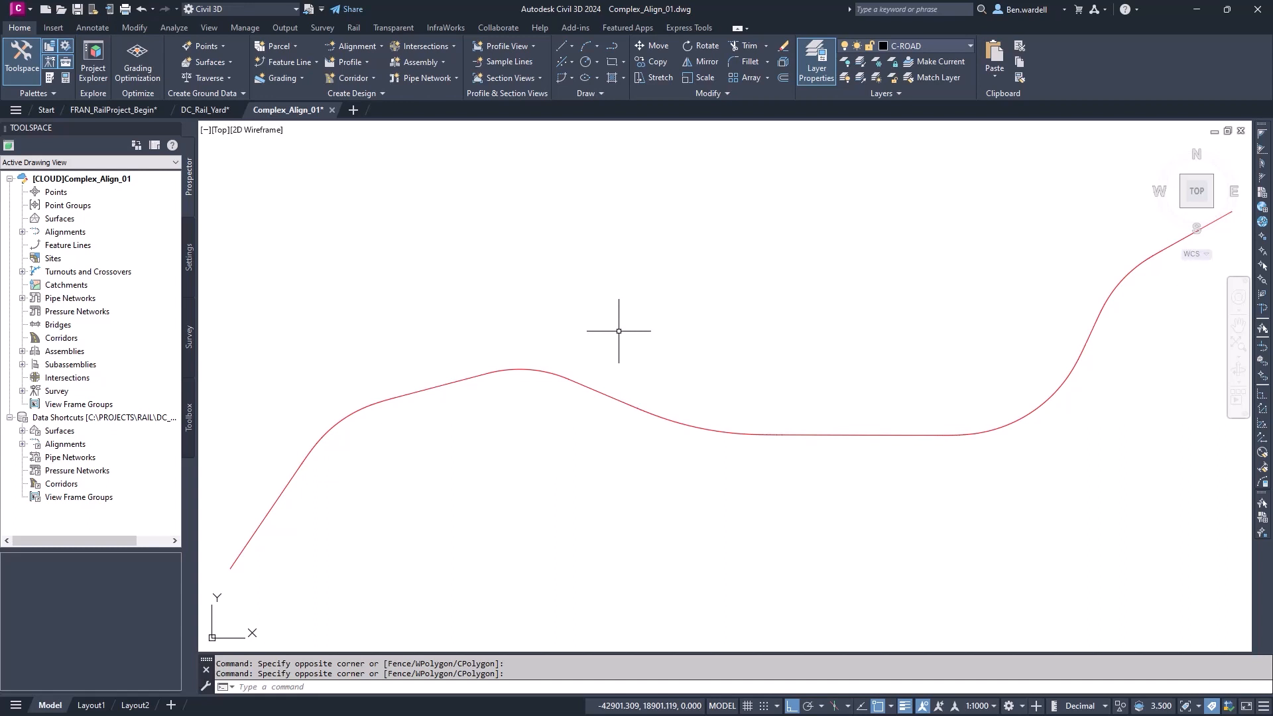
Create an alignment from the red winding polyline using Create Alignment from Objects
click(354, 46)
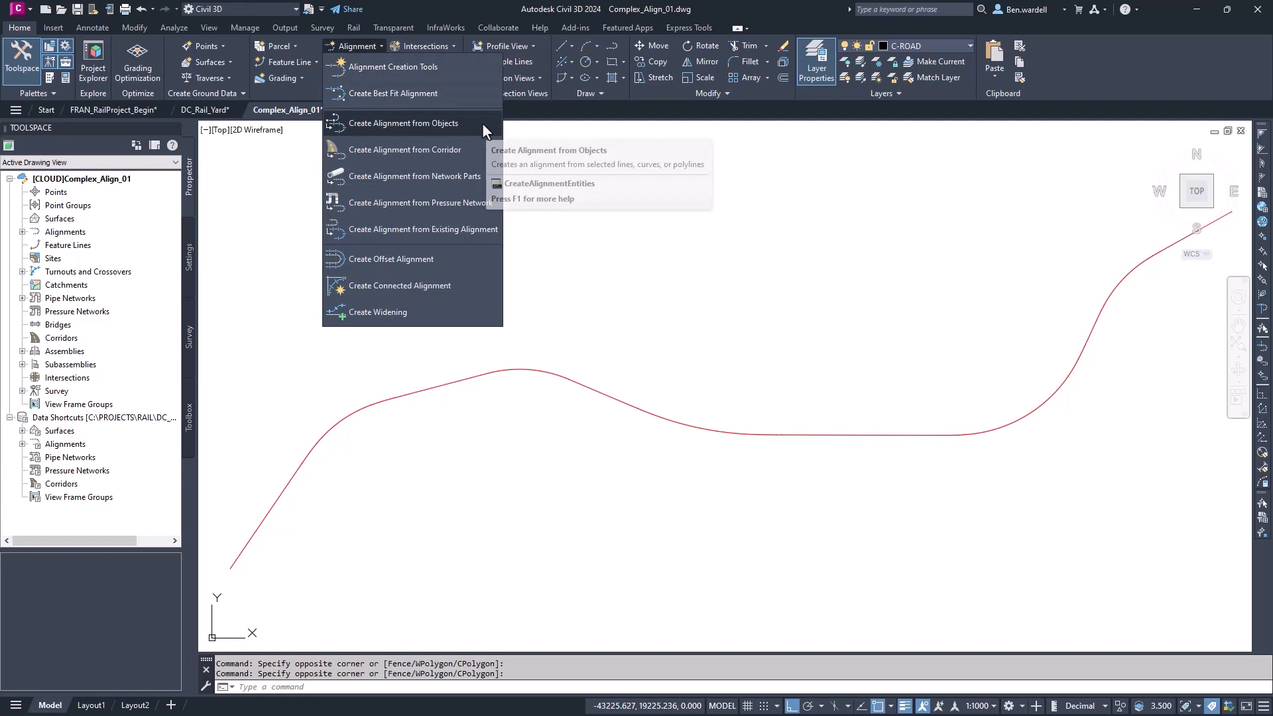
click(403, 123)
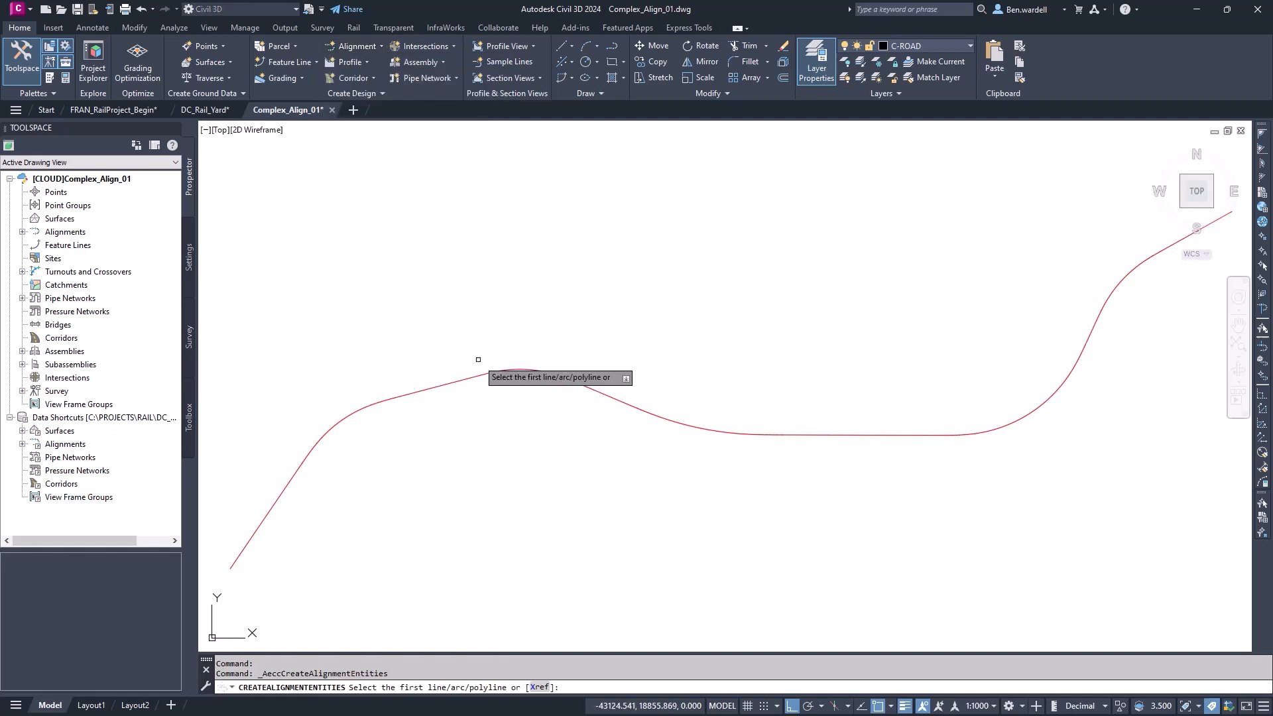
click(471, 382)
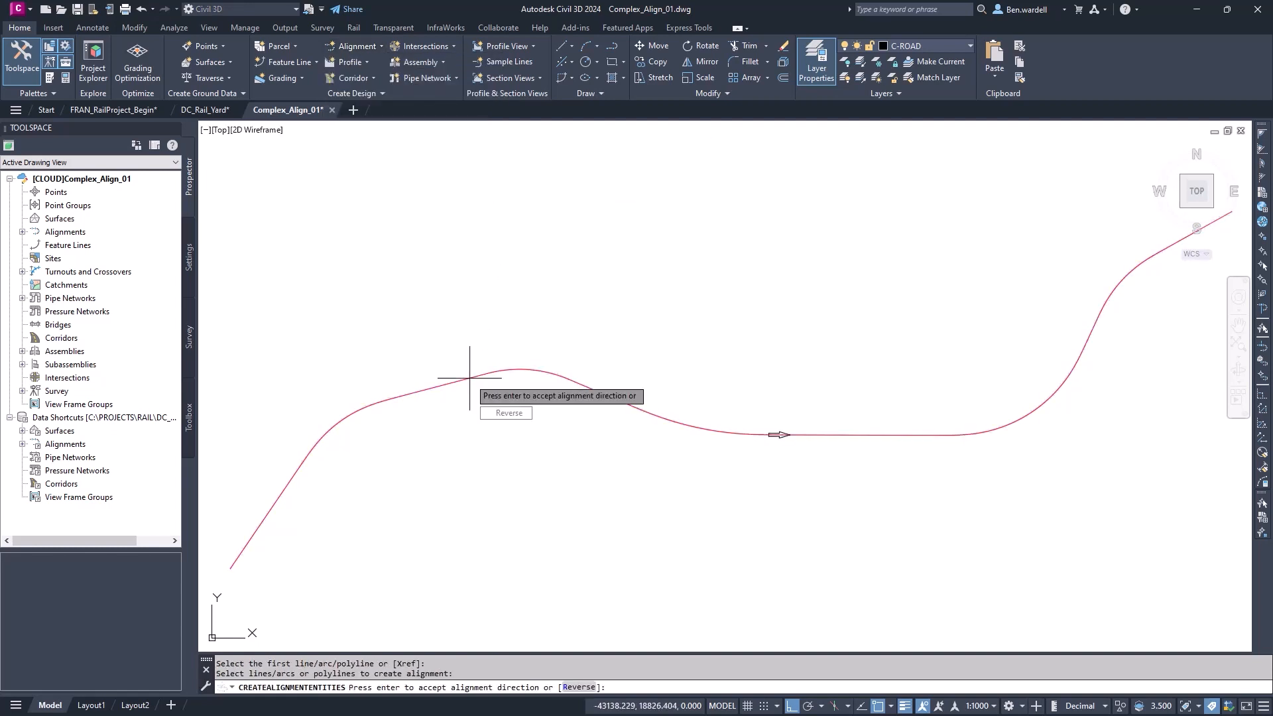
mouse_move(461, 415)
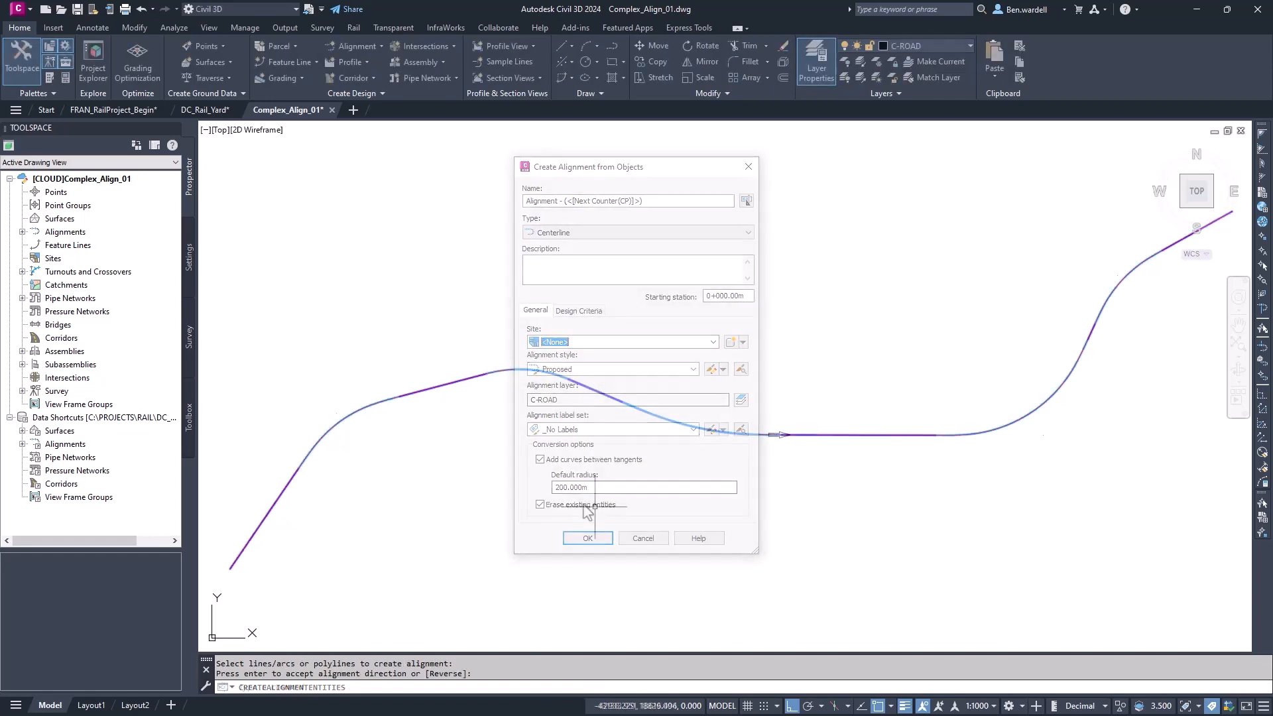
click(587, 538)
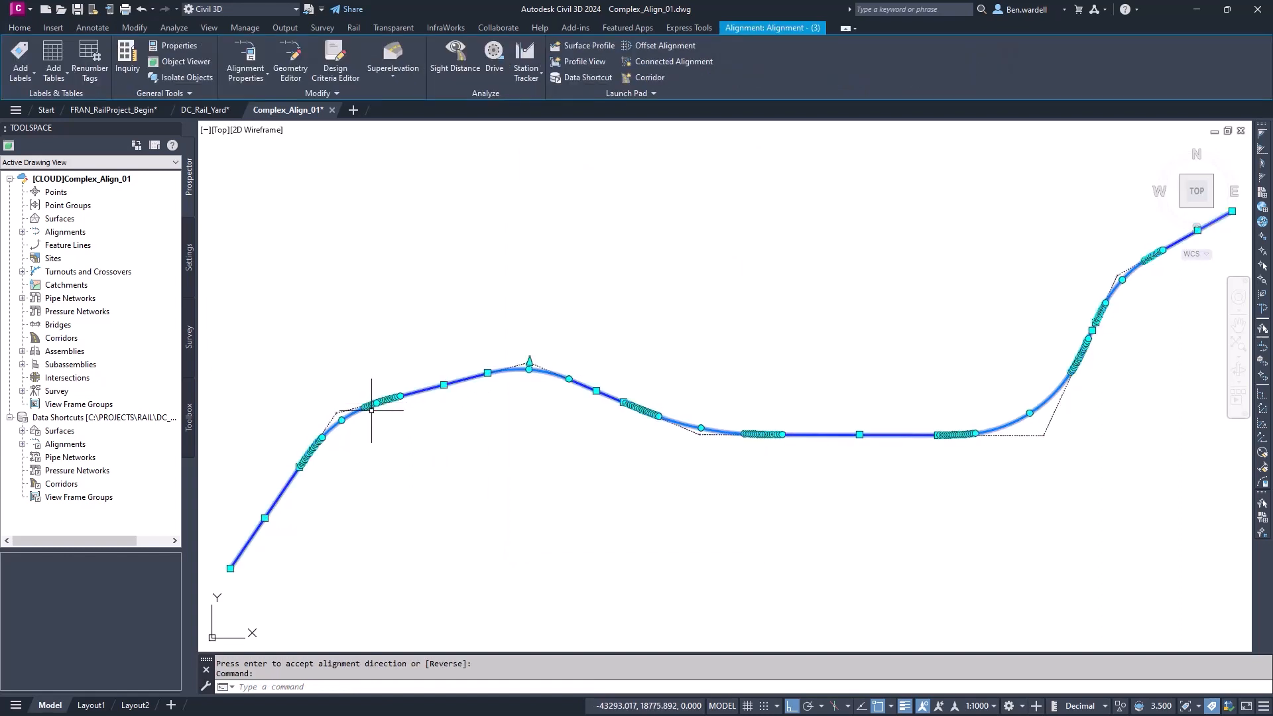
Add 20 m major station labels and geometry point labels, excluding curve midpoints
right_click(372, 410)
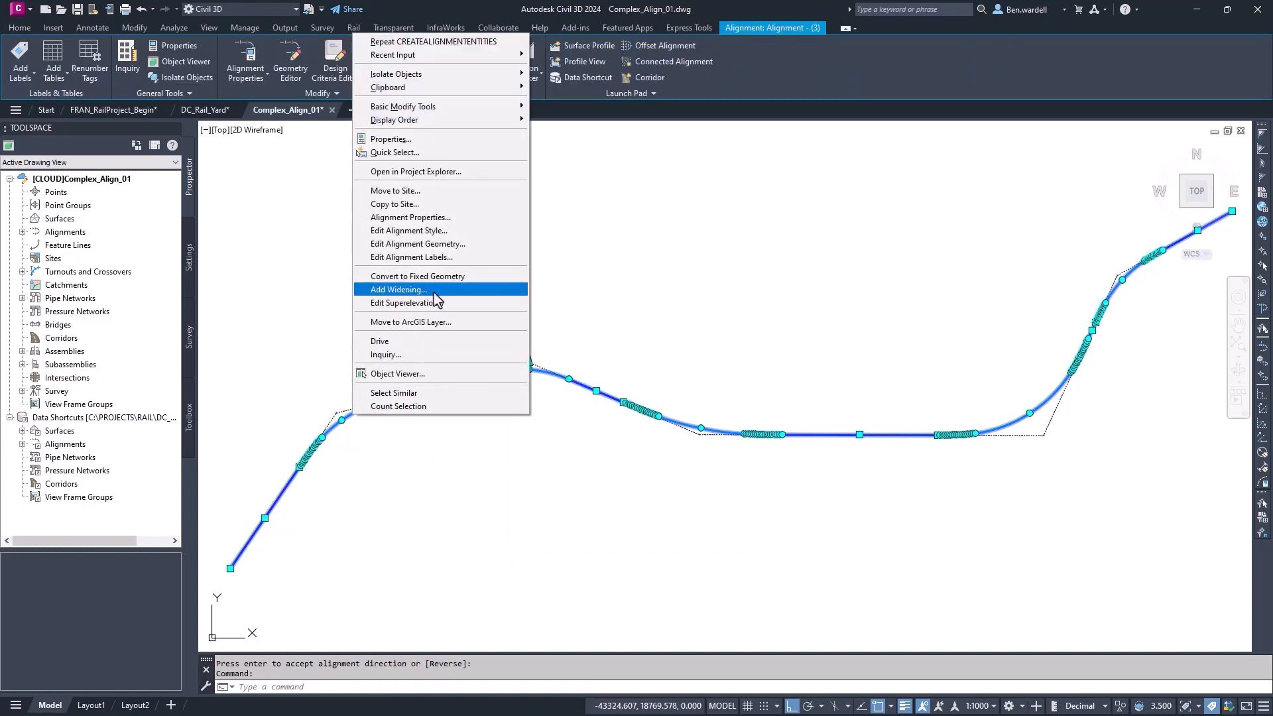
click(410, 258)
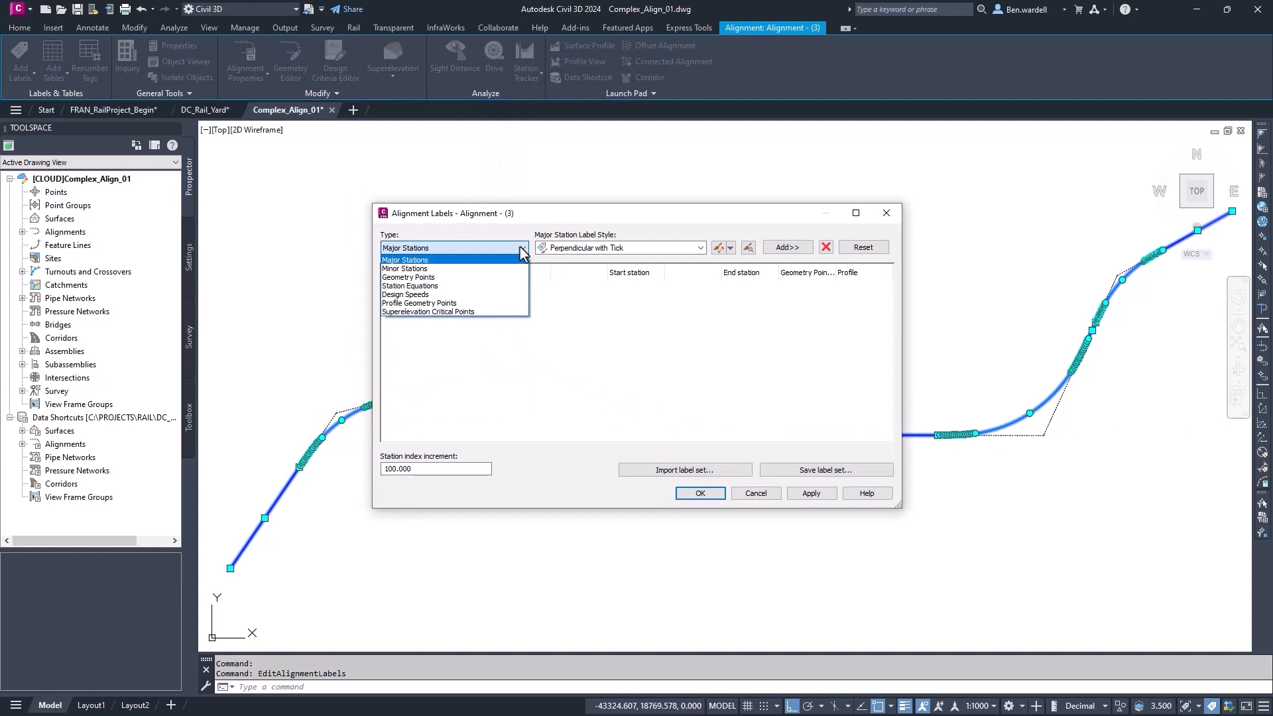
click(785, 246)
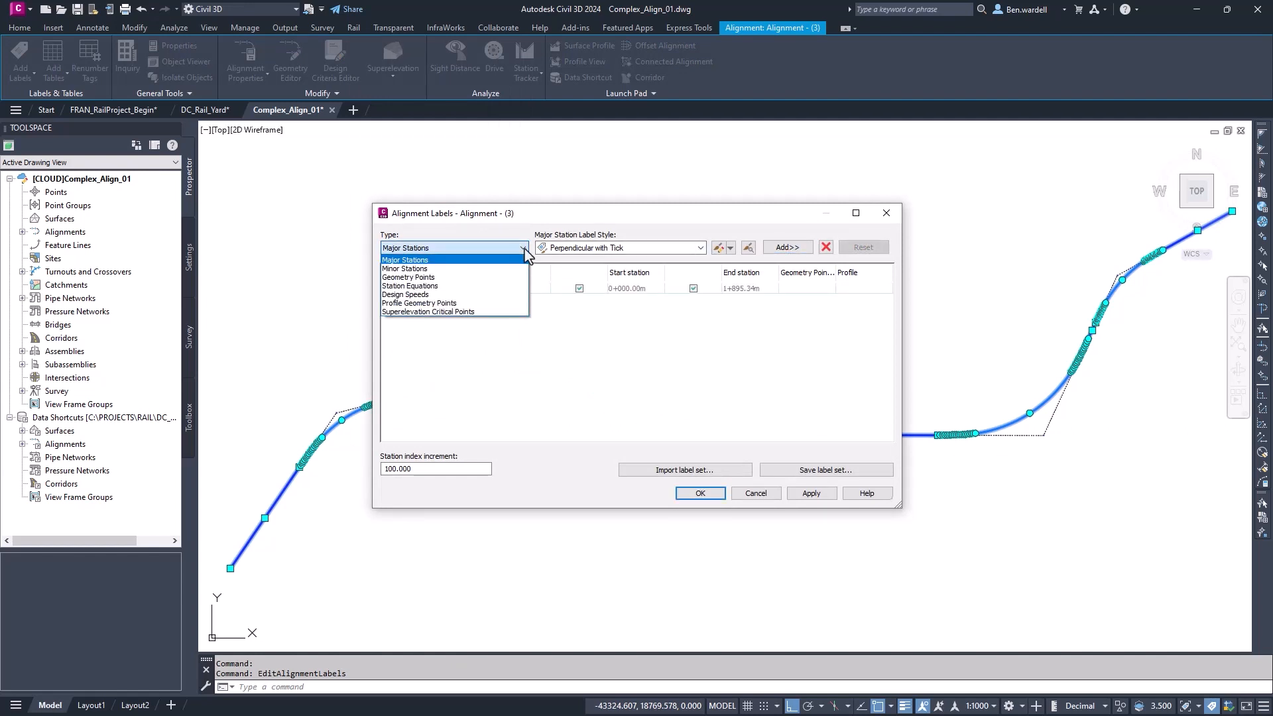
click(408, 277)
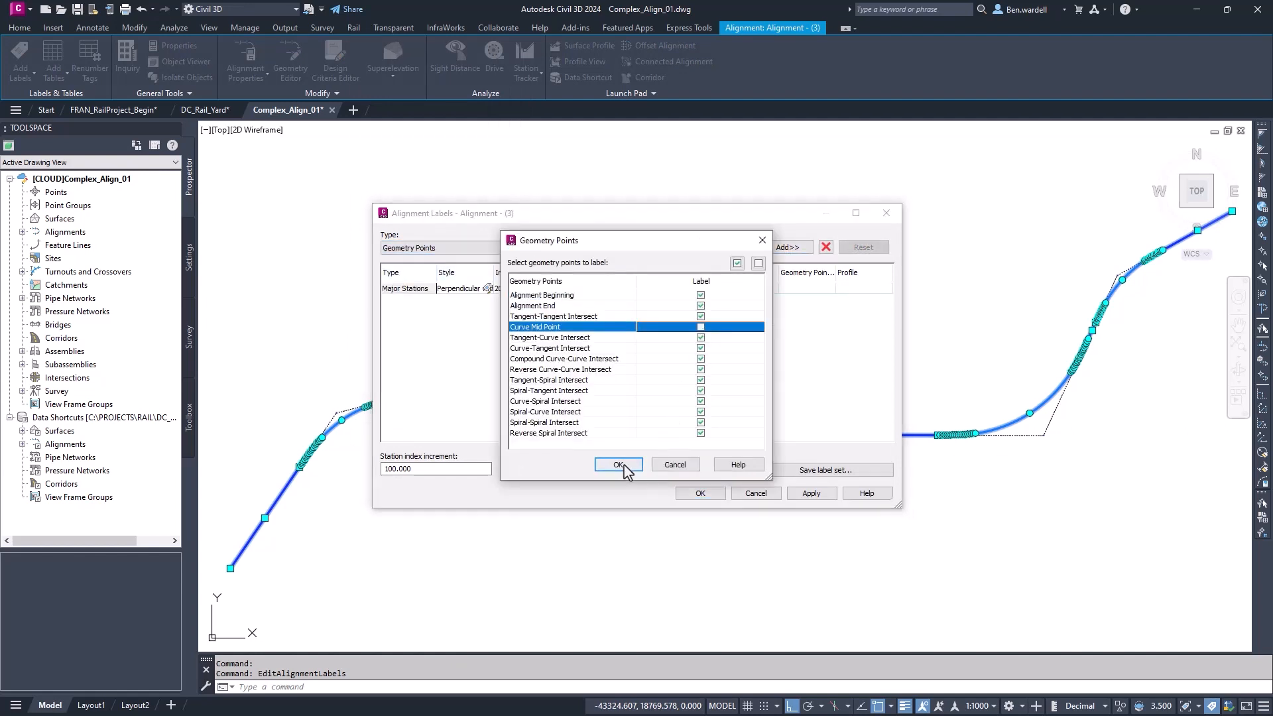
click(619, 464)
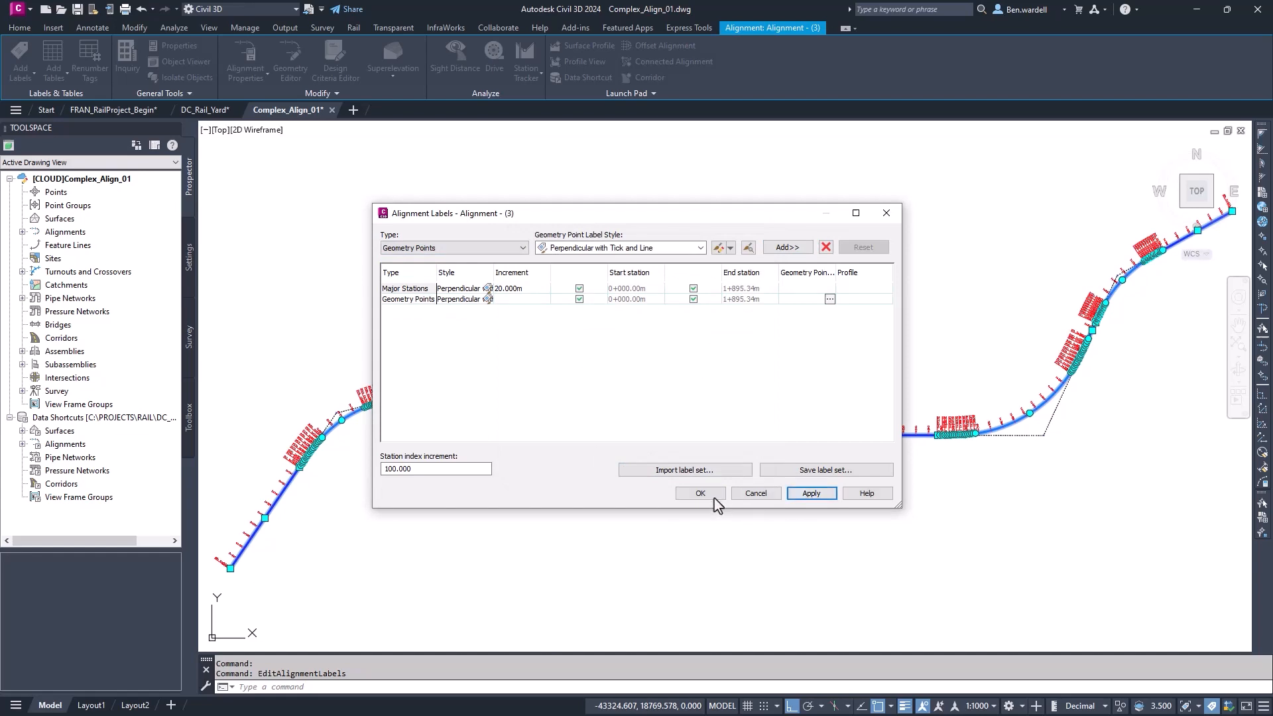
click(699, 493)
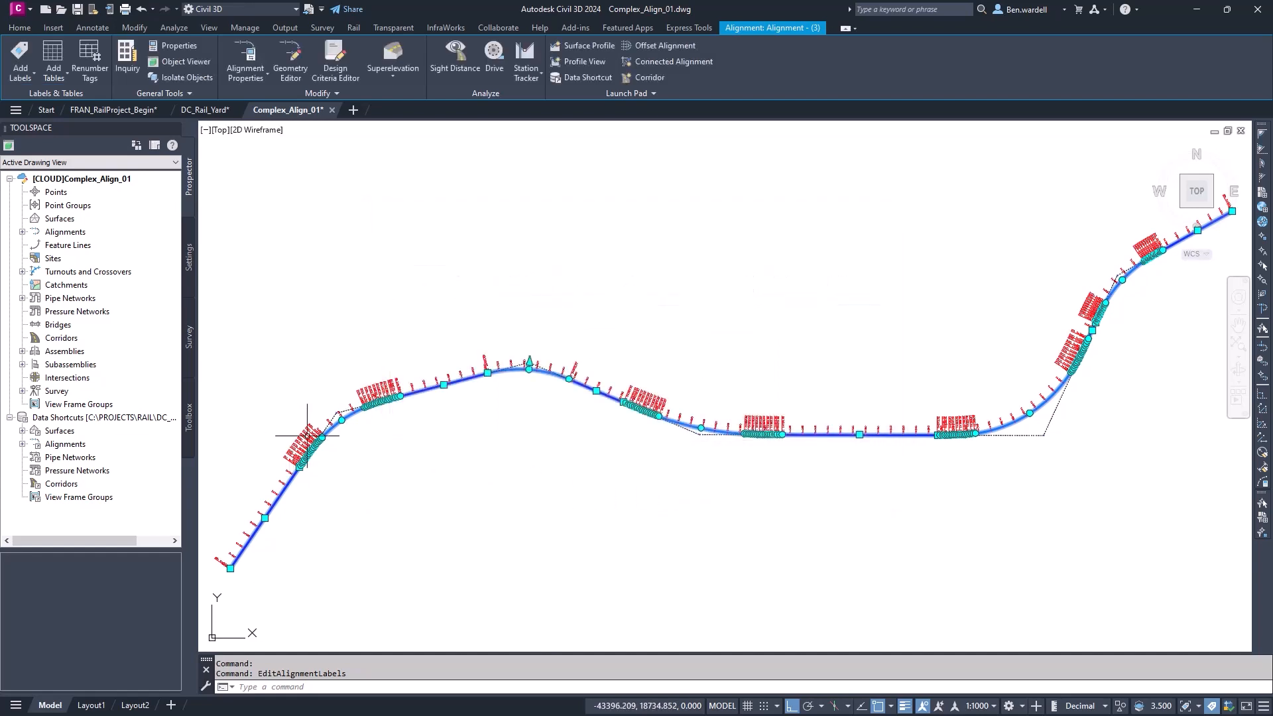
scroll(up, 3)
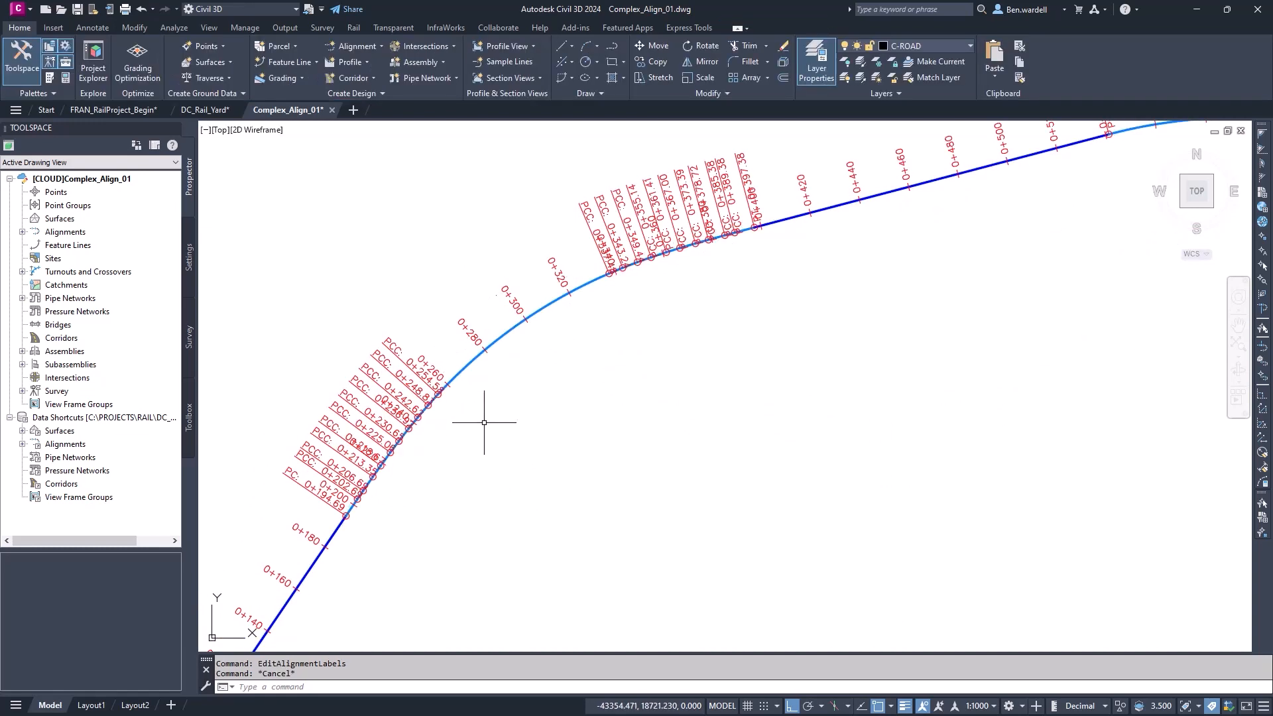
click(500, 336)
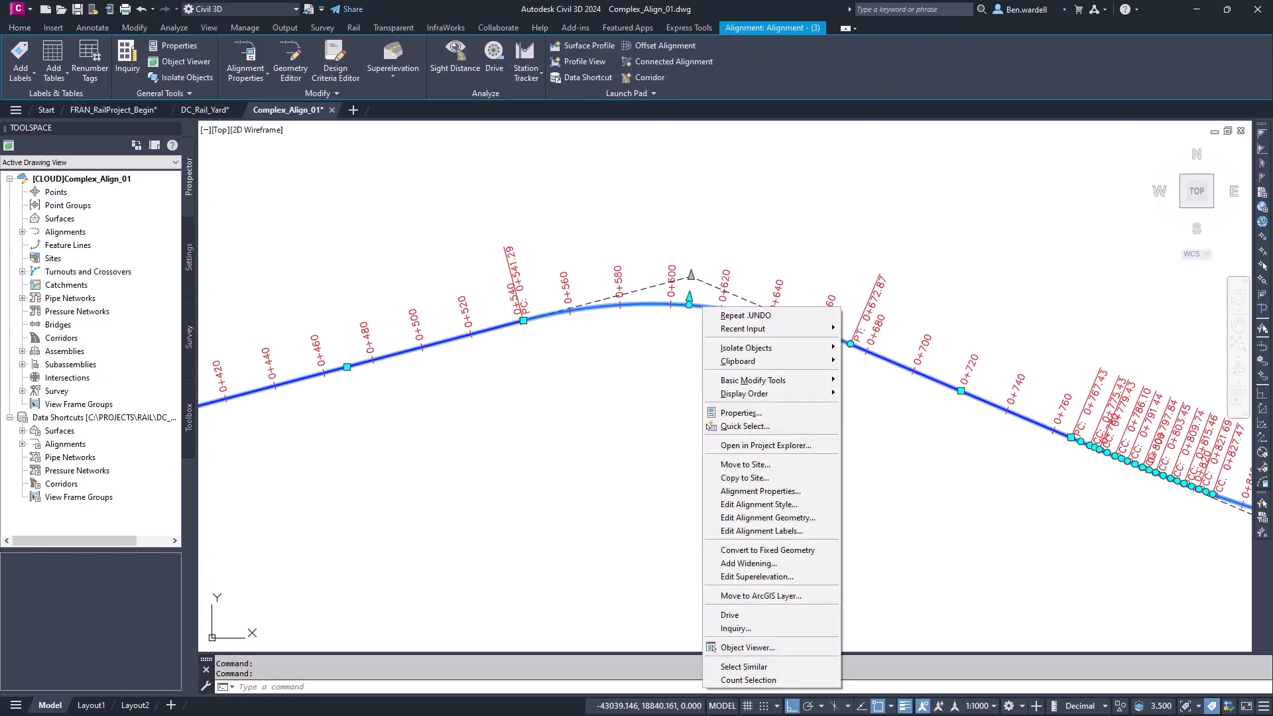
Delete the crest curve sub-entity, then start and cancel a free spiral-curve-spiral
click(767, 517)
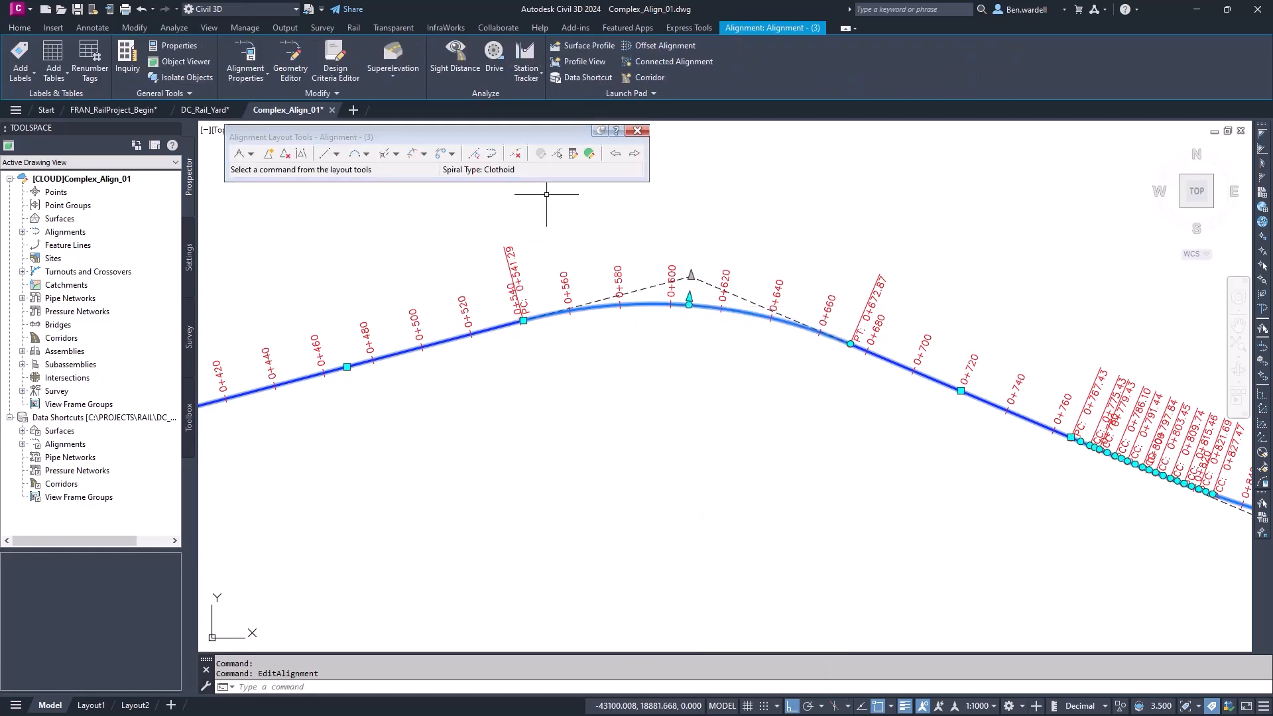
click(516, 153)
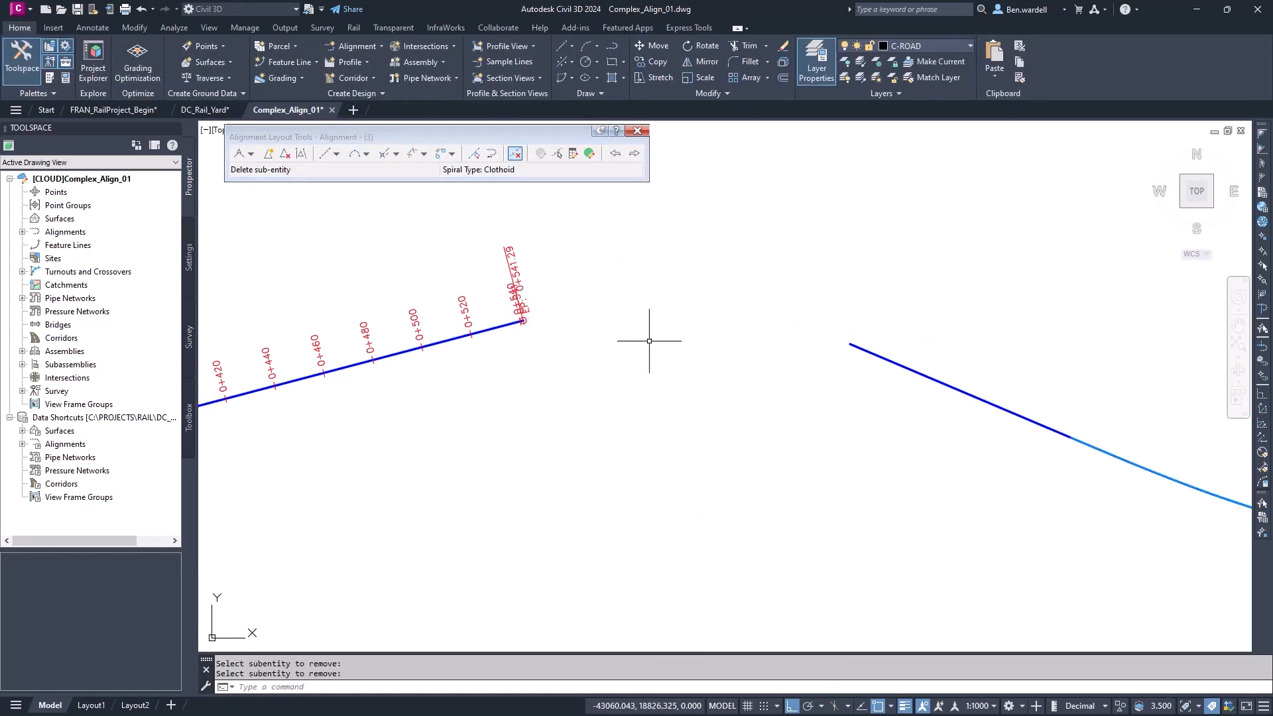
click(420, 153)
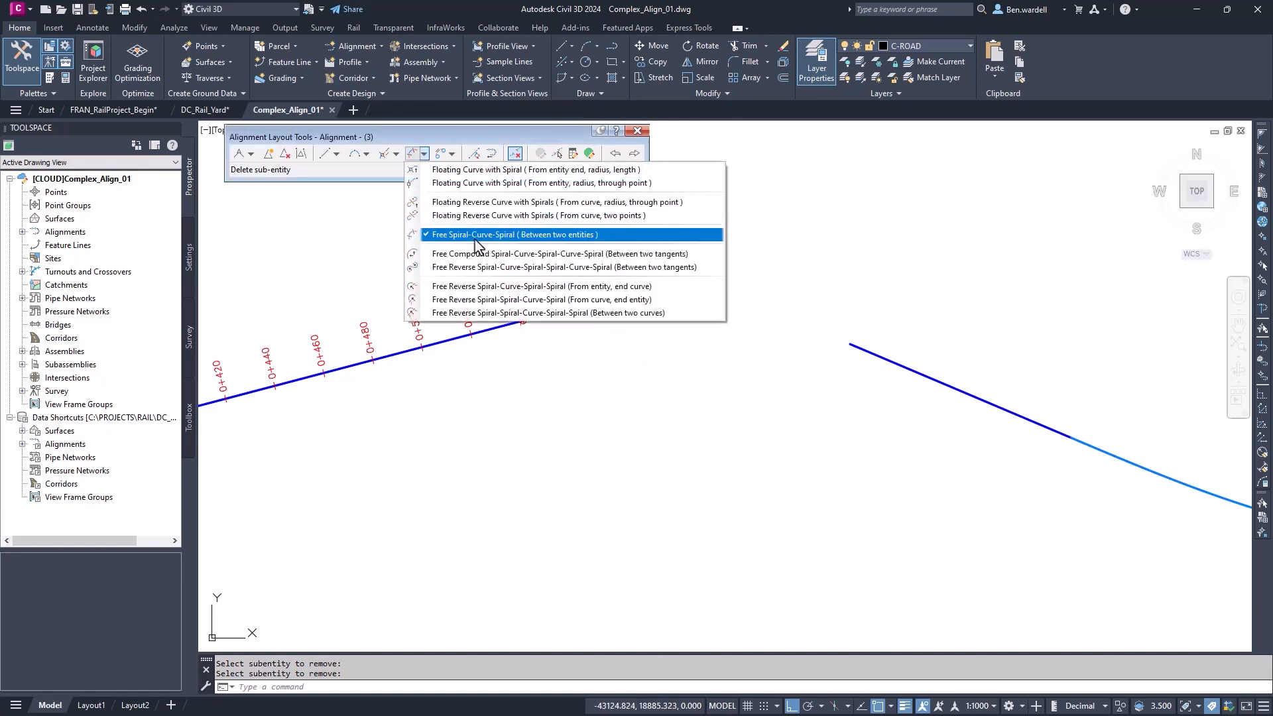
click(512, 235)
text(60)
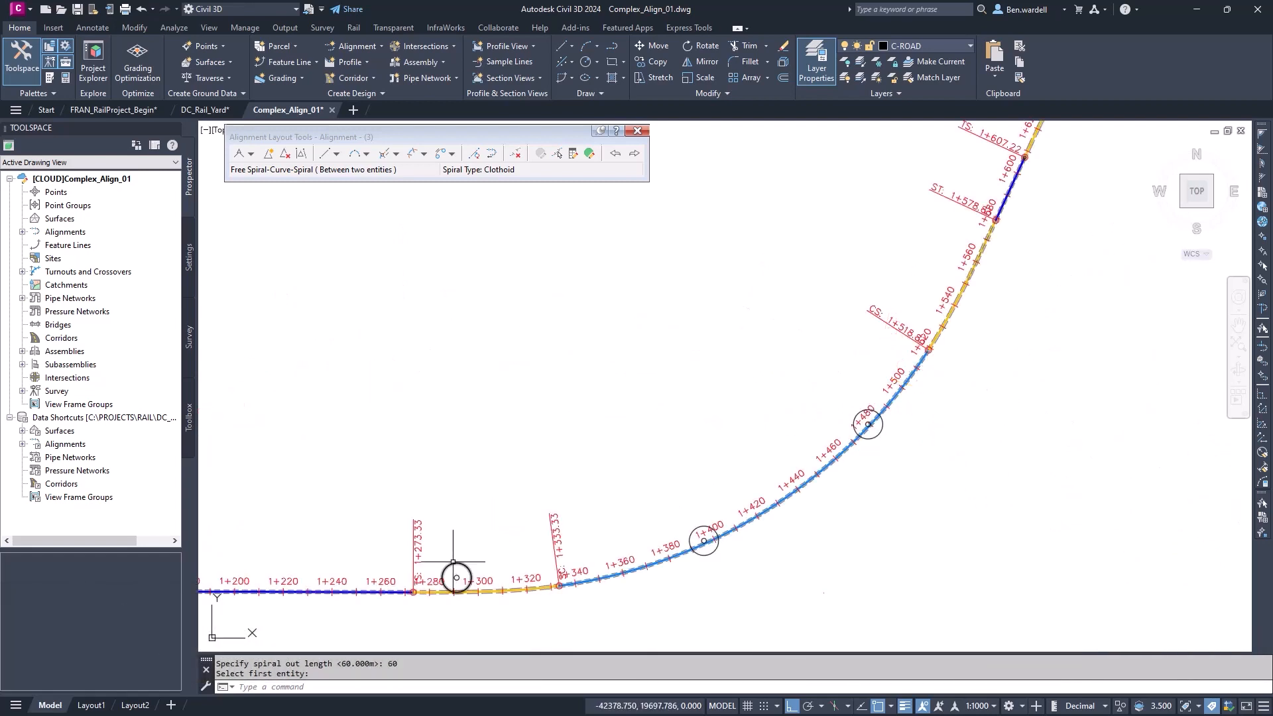
mouse_move(845, 416)
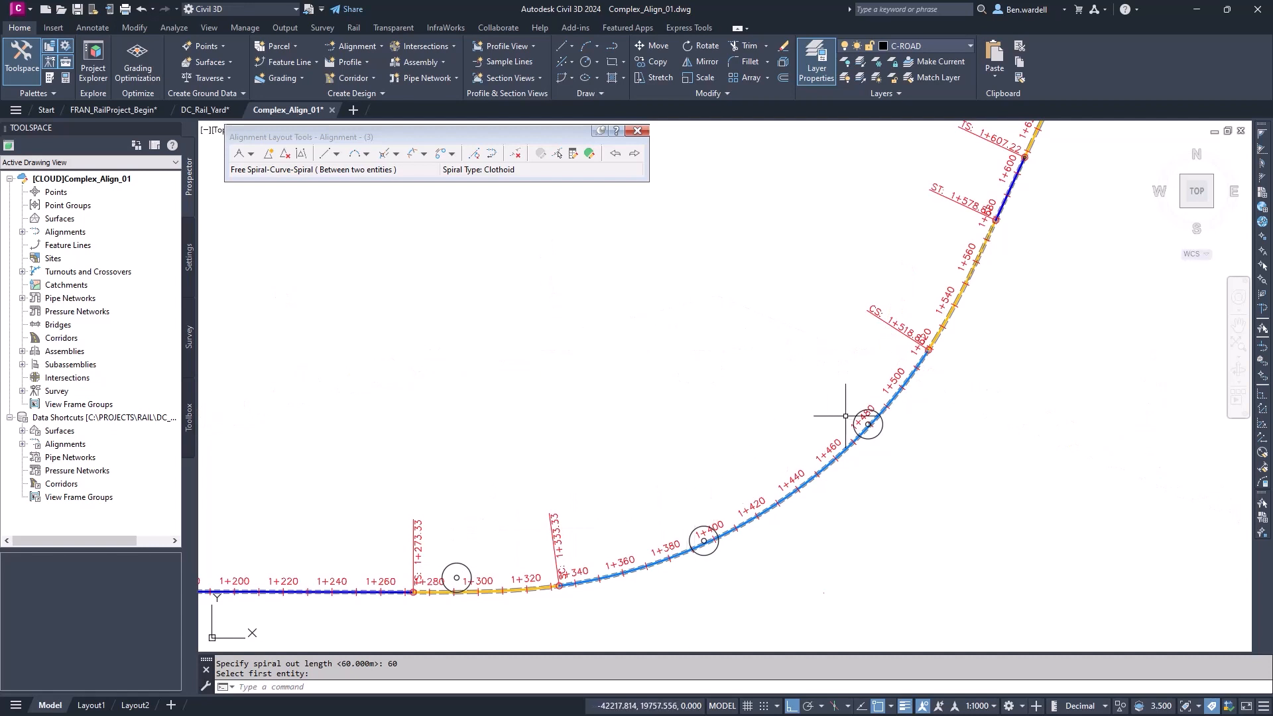
mouse_move(710, 560)
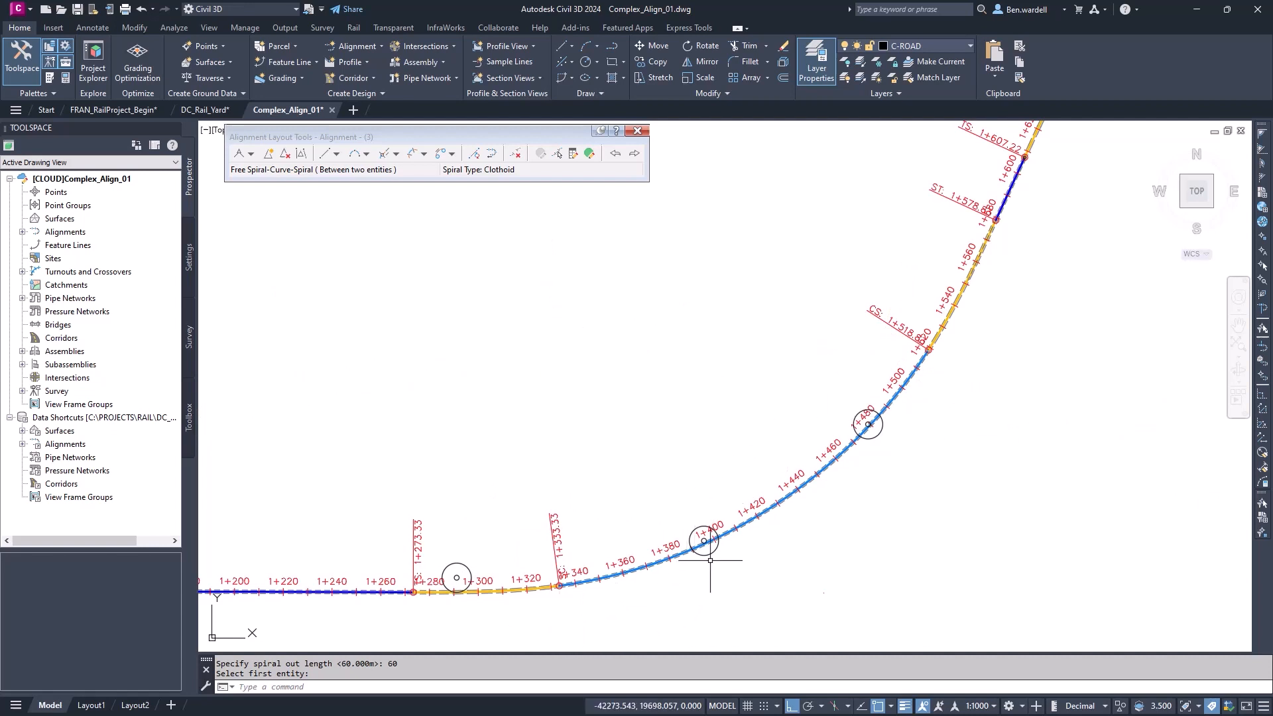
key(Escape)
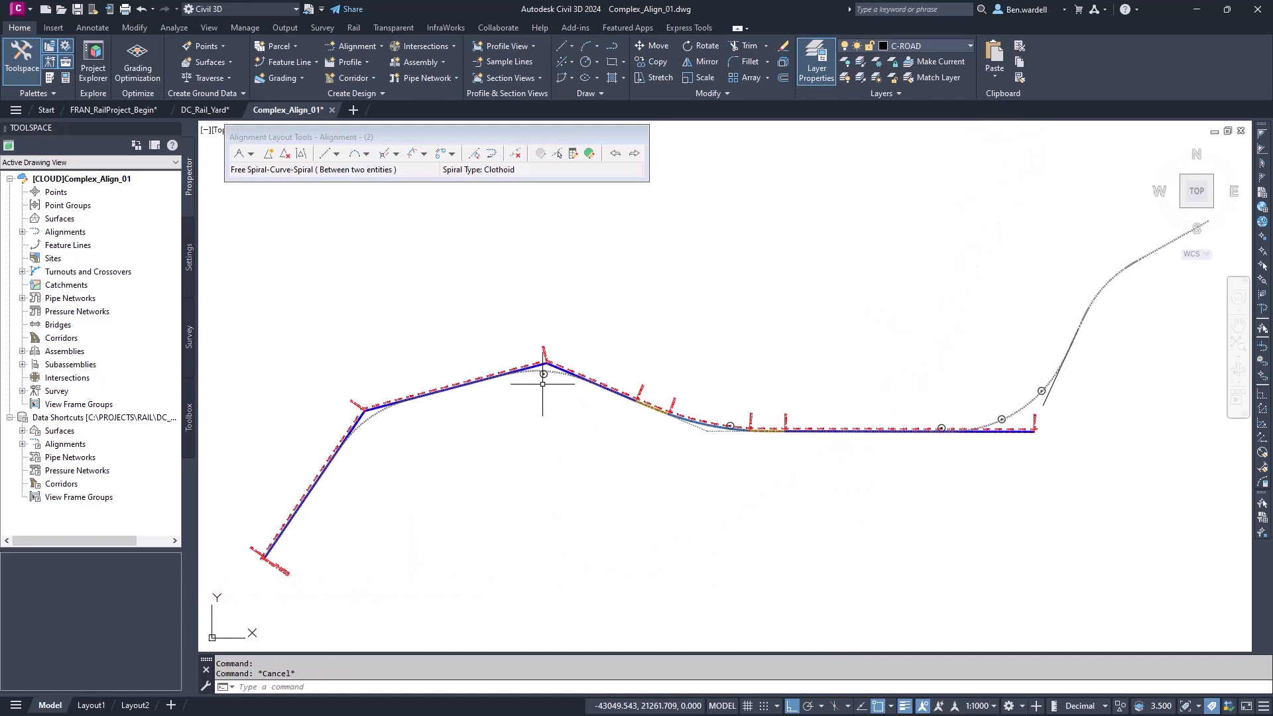
scroll(up, 3)
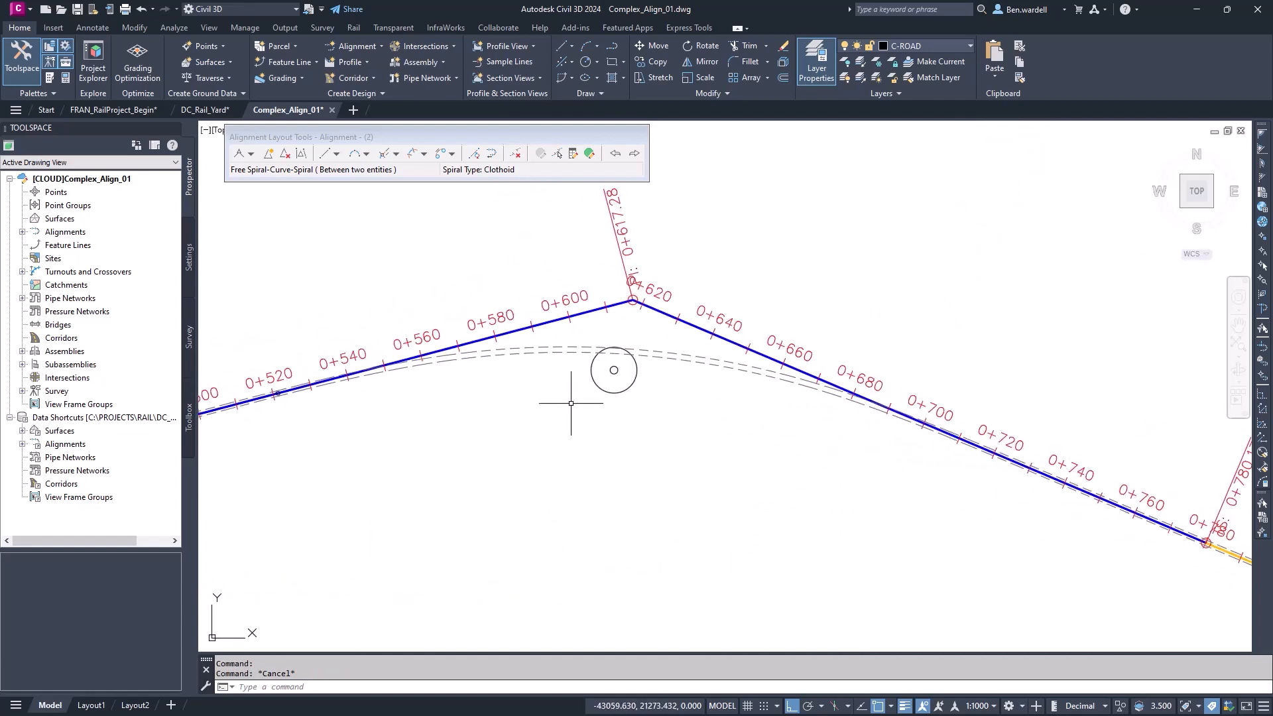
click(423, 153)
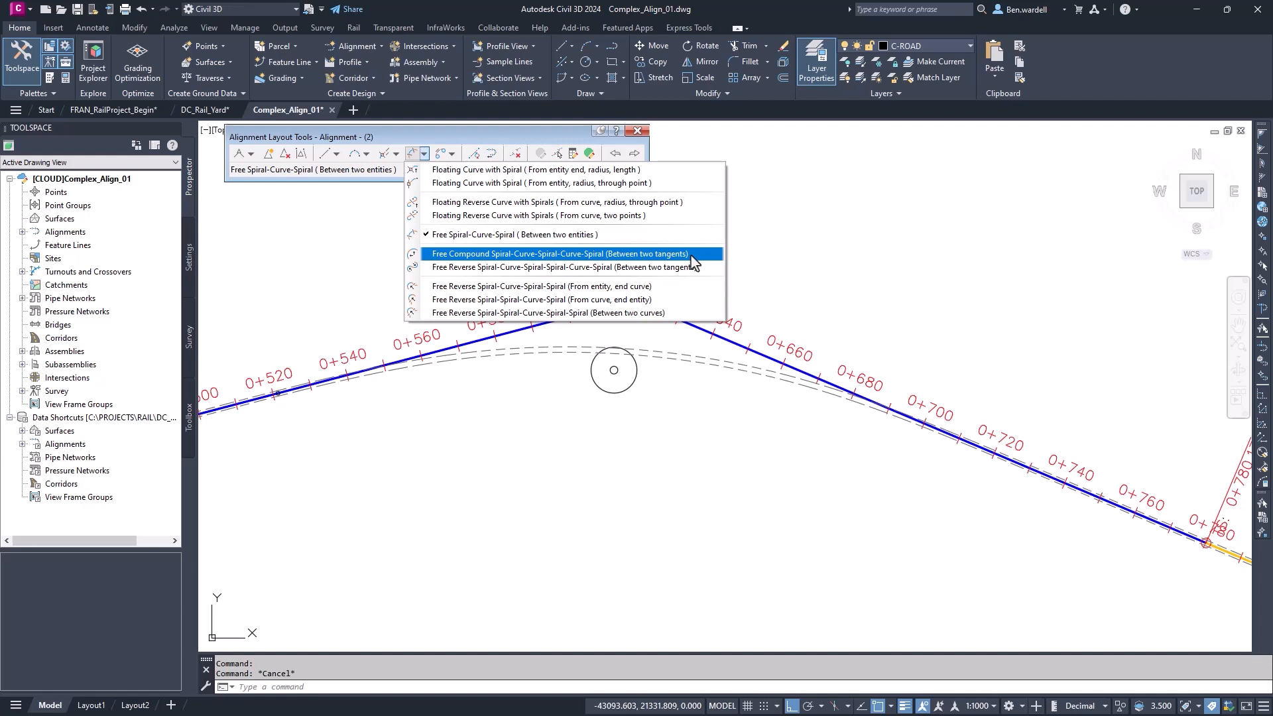
click(558, 254)
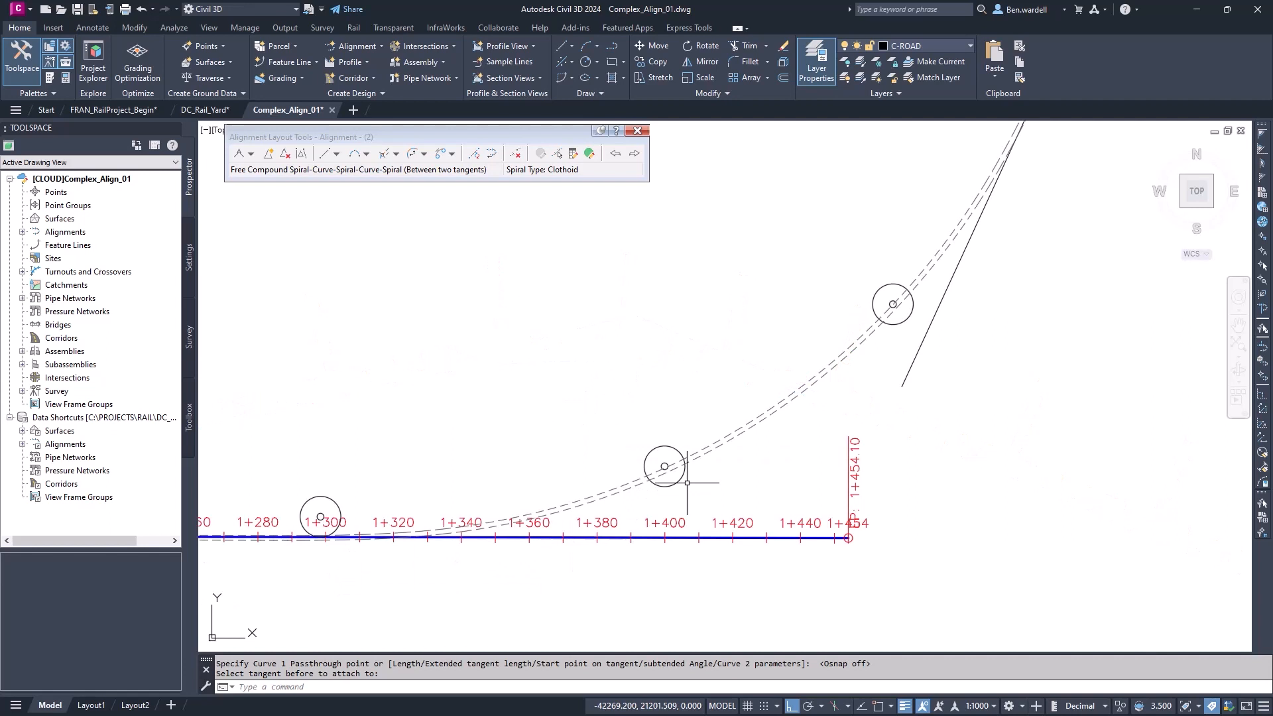
mouse_move(910, 333)
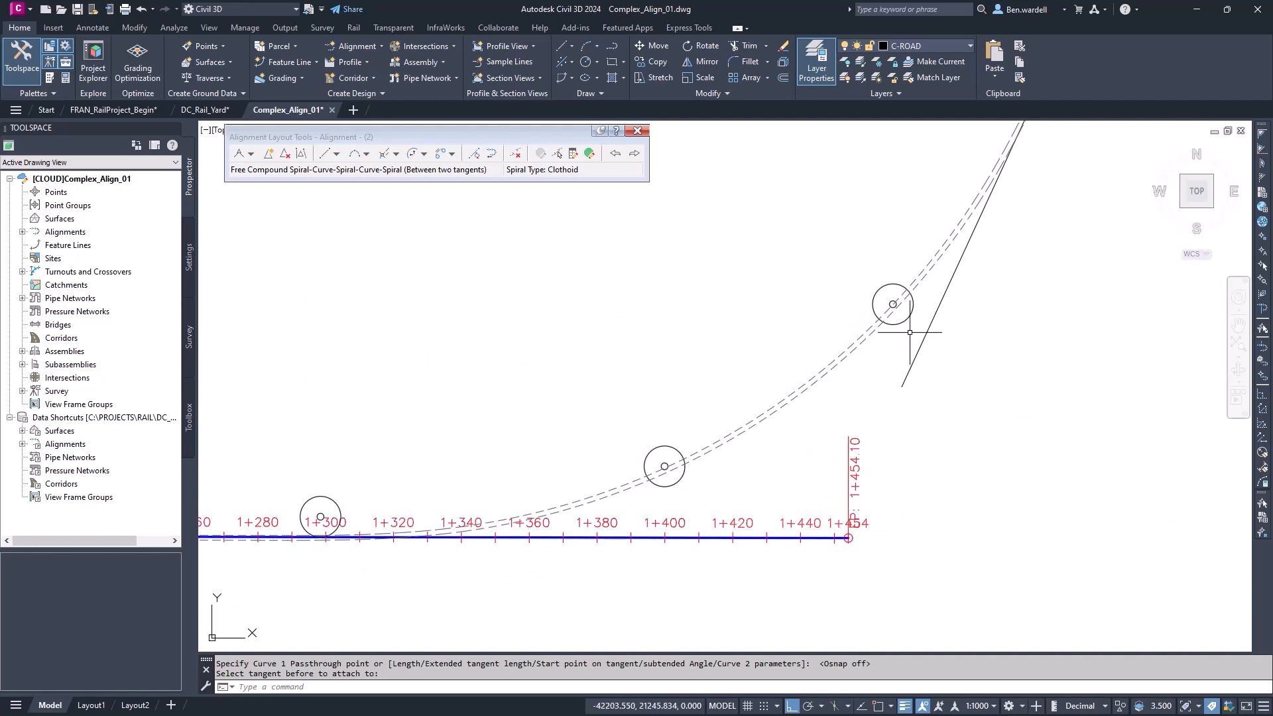
mouse_move(705, 481)
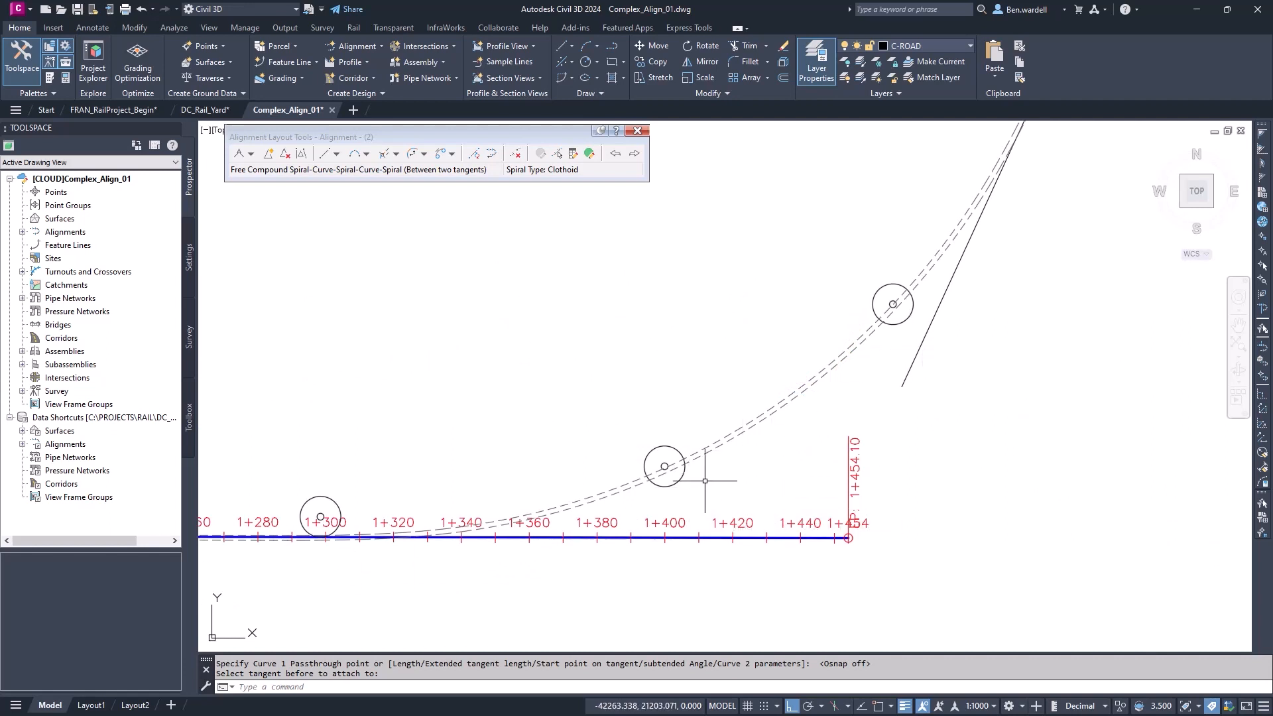
mouse_move(694, 461)
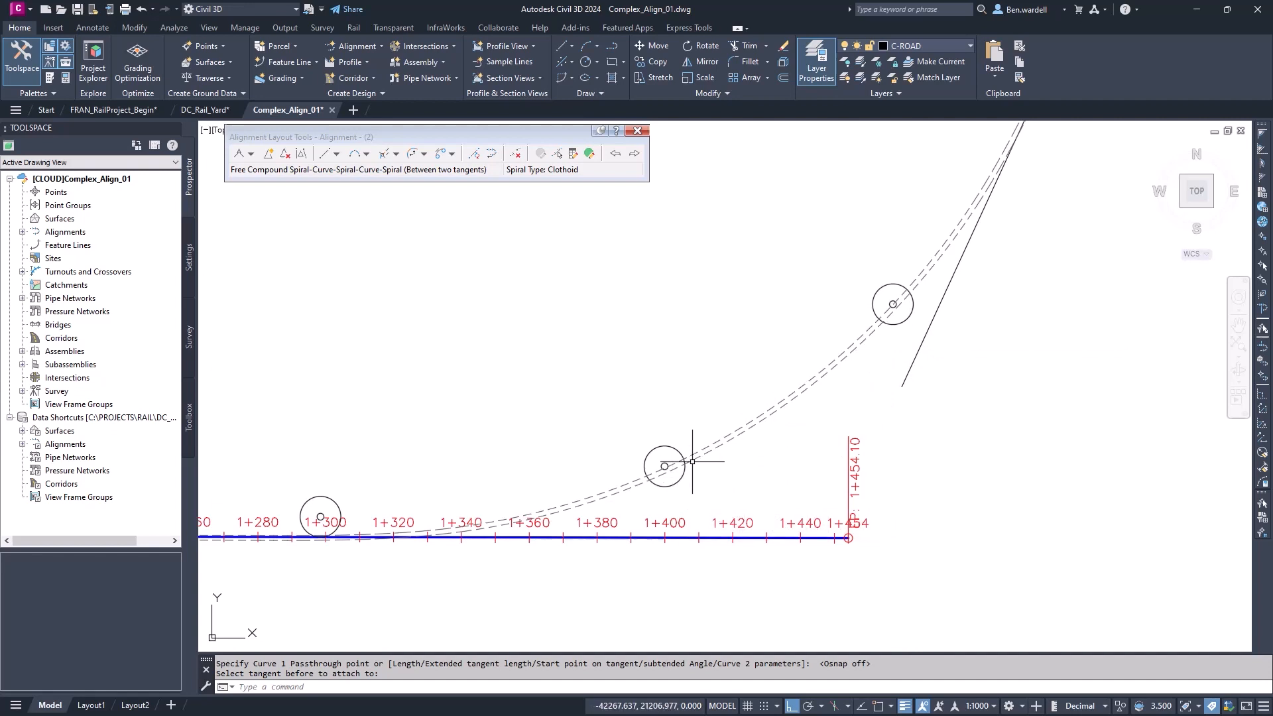
click(398, 153)
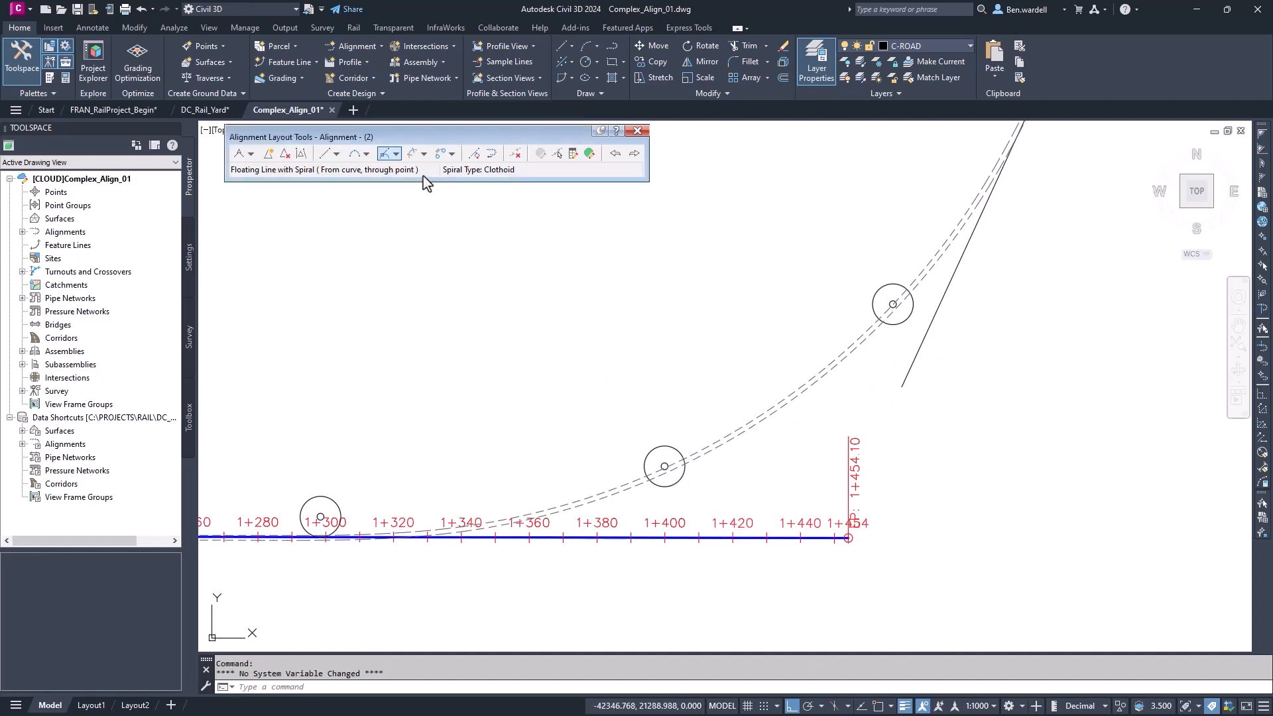
Attach floating spiral-curves (60 m and 50 m spirals) to the straight near station 1+300
click(427, 154)
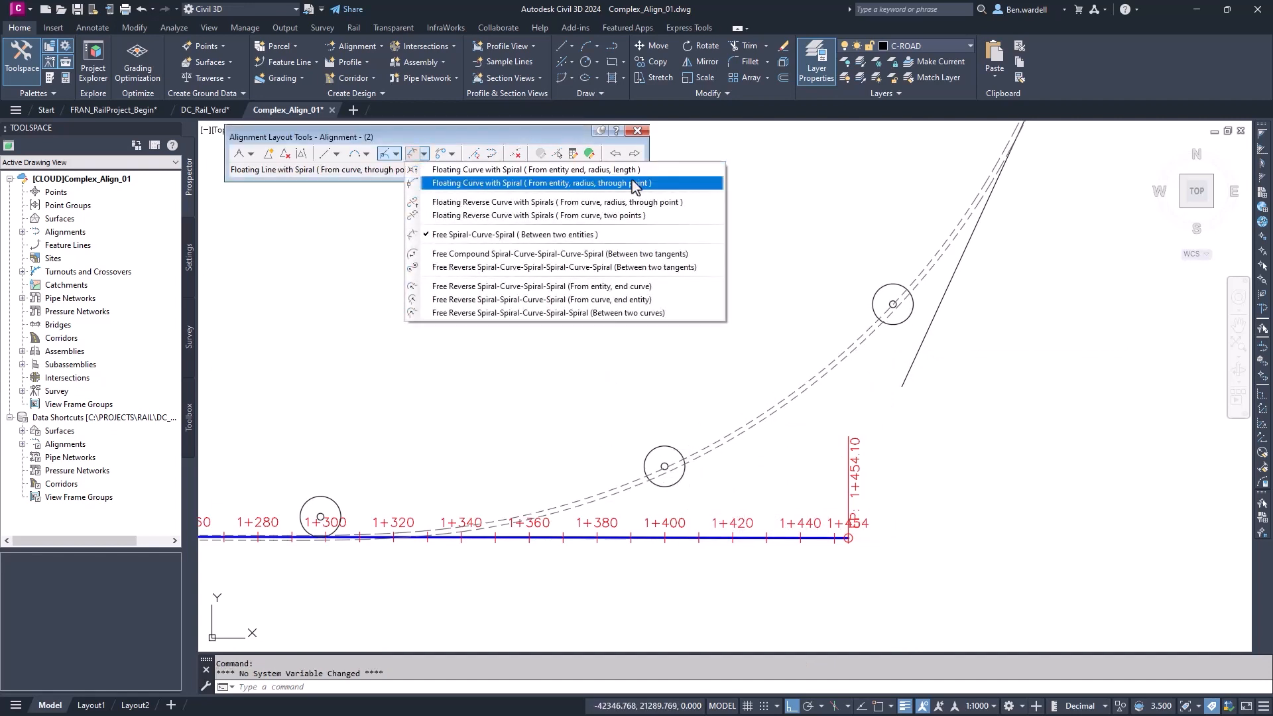
mouse_move(654, 187)
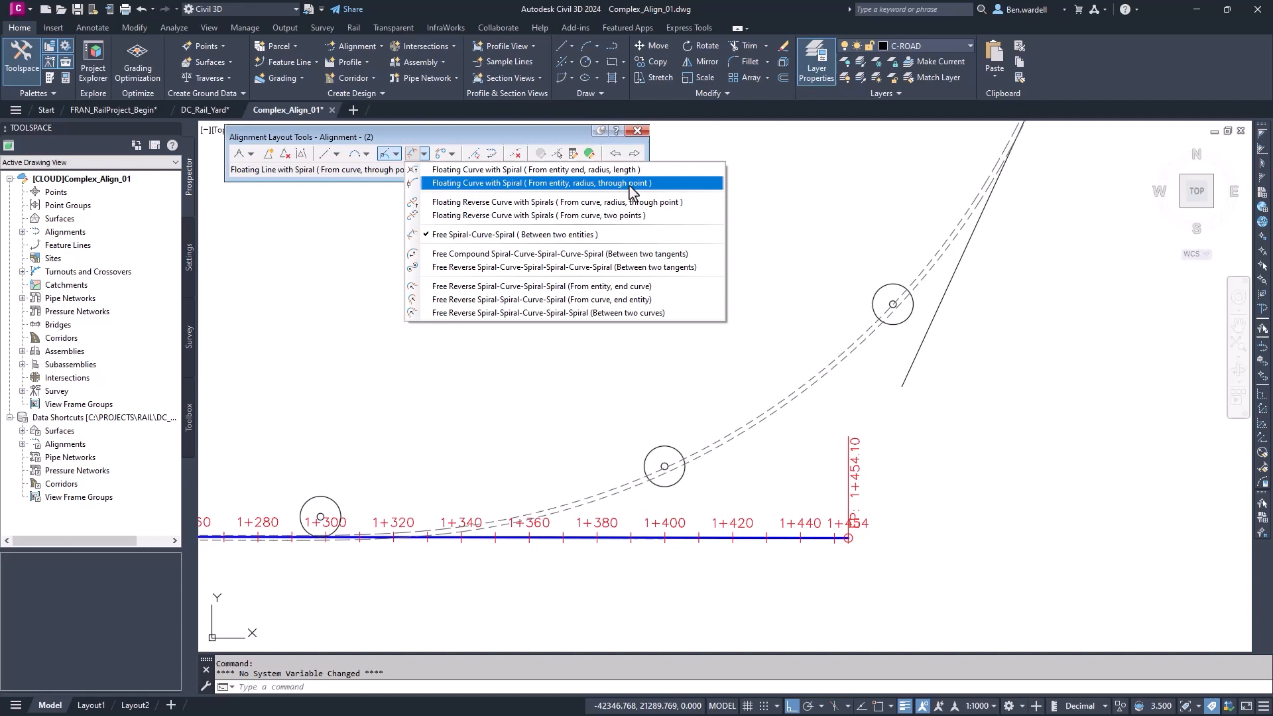
click(536, 183)
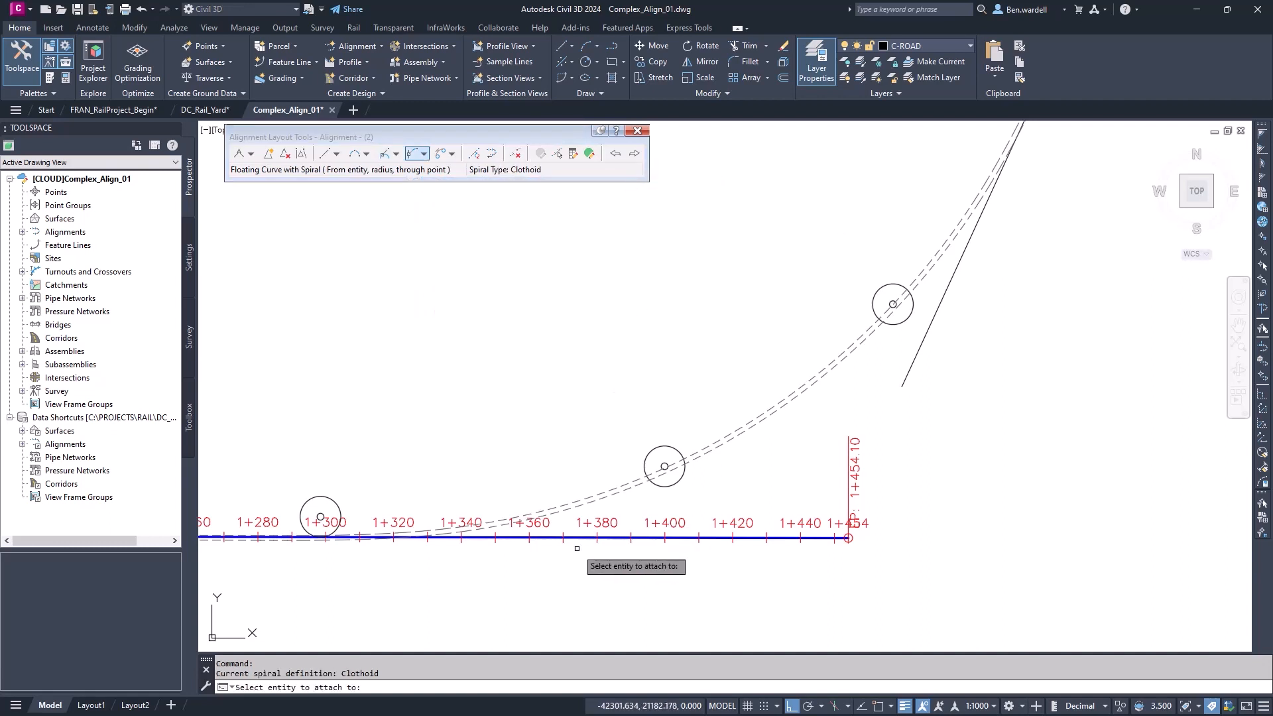
click(576, 538)
text(60)
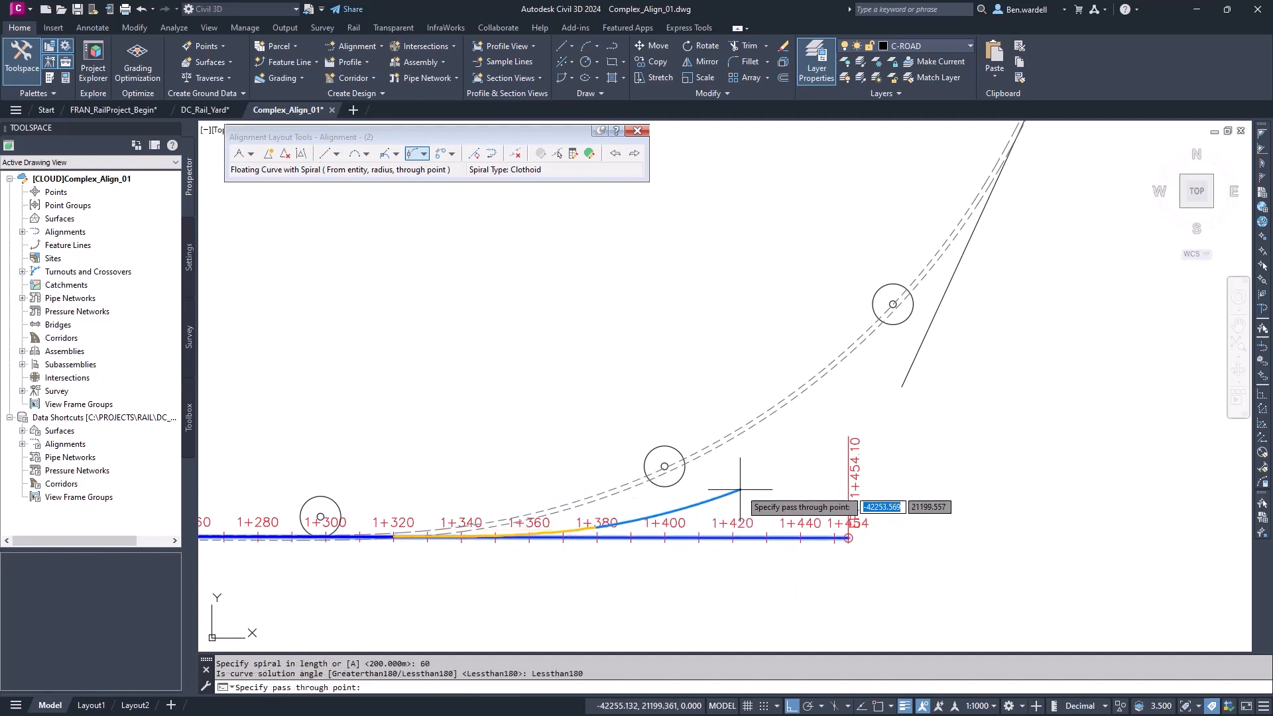
mouse_move(703, 475)
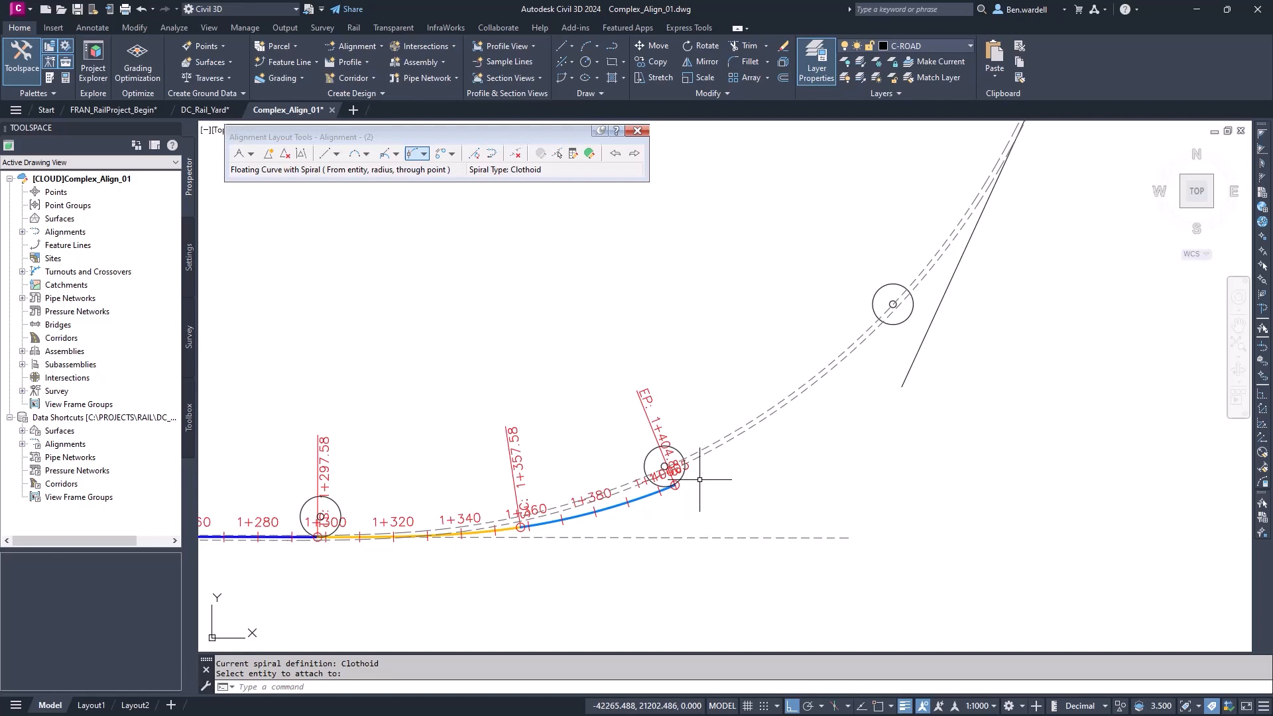
click(428, 154)
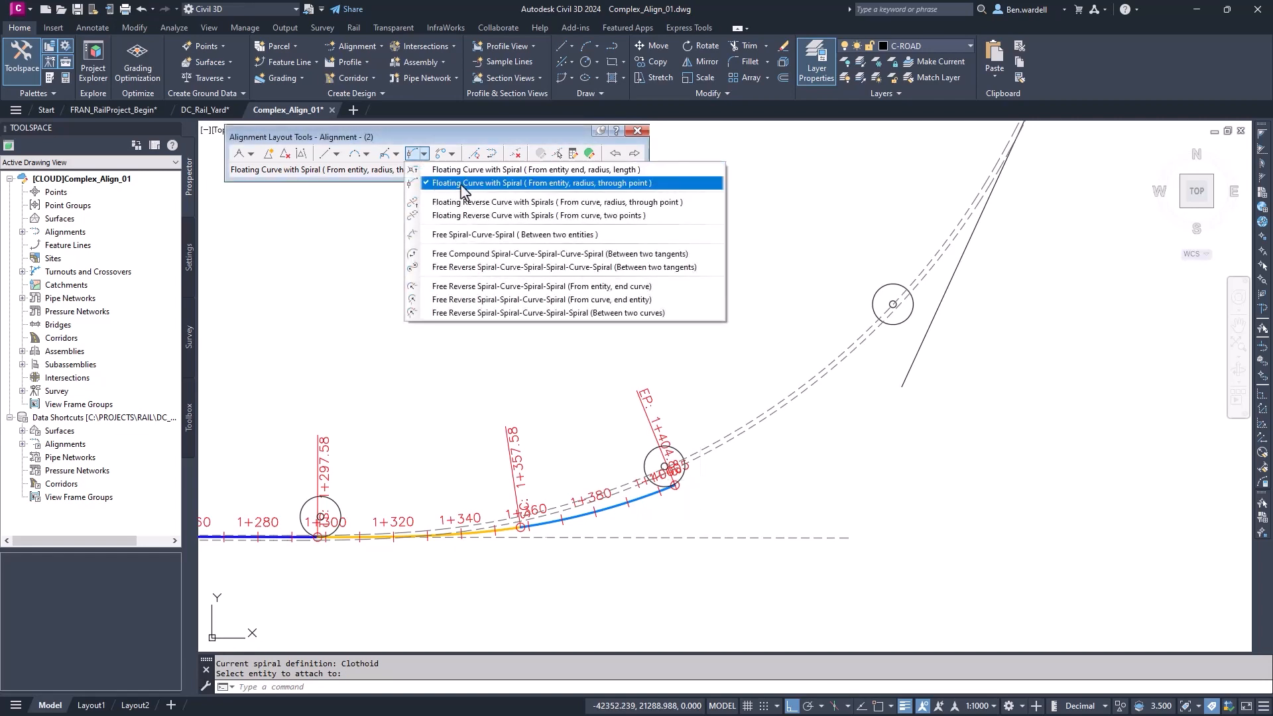
click(538, 183)
text(50)
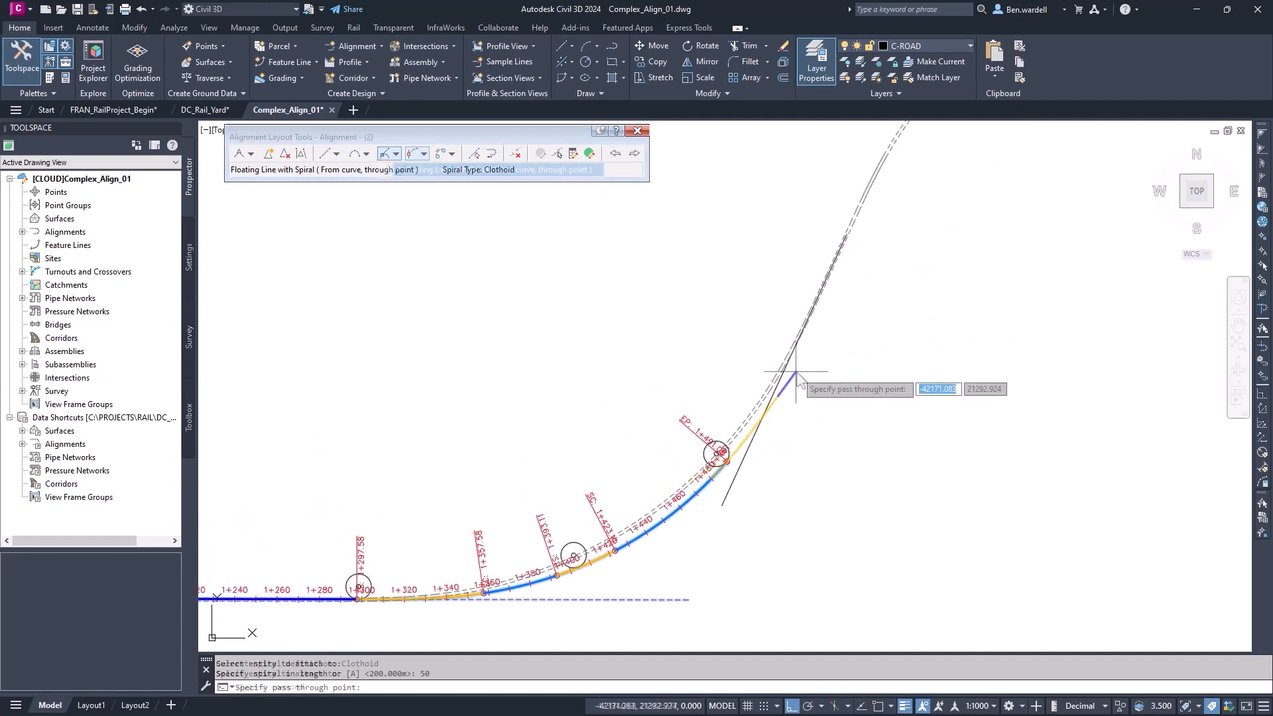
mouse_move(840, 244)
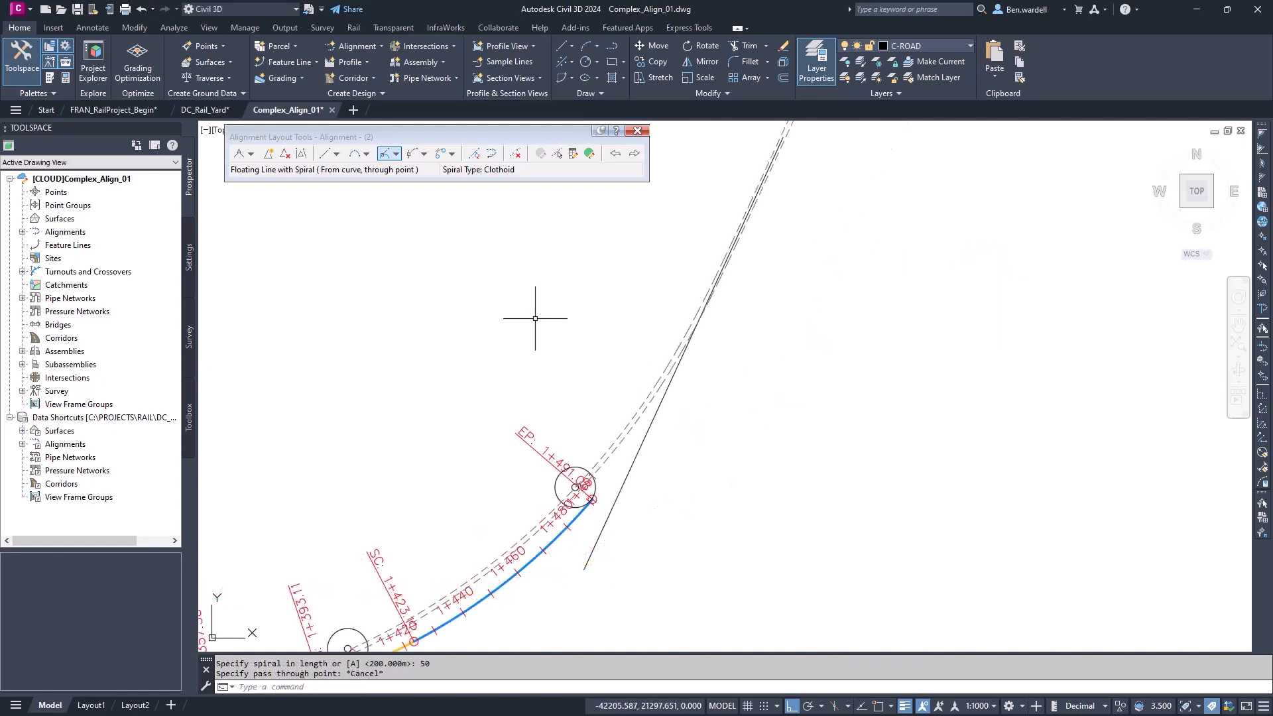
Draw a fixed line along the diagonal and join it to the last curve with a free spiral
click(325, 153)
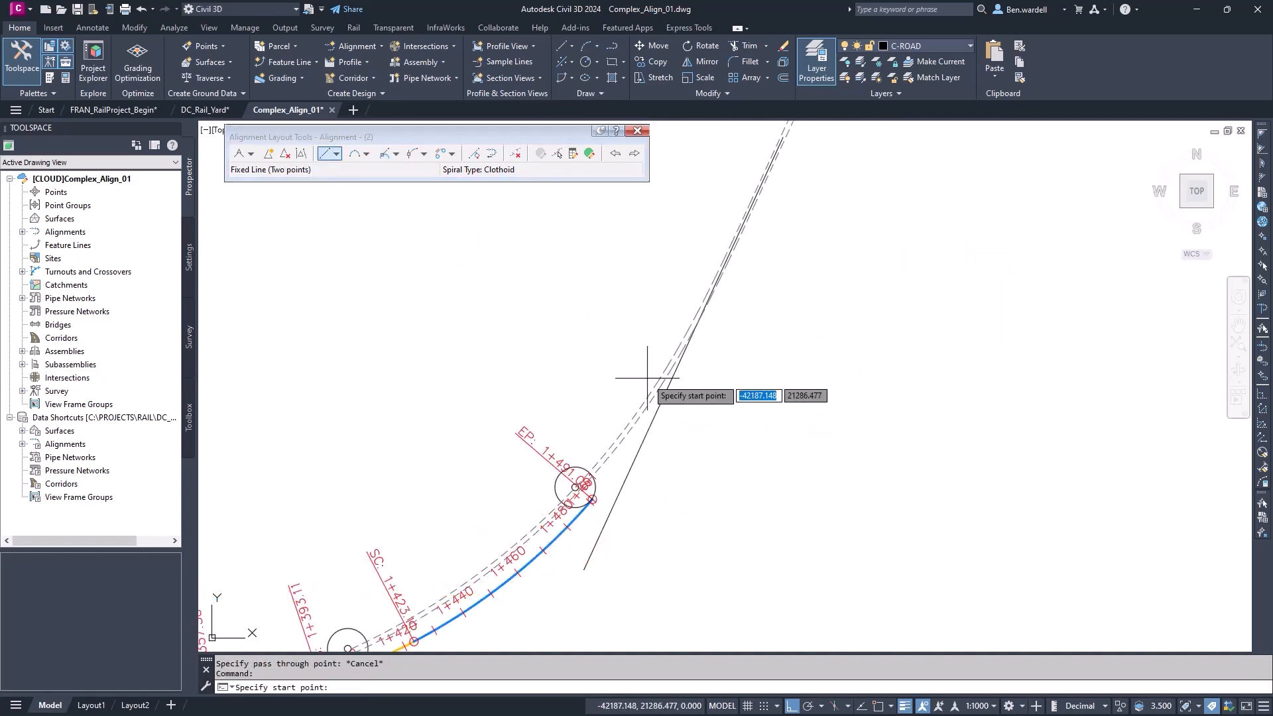
mouse_move(775, 134)
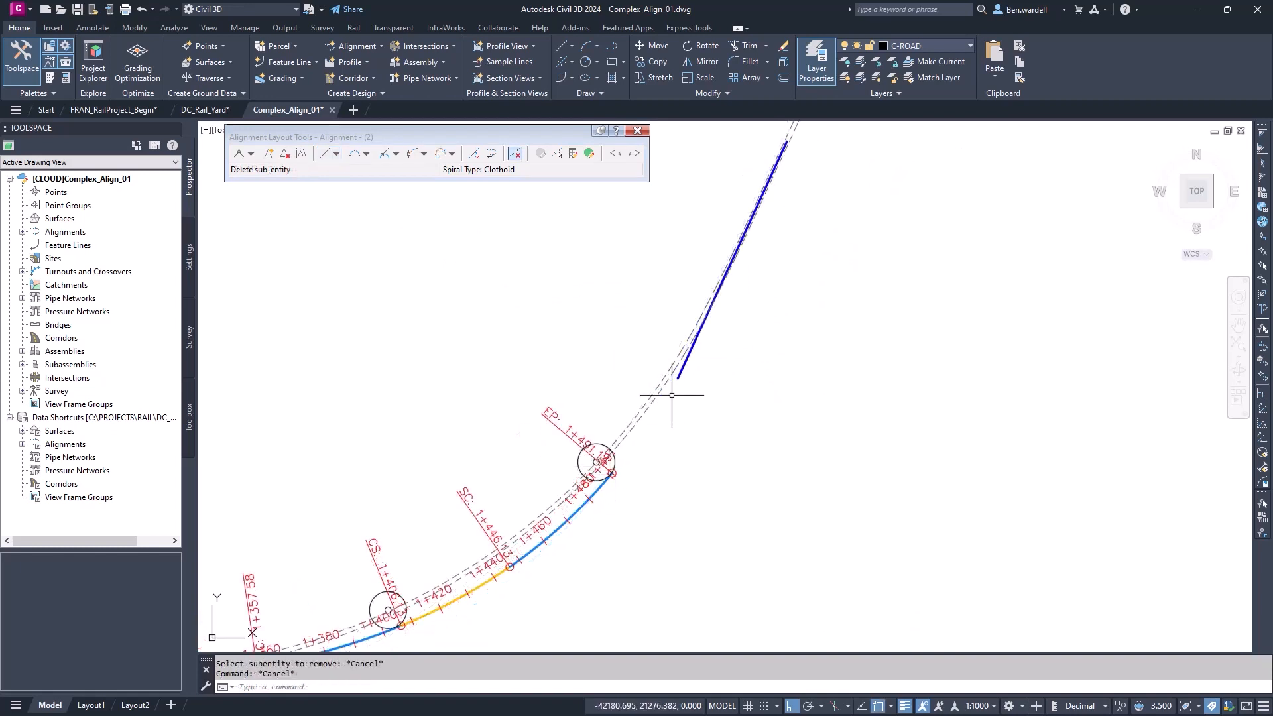
click(441, 154)
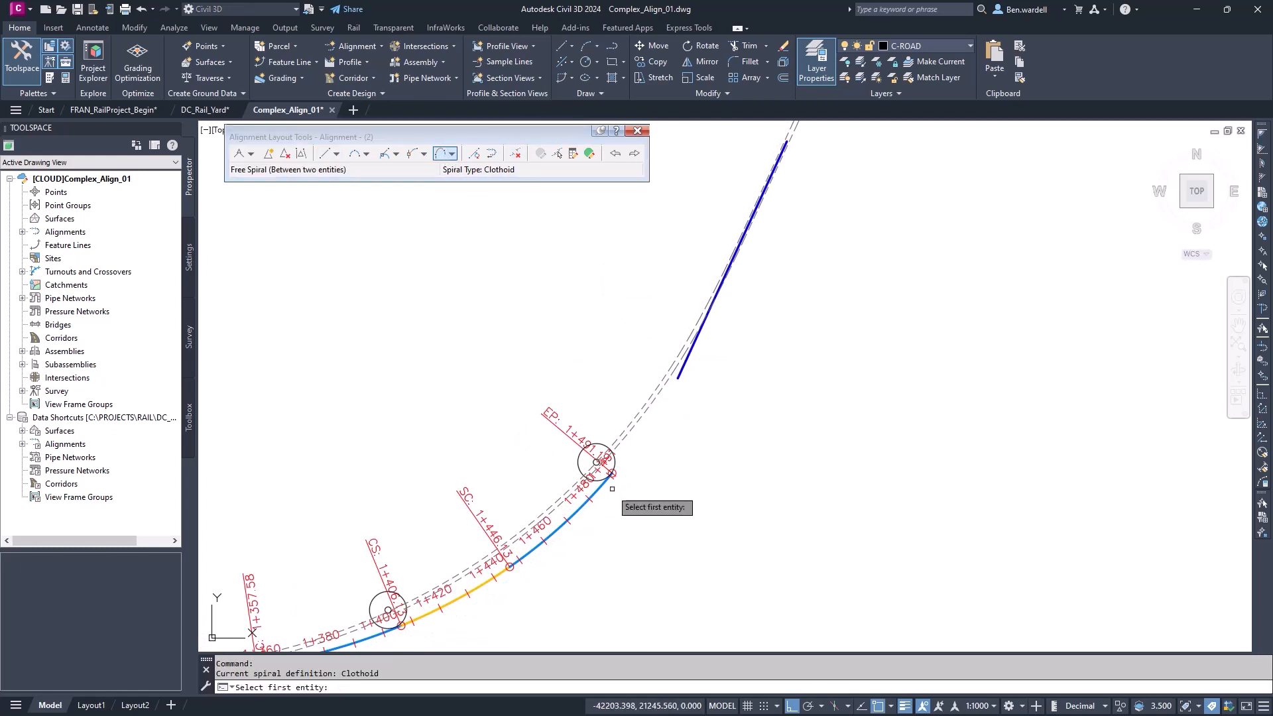
click(611, 488)
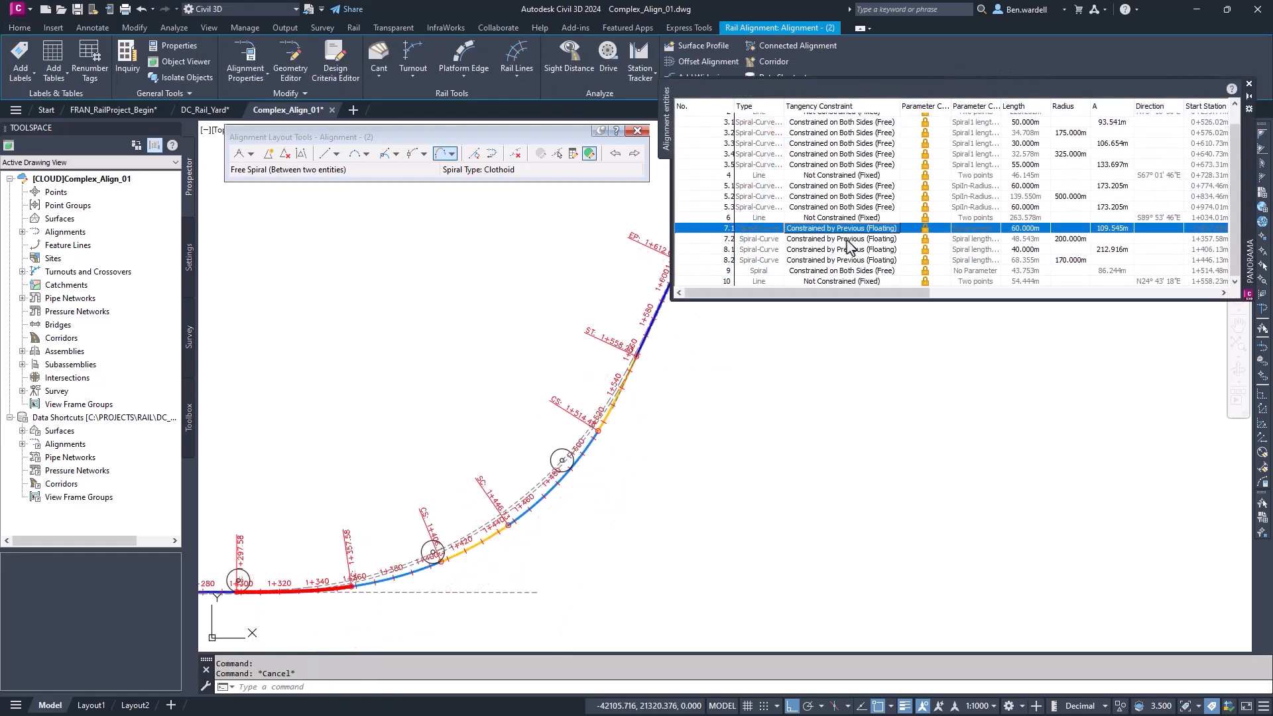
Select spiral-curve entity 7.1 and stretch its curve grip to a new point
click(840, 260)
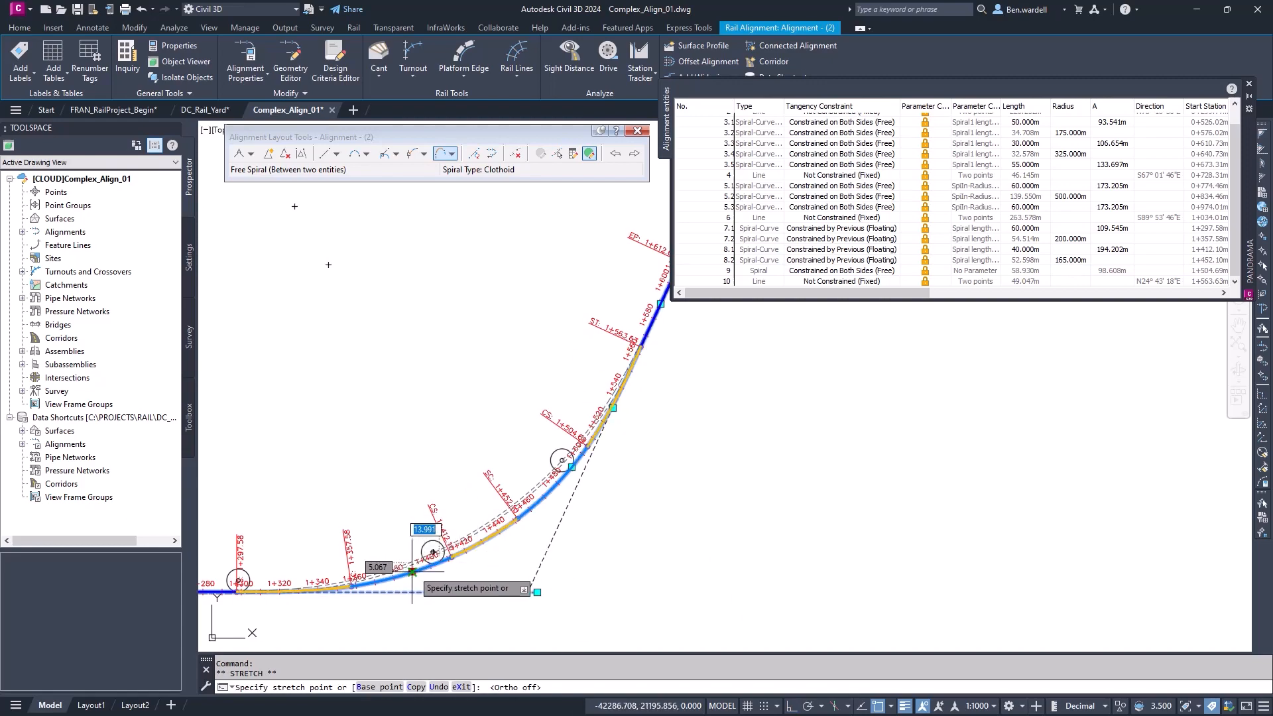
click(223, 110)
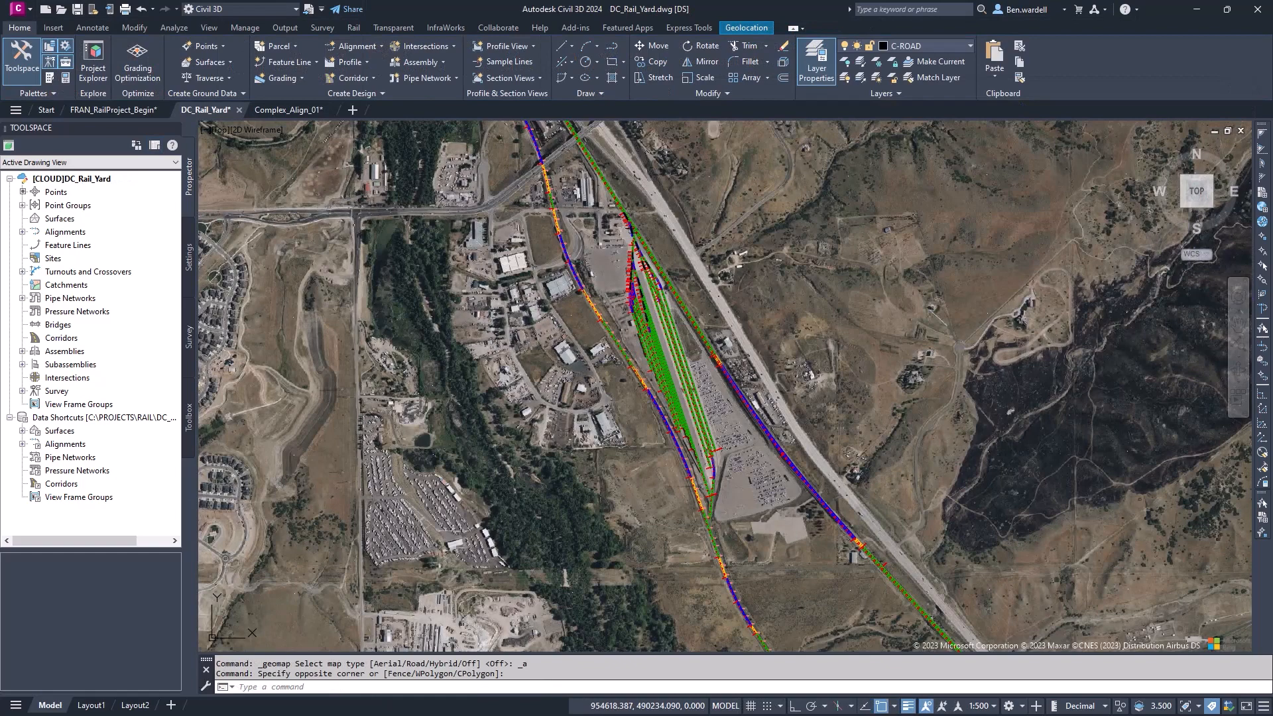
Switch to the FRAN_RailProject_Begin drawing and turn on the Map Aerial imagery
click(115, 109)
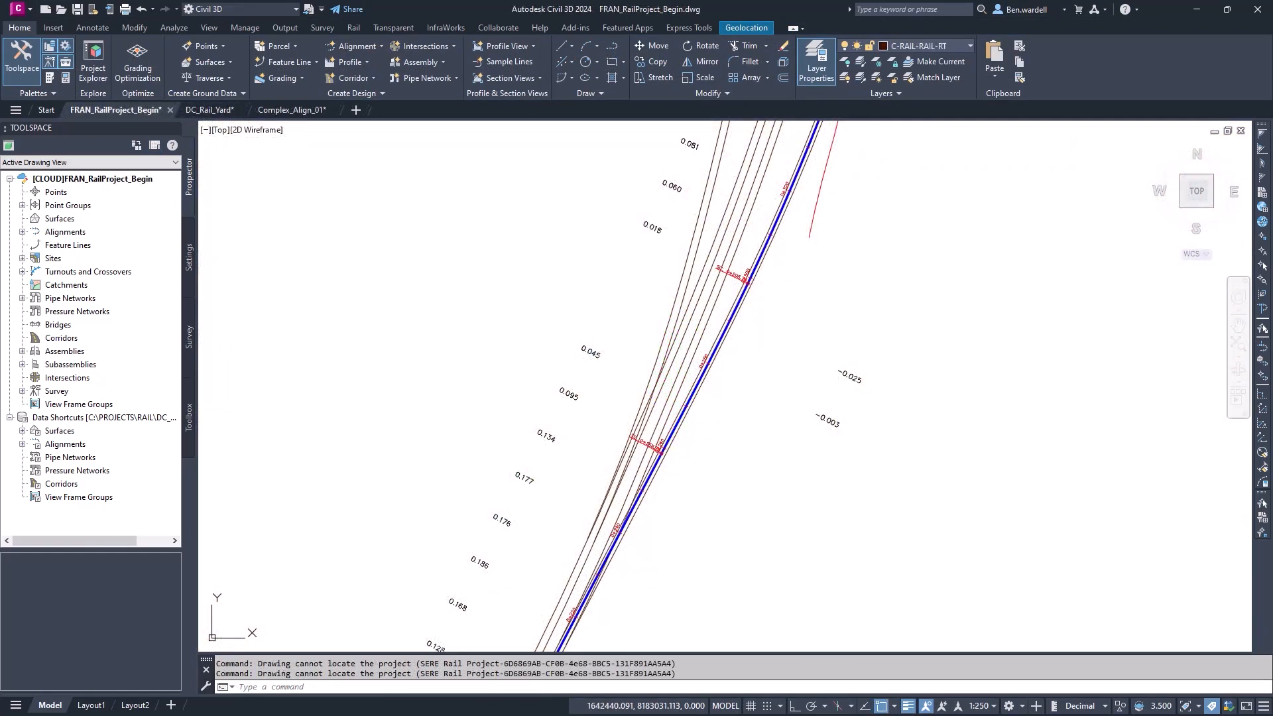
click(188, 61)
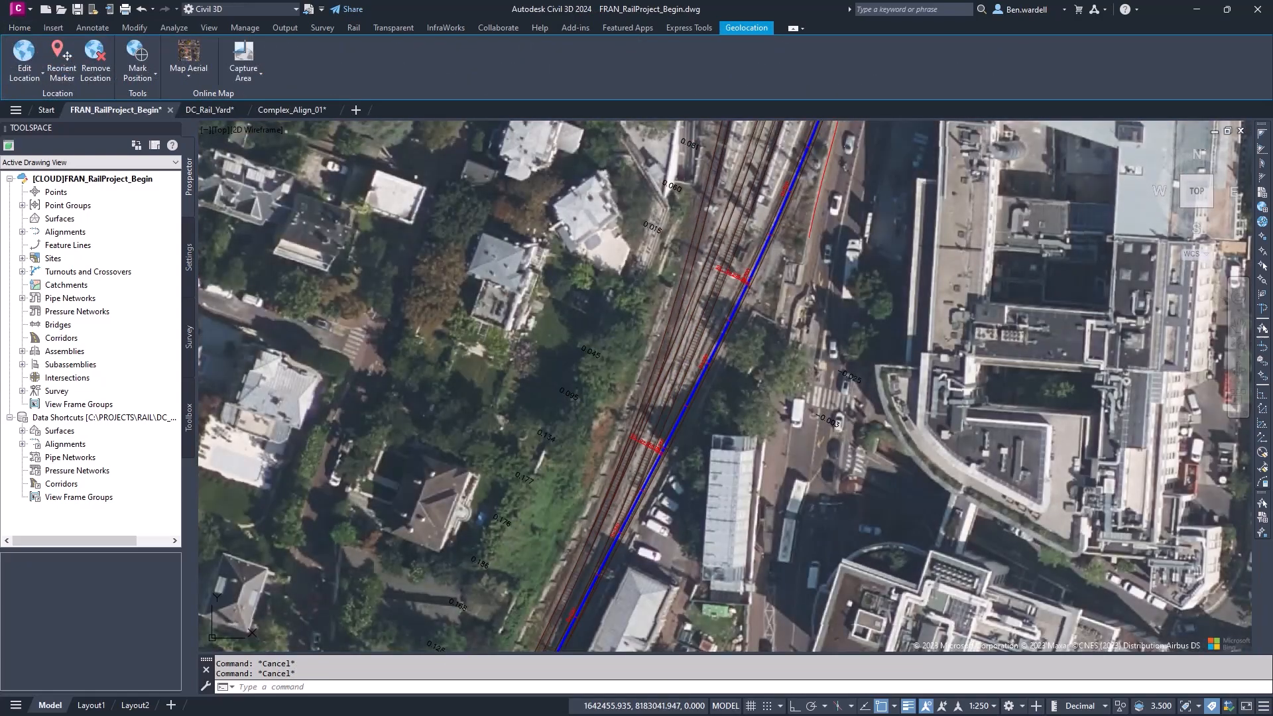